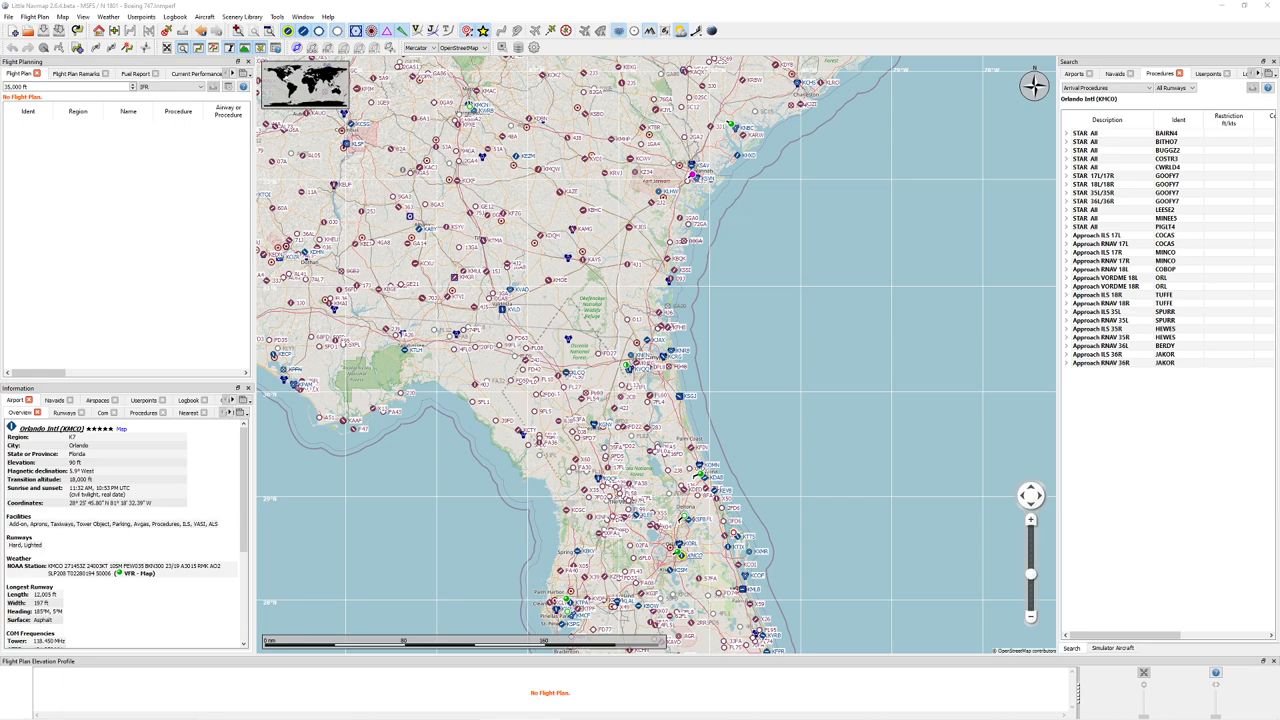
mouse_move(904, 184)
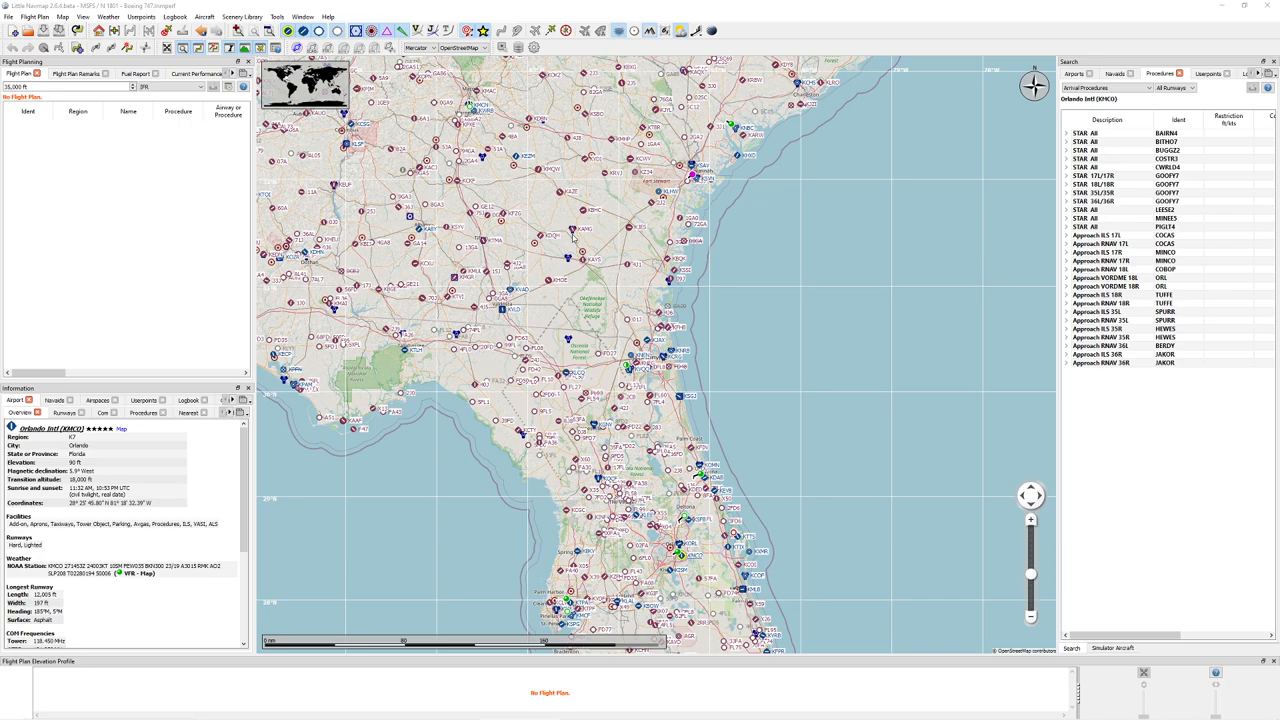
mouse_move(572, 238)
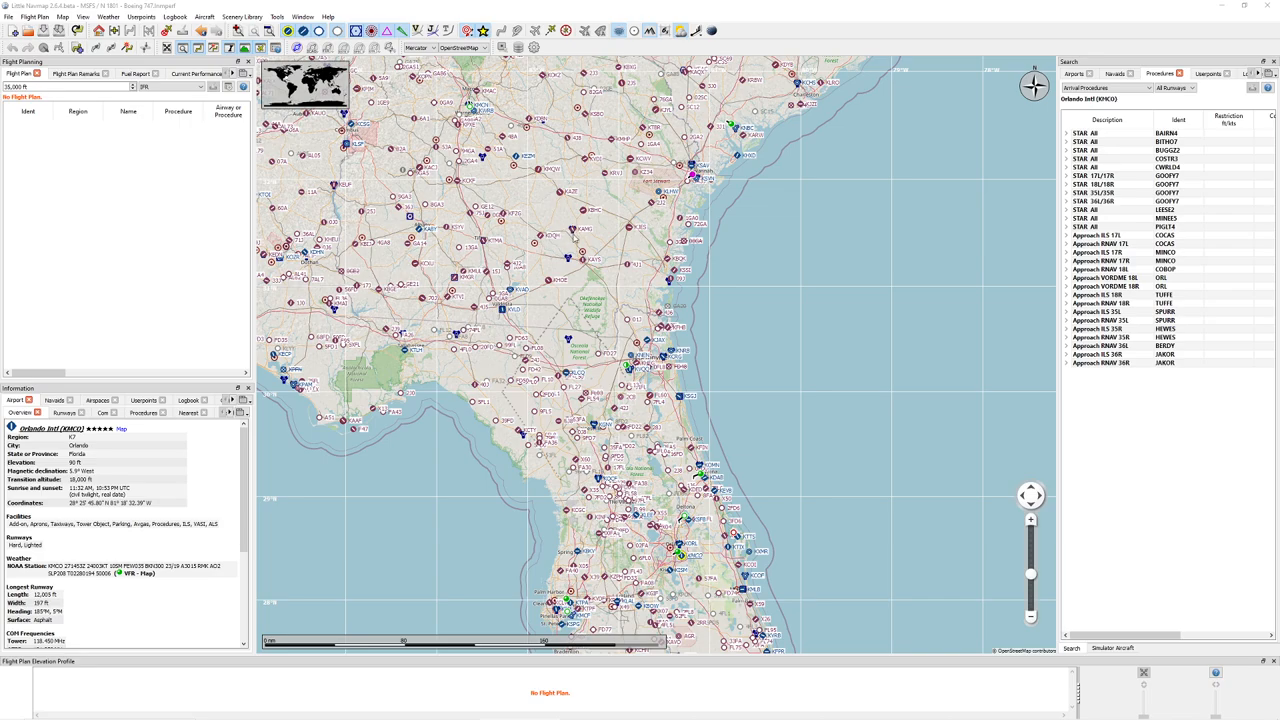
Bring Little Navmap back to the front via the window switcher
key(alt+tab)
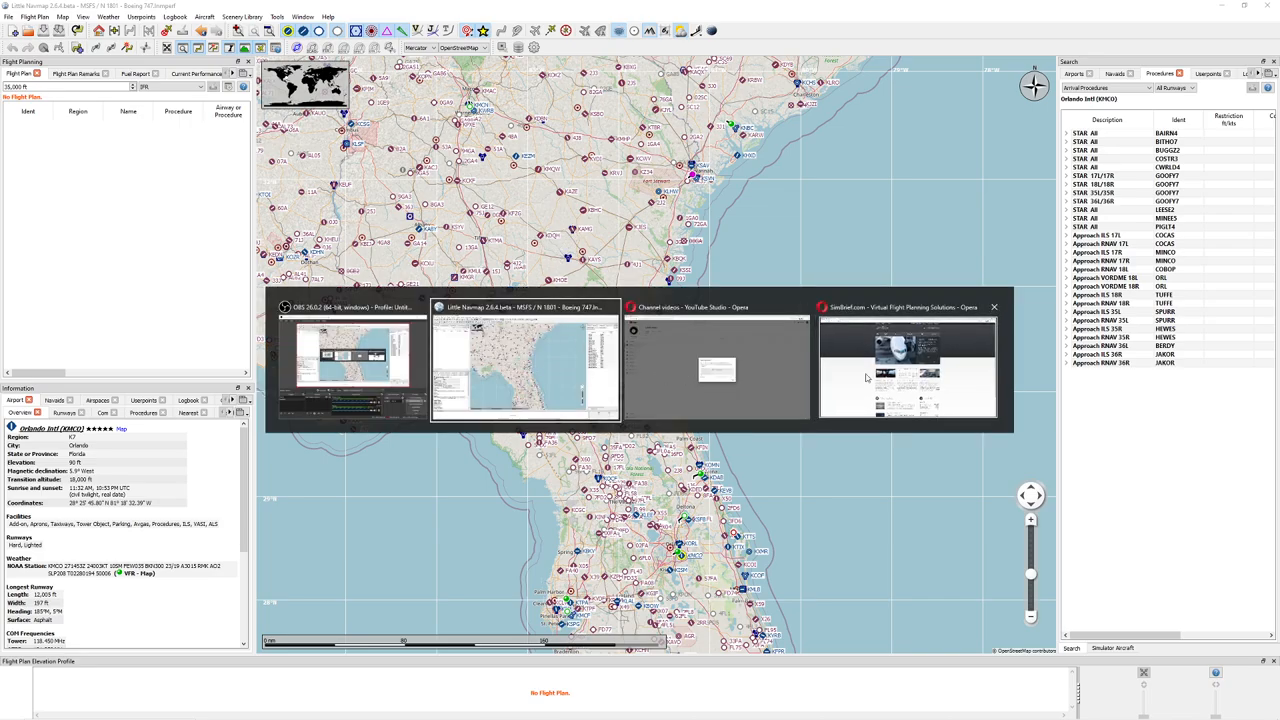
click(906, 308)
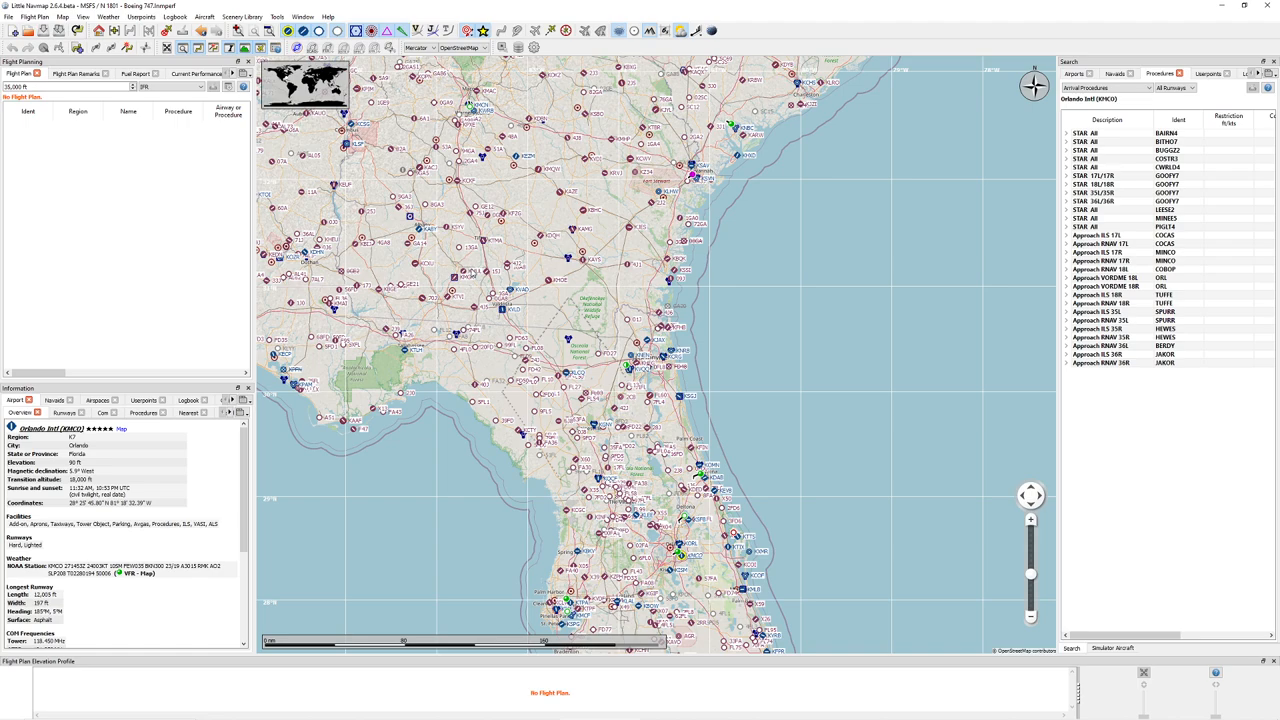
mouse_move(464, 284)
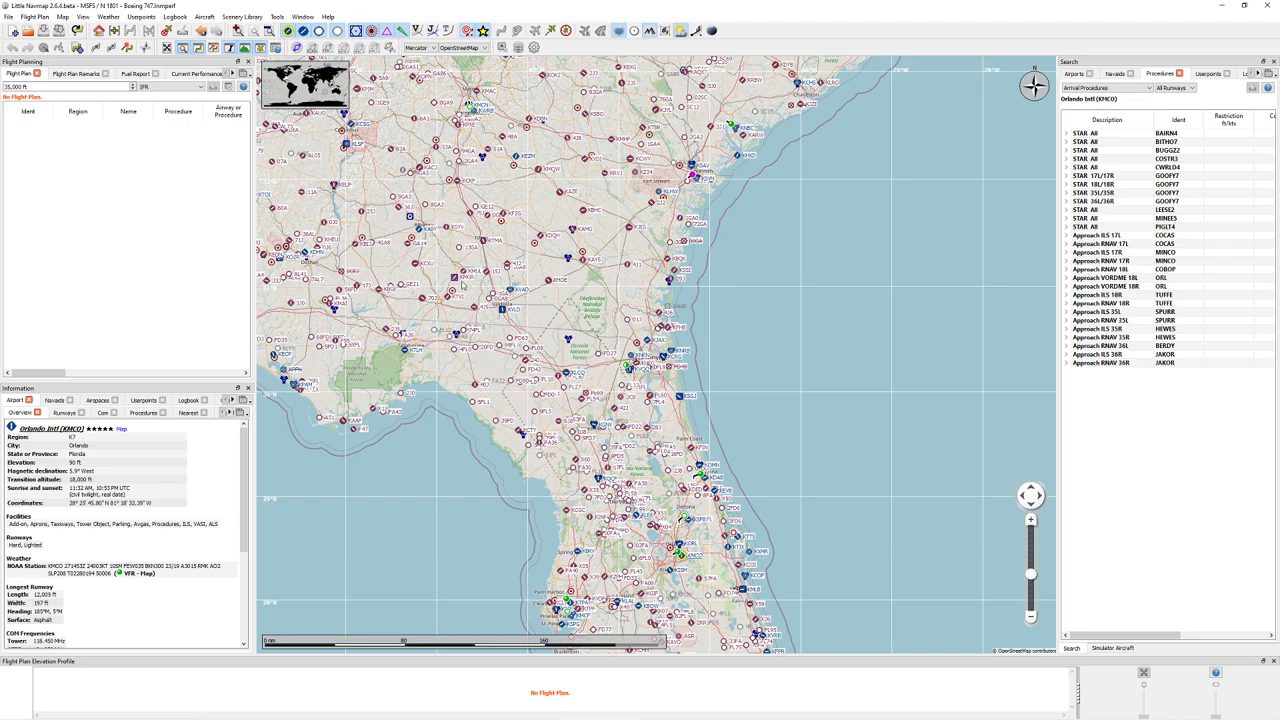
mouse_move(624, 334)
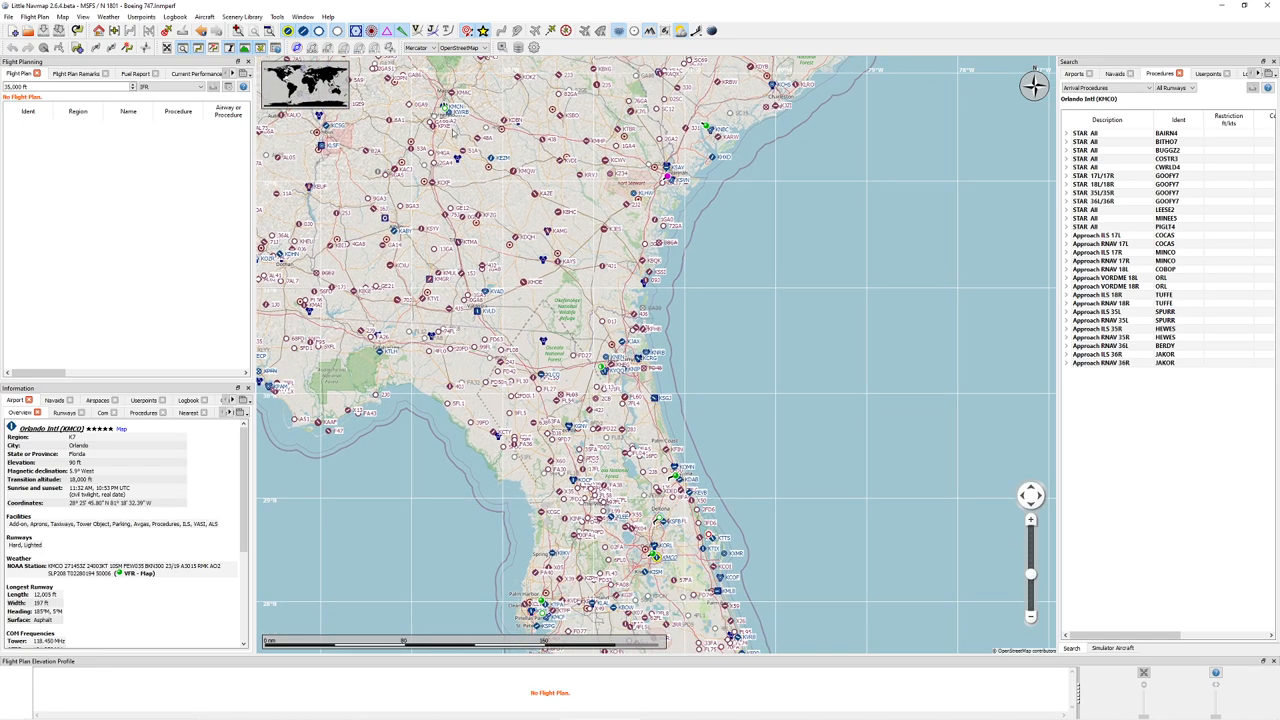
mouse_move(500, 238)
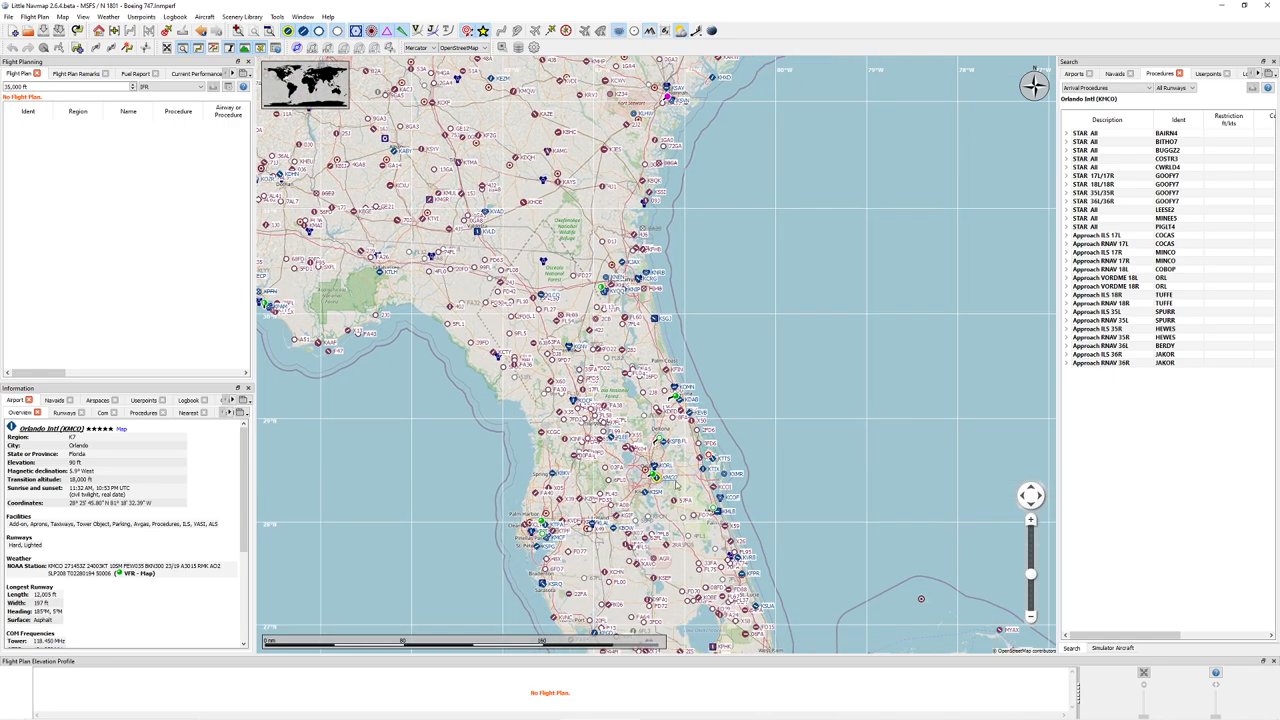
mouse_move(676, 488)
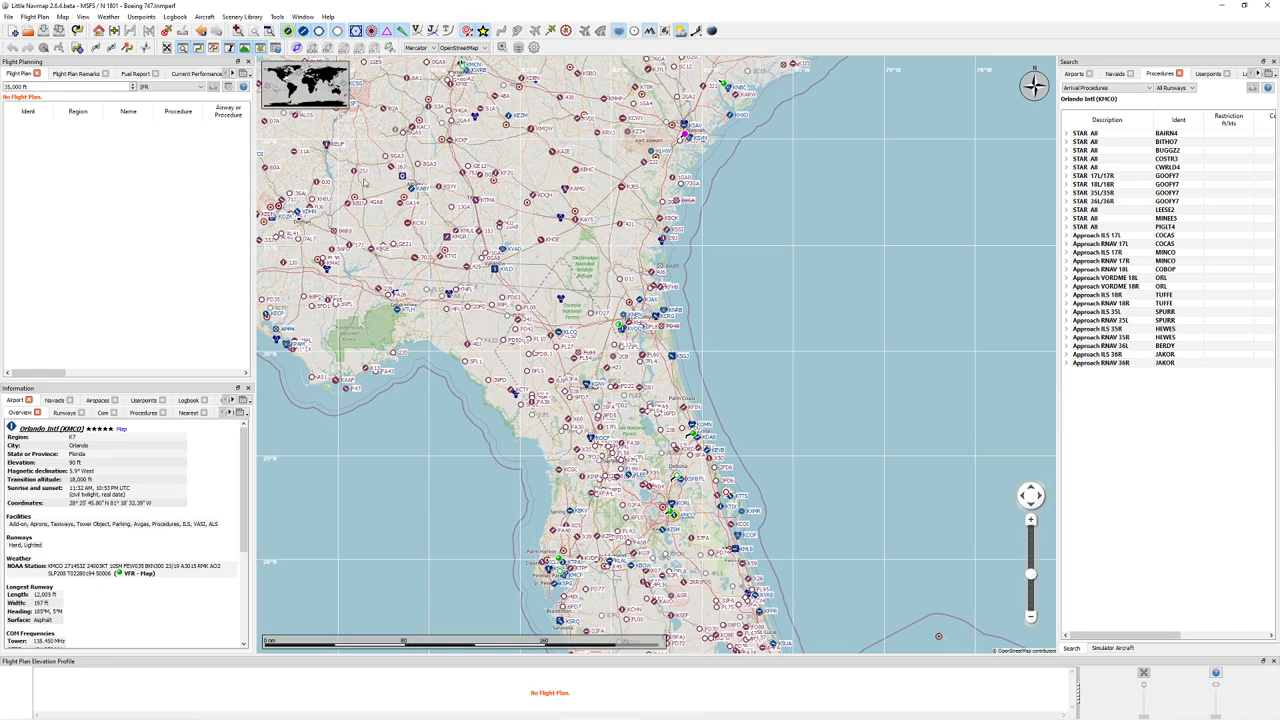
mouse_move(444, 216)
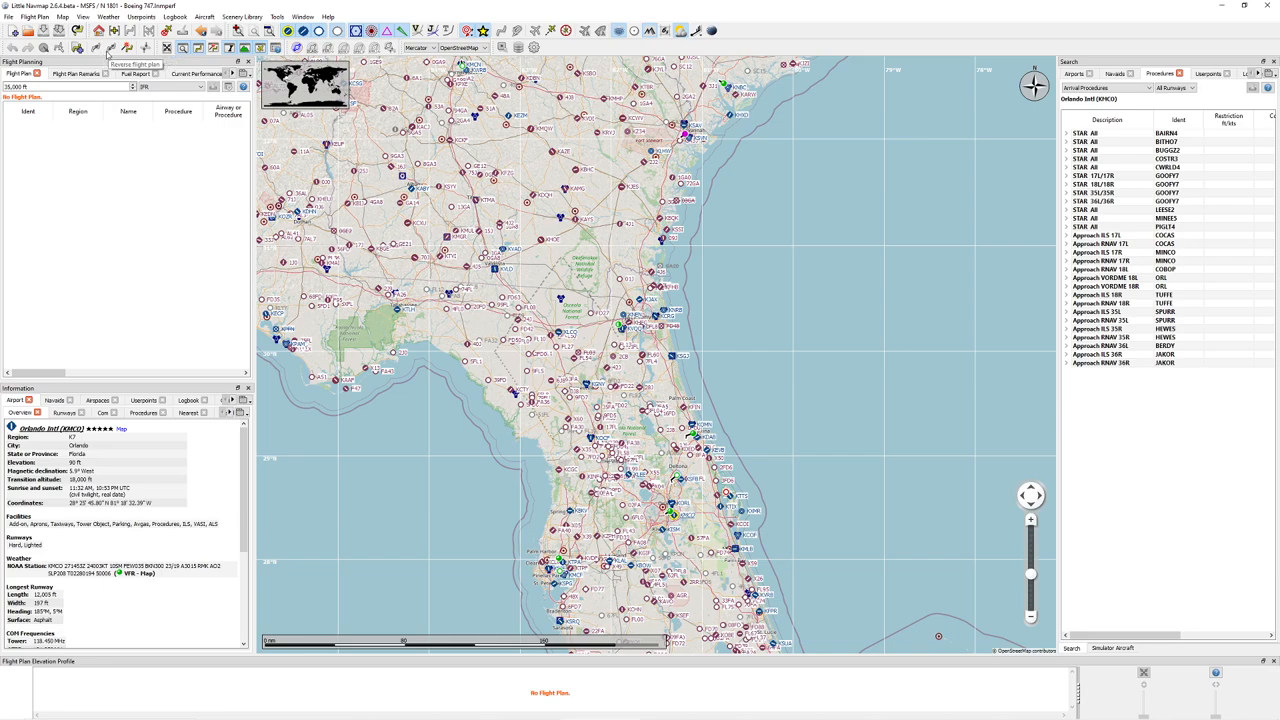
mouse_move(84, 48)
text(katl)
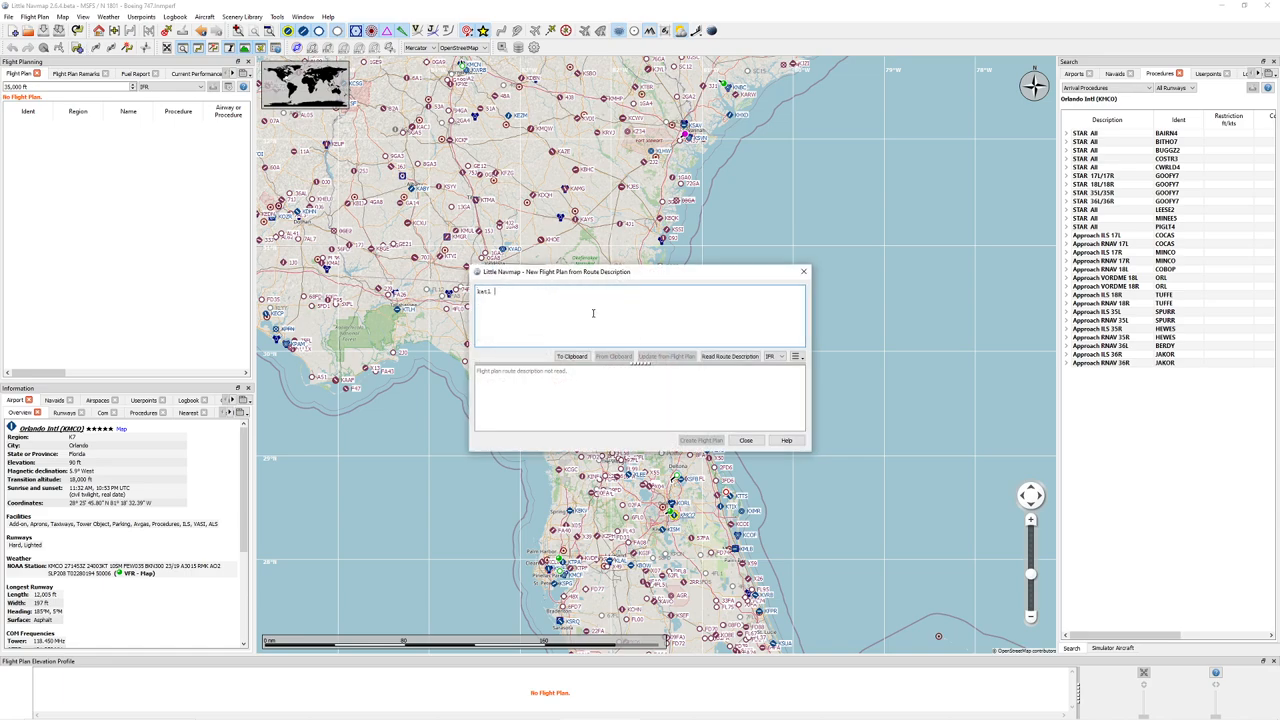
Read the route description for KATL to KMCO and create the flight plan from it
text(kcmo)
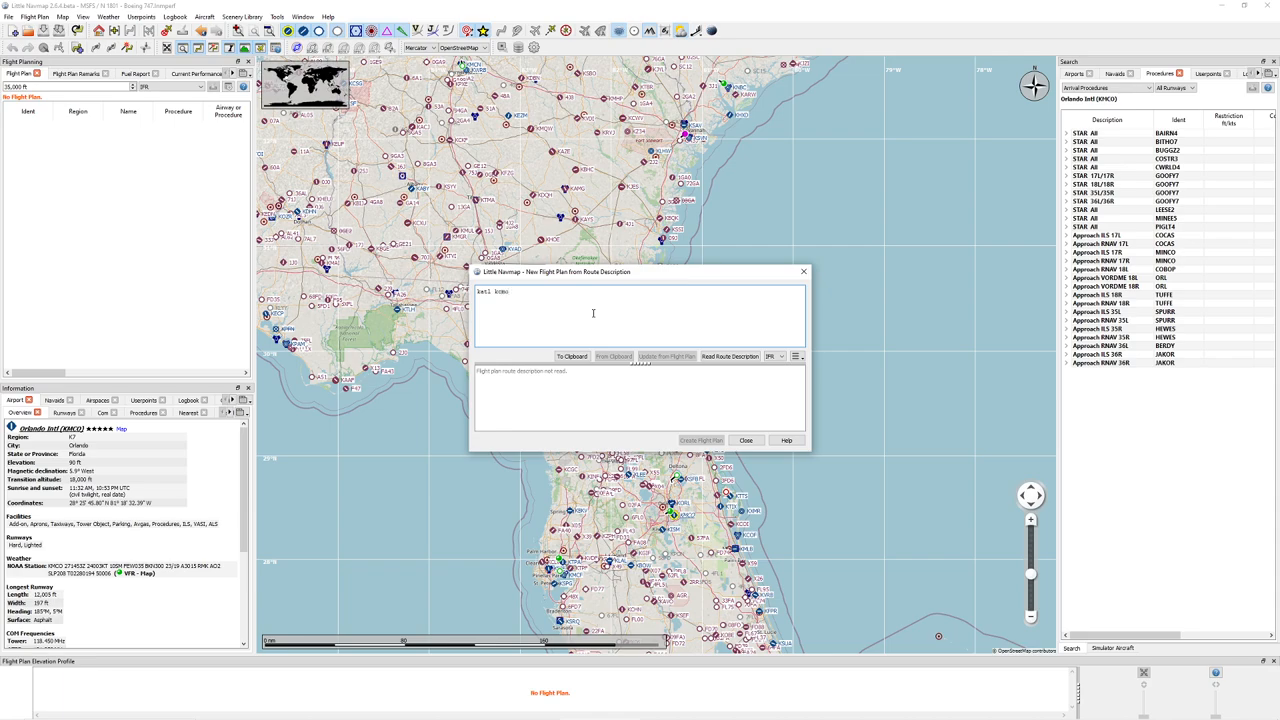
click(732, 356)
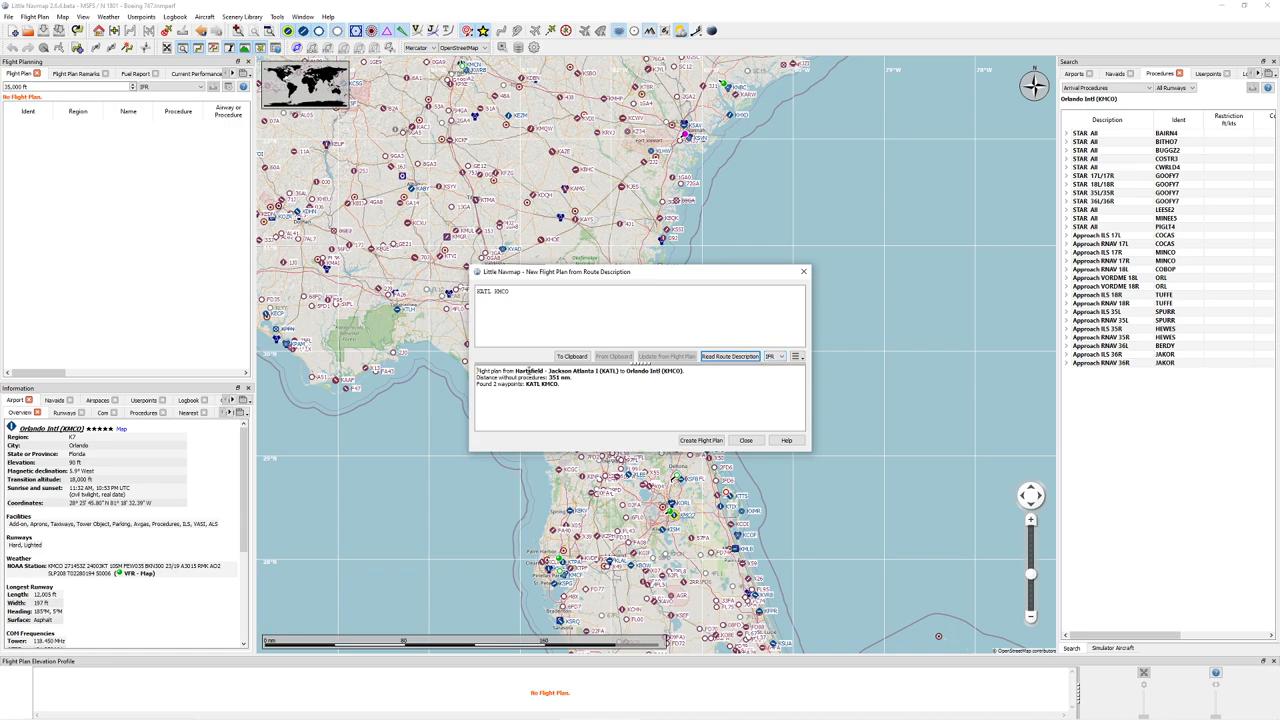
click(700, 440)
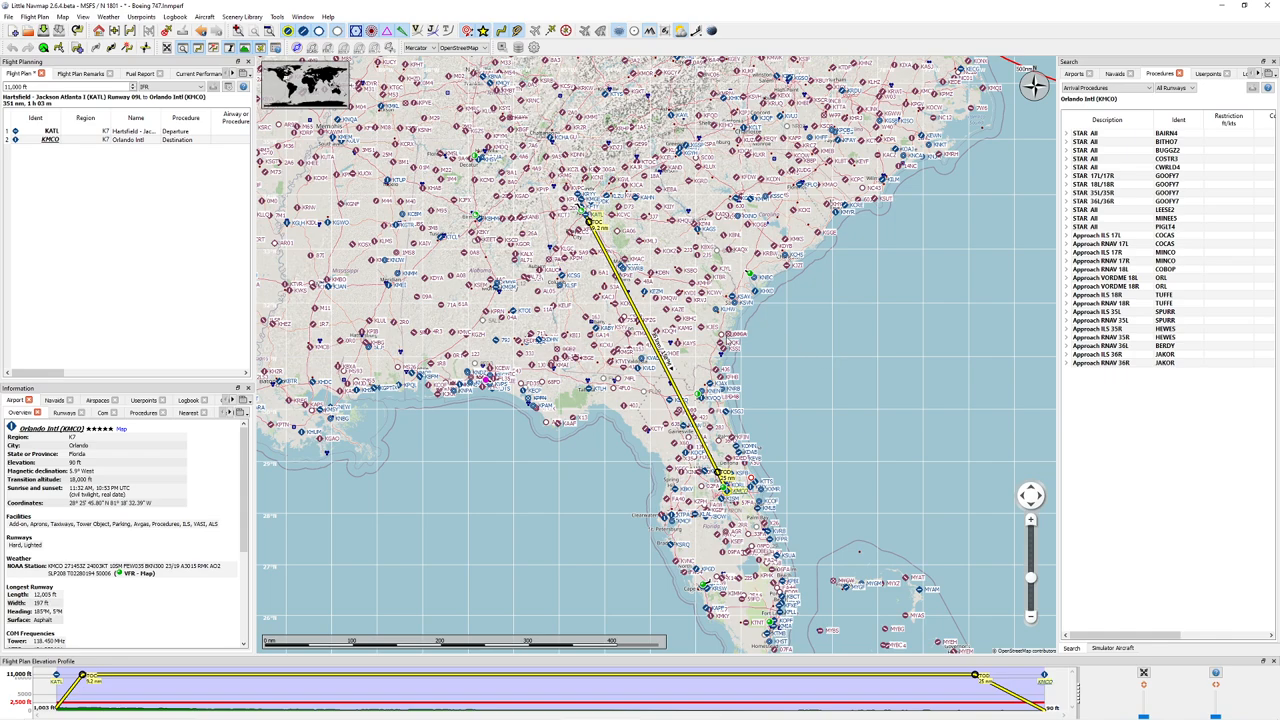
mouse_move(708, 210)
text(37)
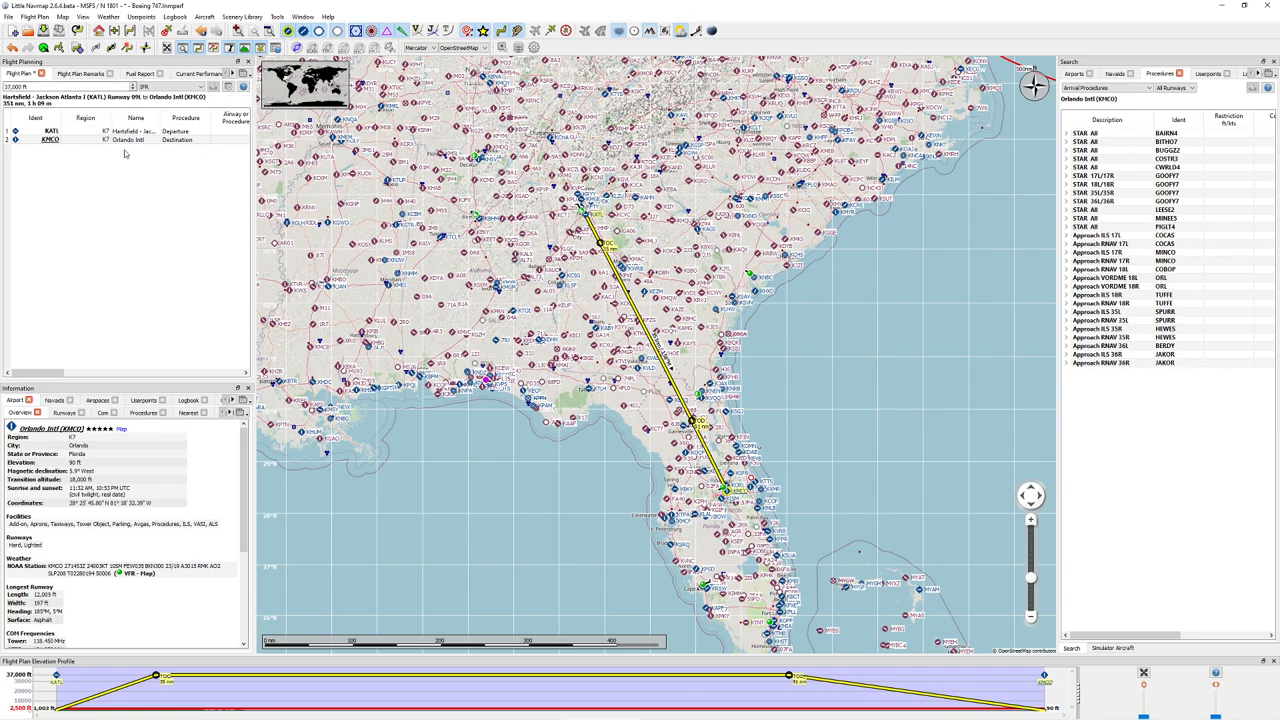
Load a recently used aircraft performance file from the Aircraft menu
click(204, 16)
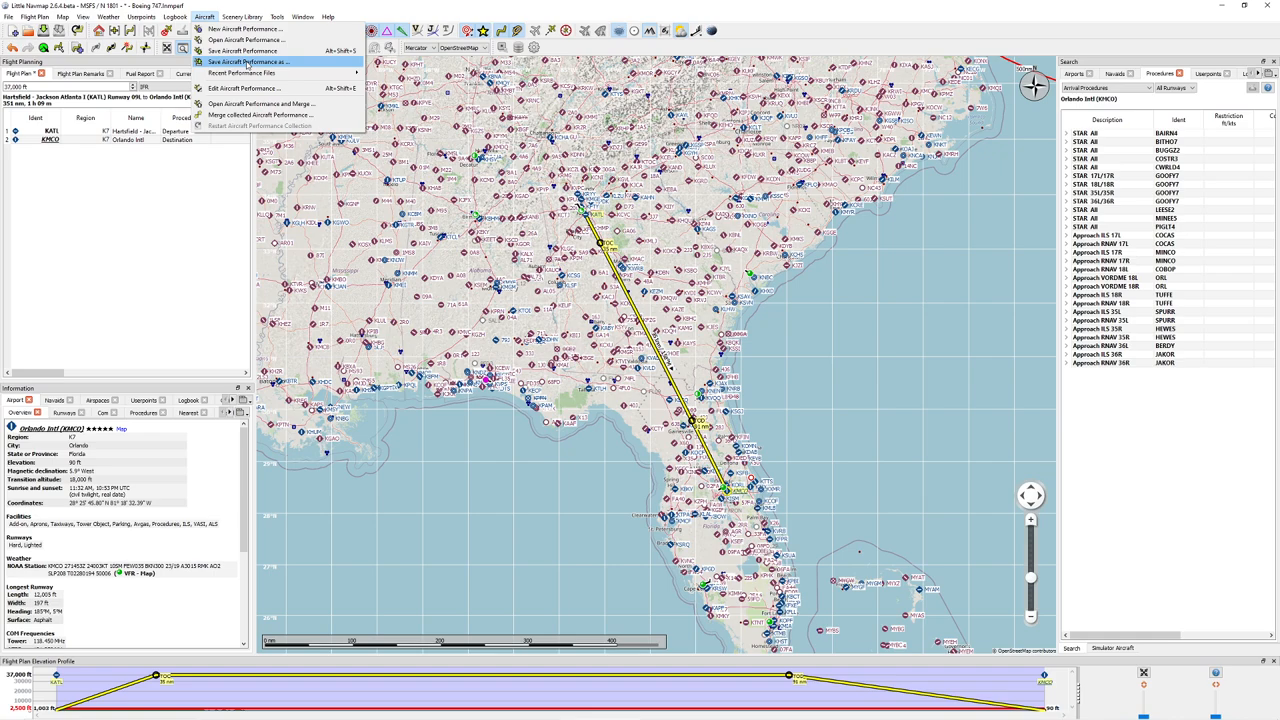
click(240, 72)
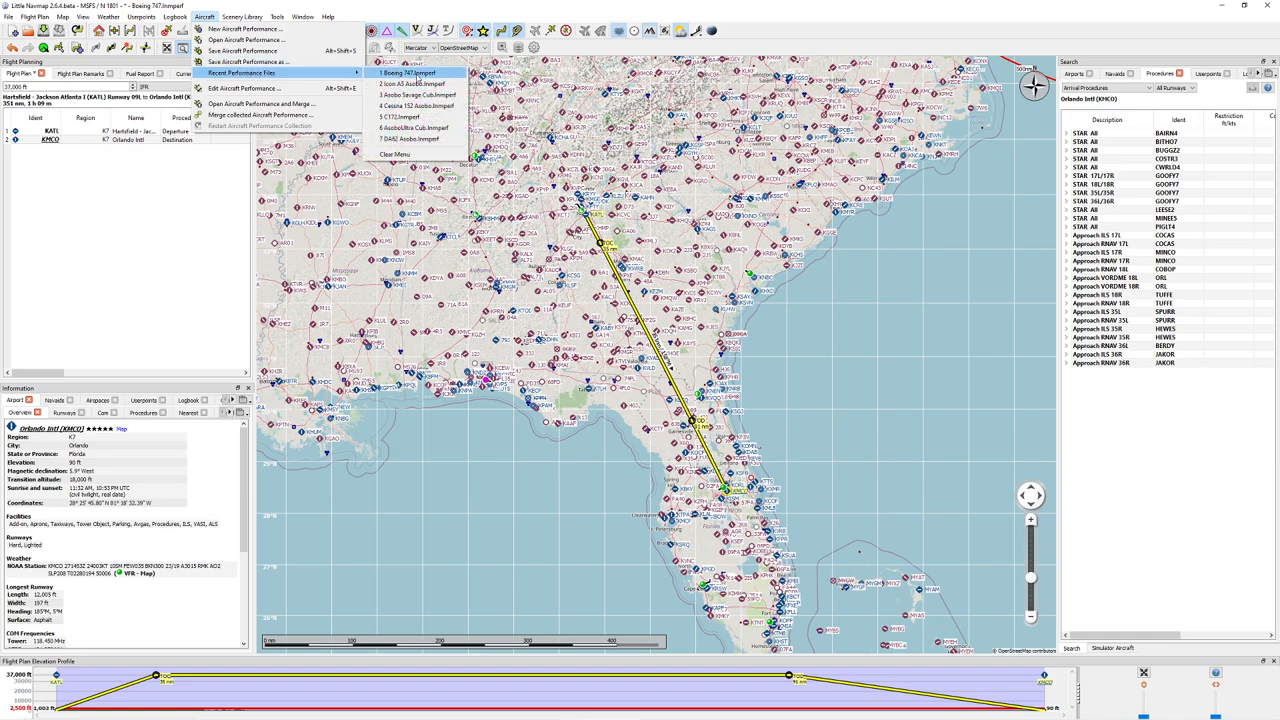
click(404, 72)
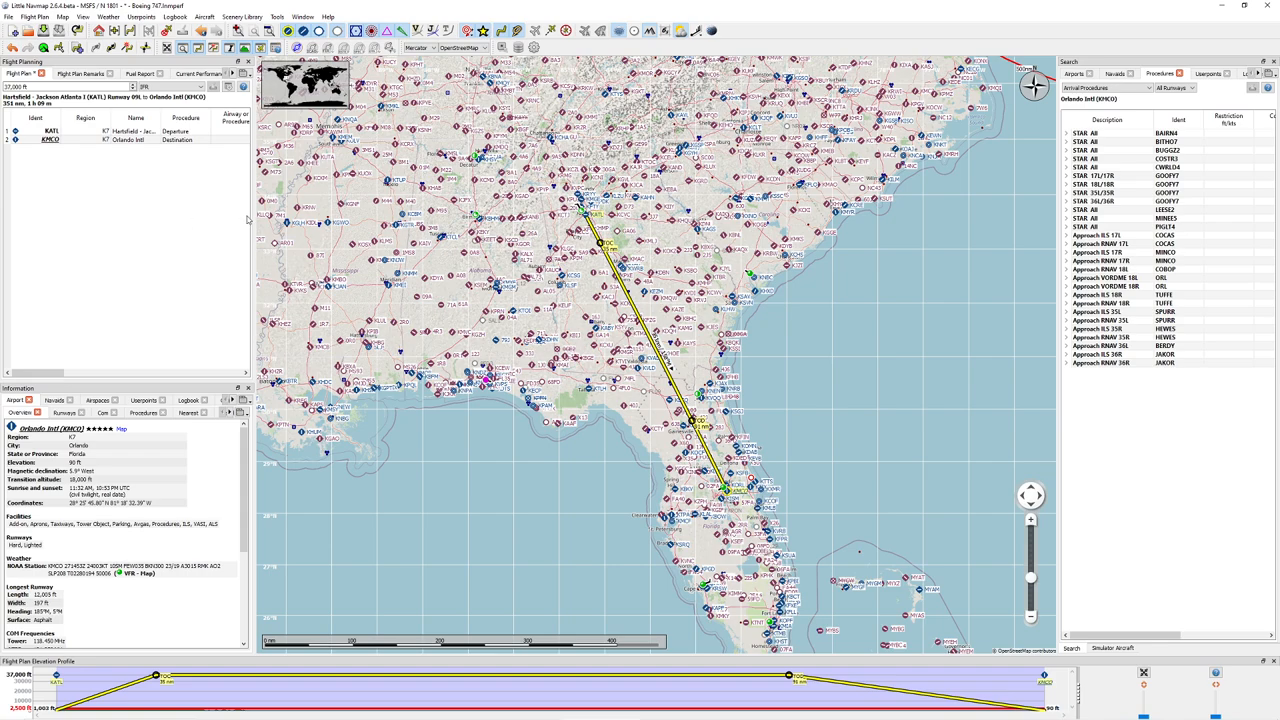
mouse_move(456, 206)
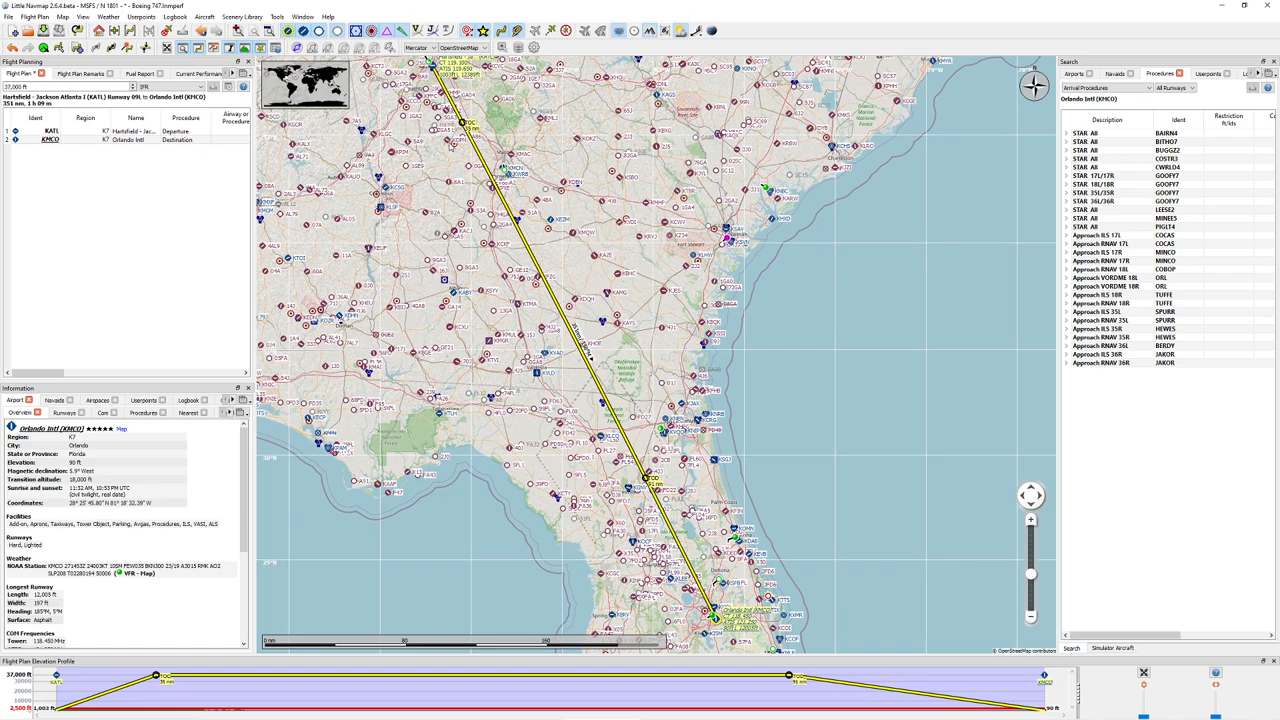
mouse_move(442, 292)
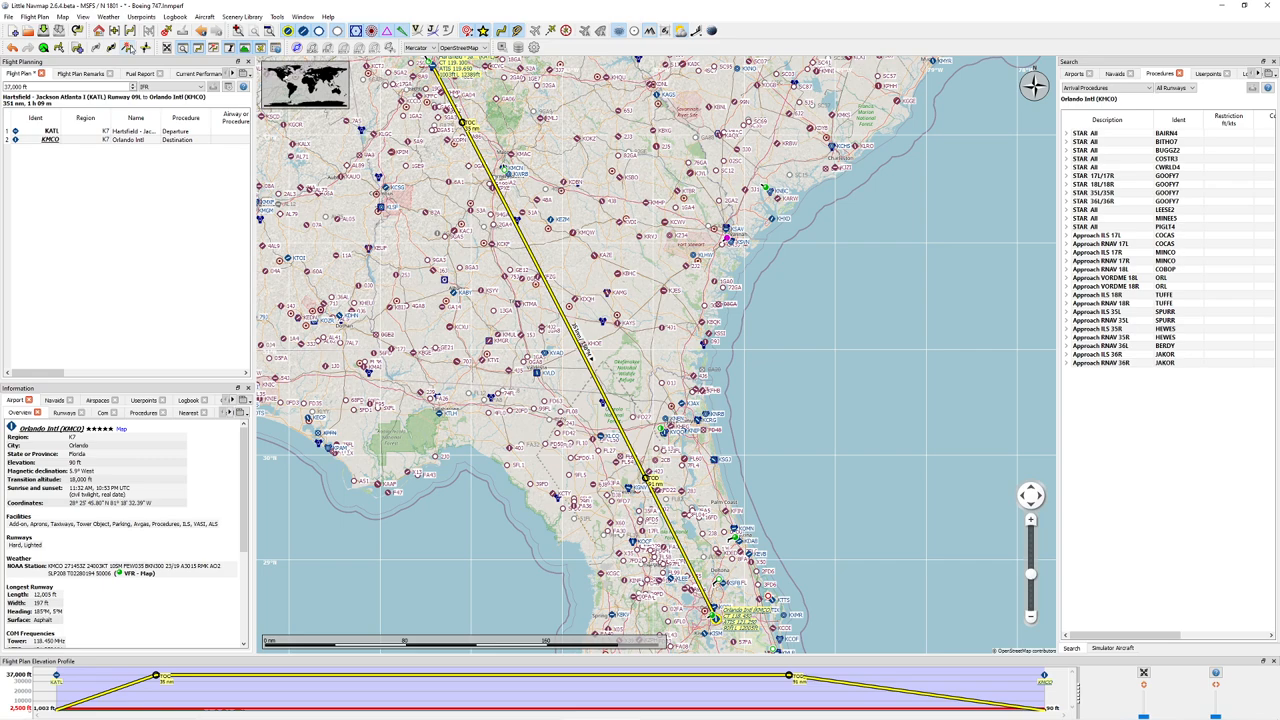
Calculate an airway route between KATL and KMCO for the flight plan
click(128, 48)
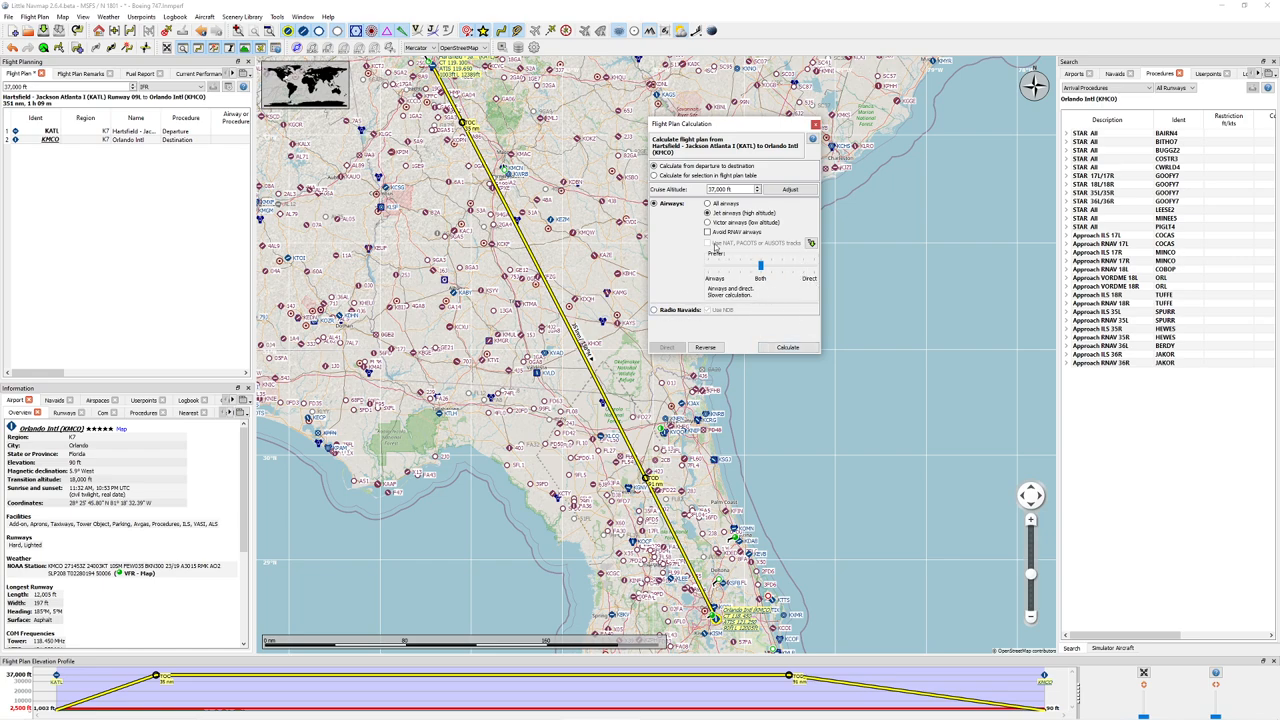
mouse_move(652, 322)
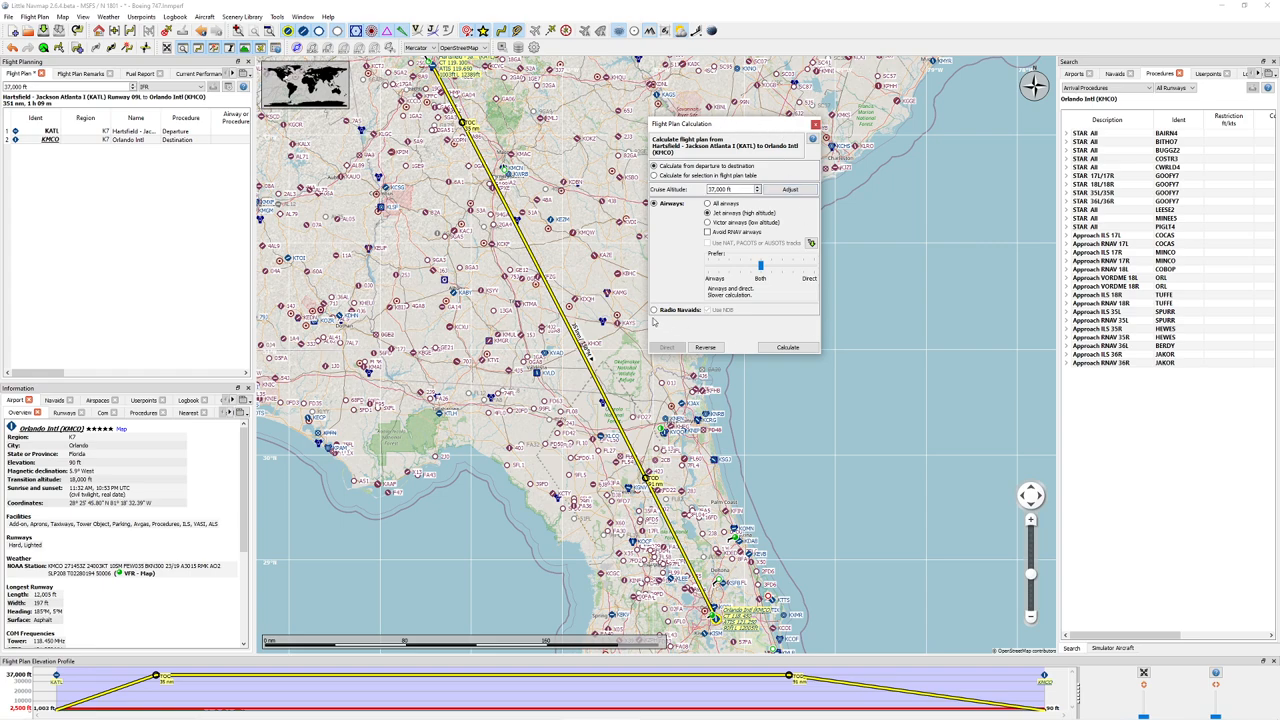
click(788, 348)
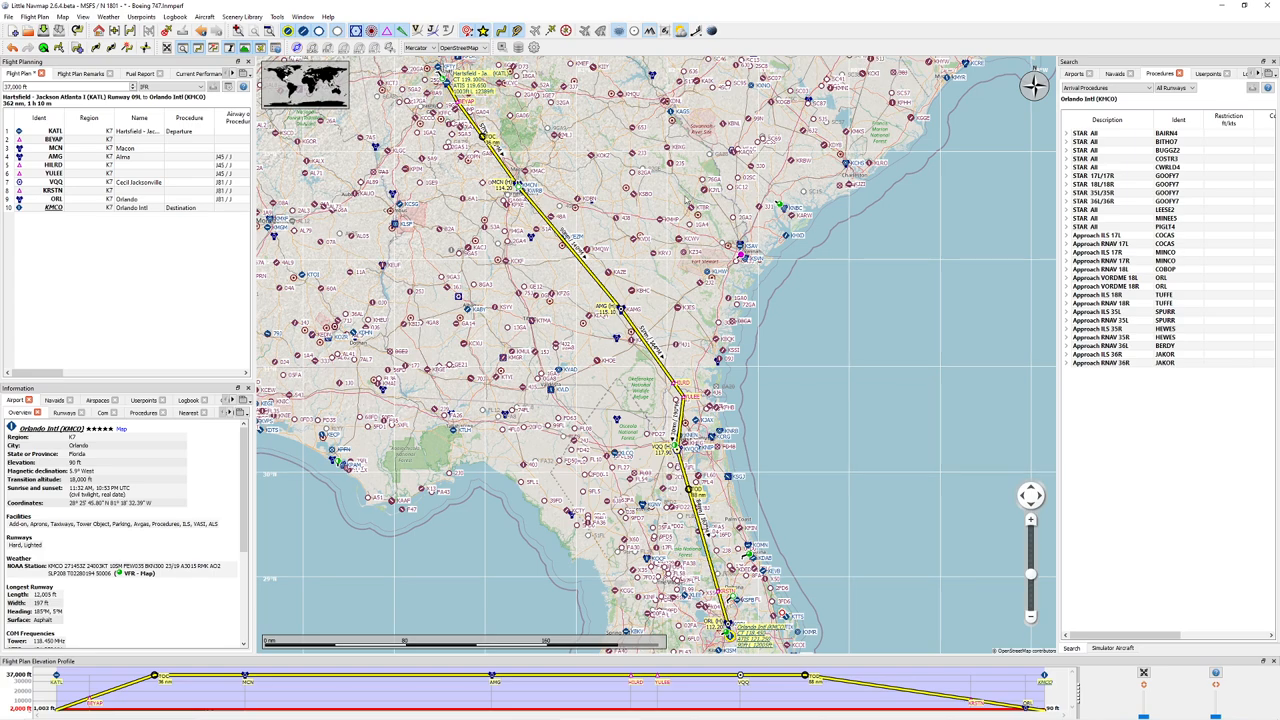
mouse_move(686, 200)
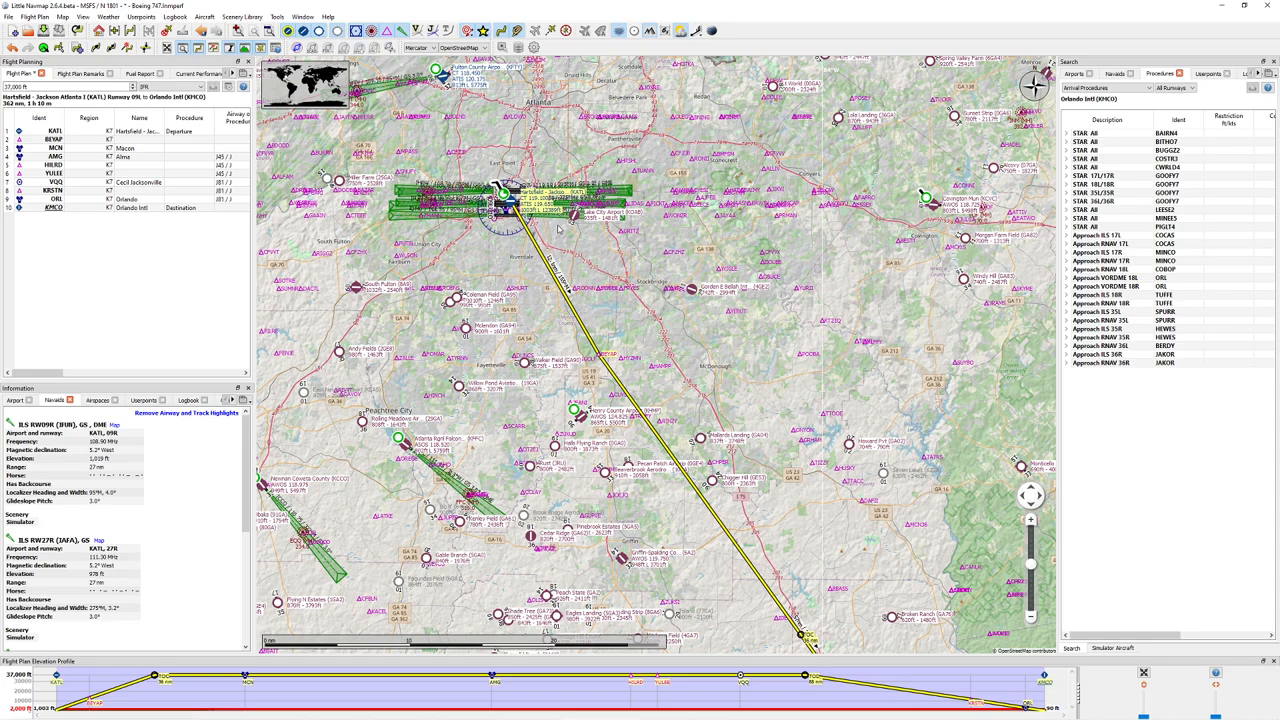
mouse_move(558, 228)
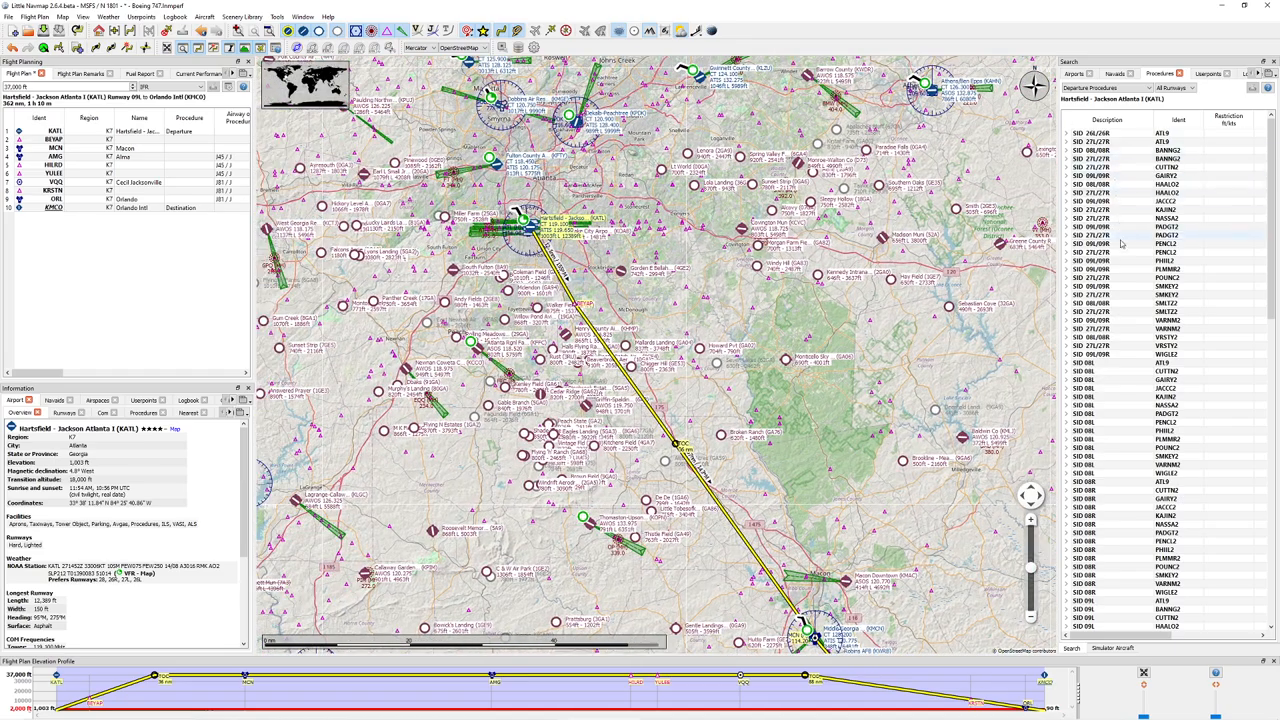
Filter KATL procedures to departures only and expand a SID to show its legs
scroll(down, 3)
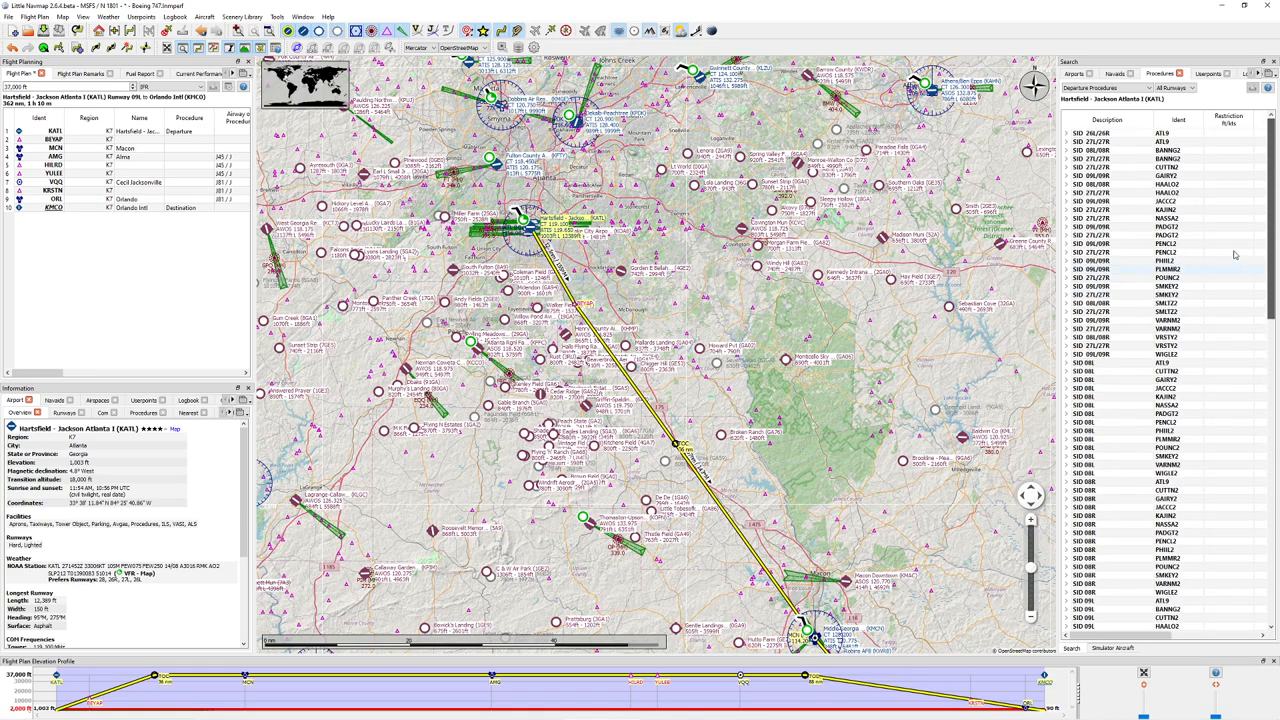
click(1104, 88)
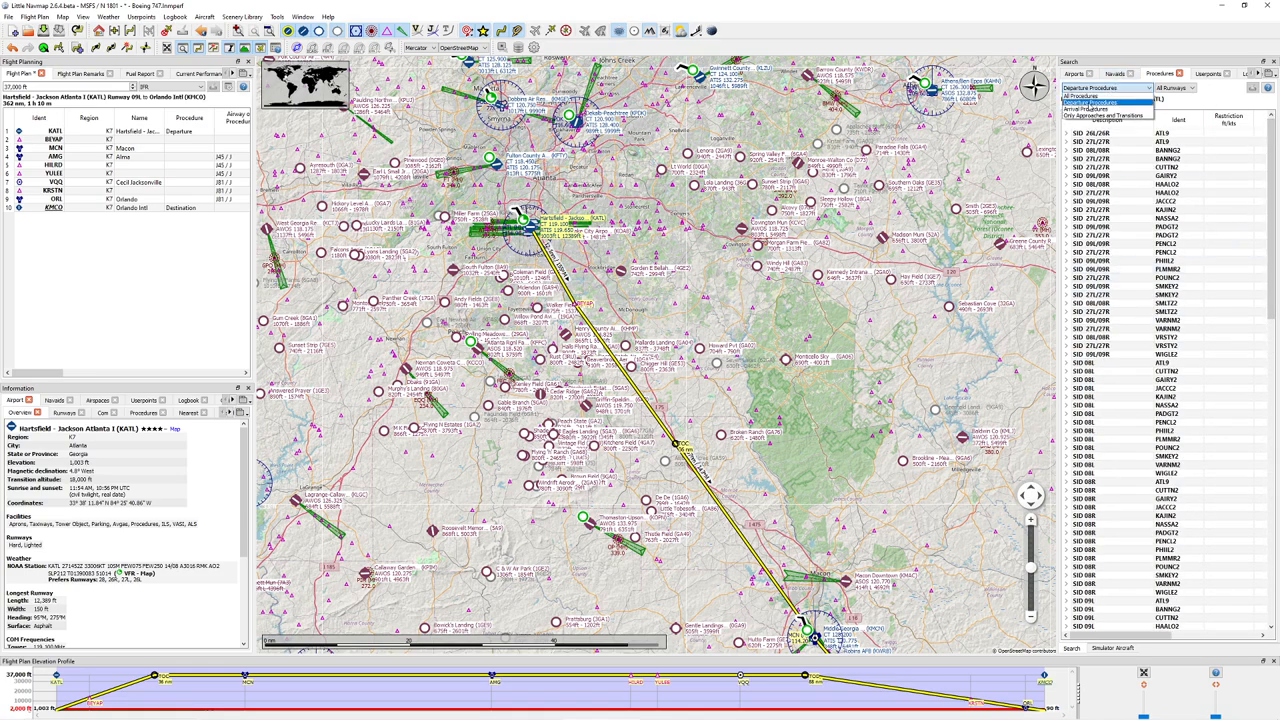
click(1090, 102)
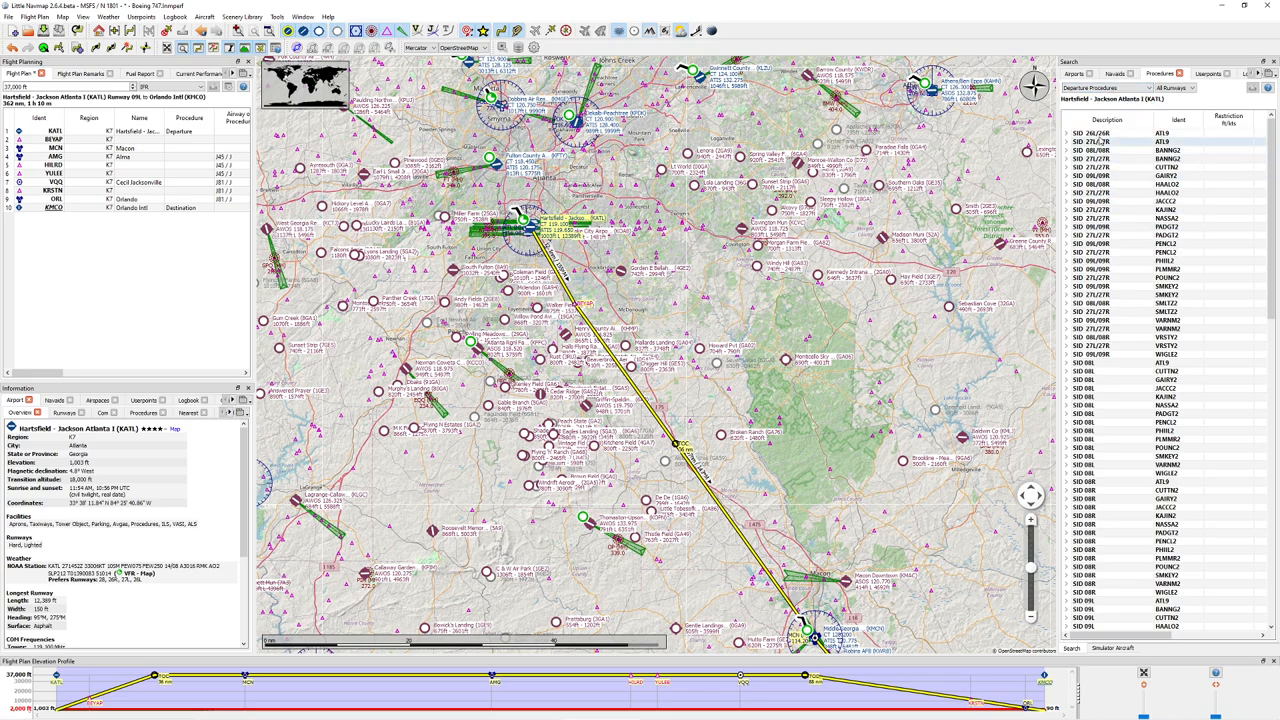
click(1110, 140)
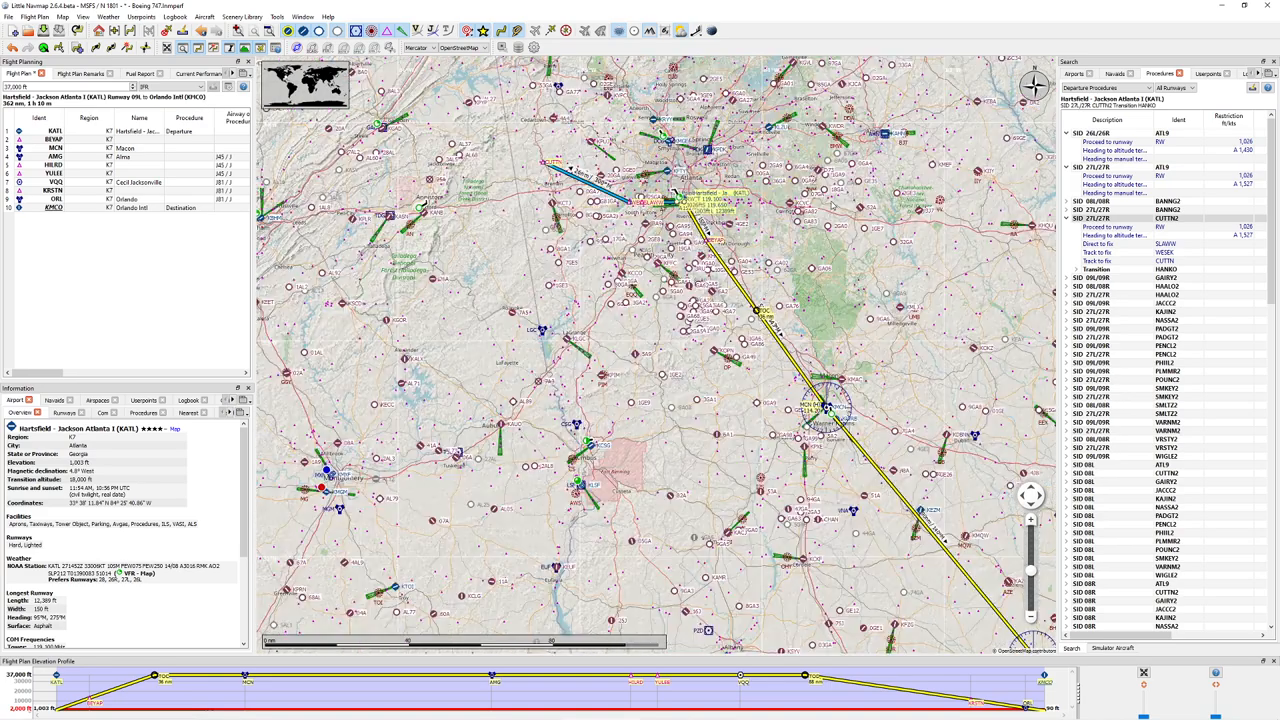
Preview Atlanta departure transitions on the map and insert the chosen SID into the plan
click(1110, 132)
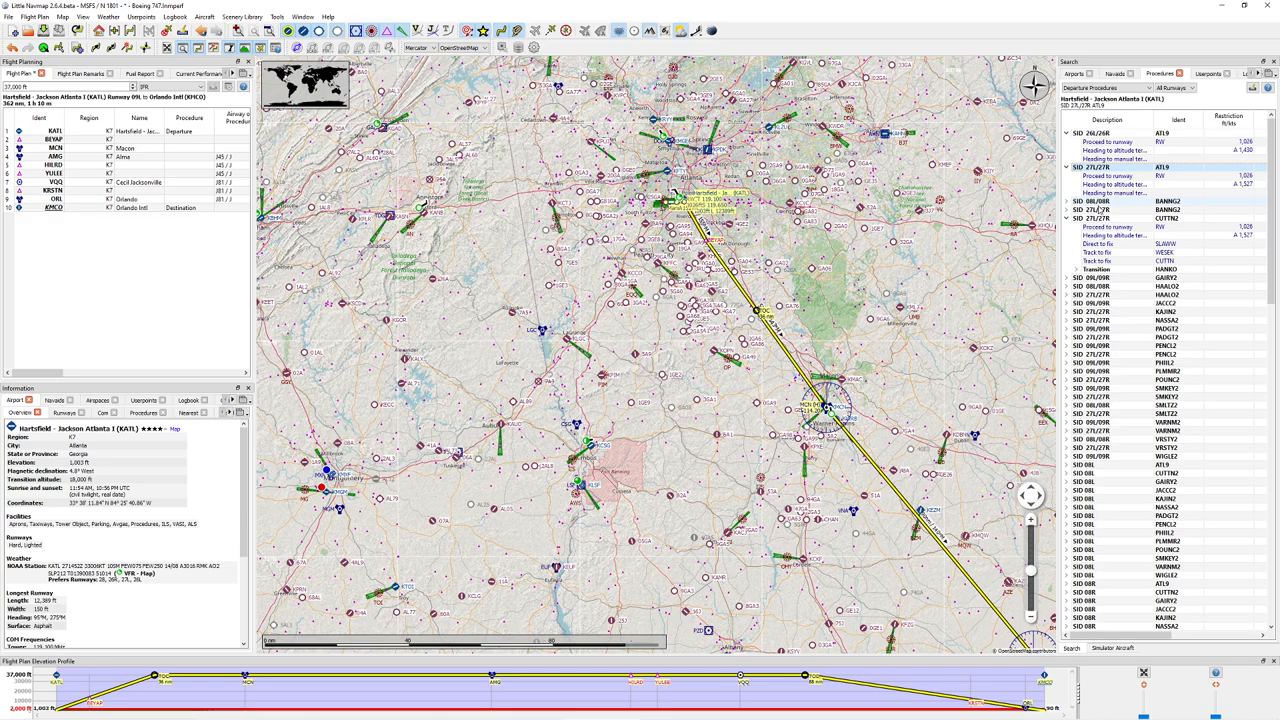
click(1096, 210)
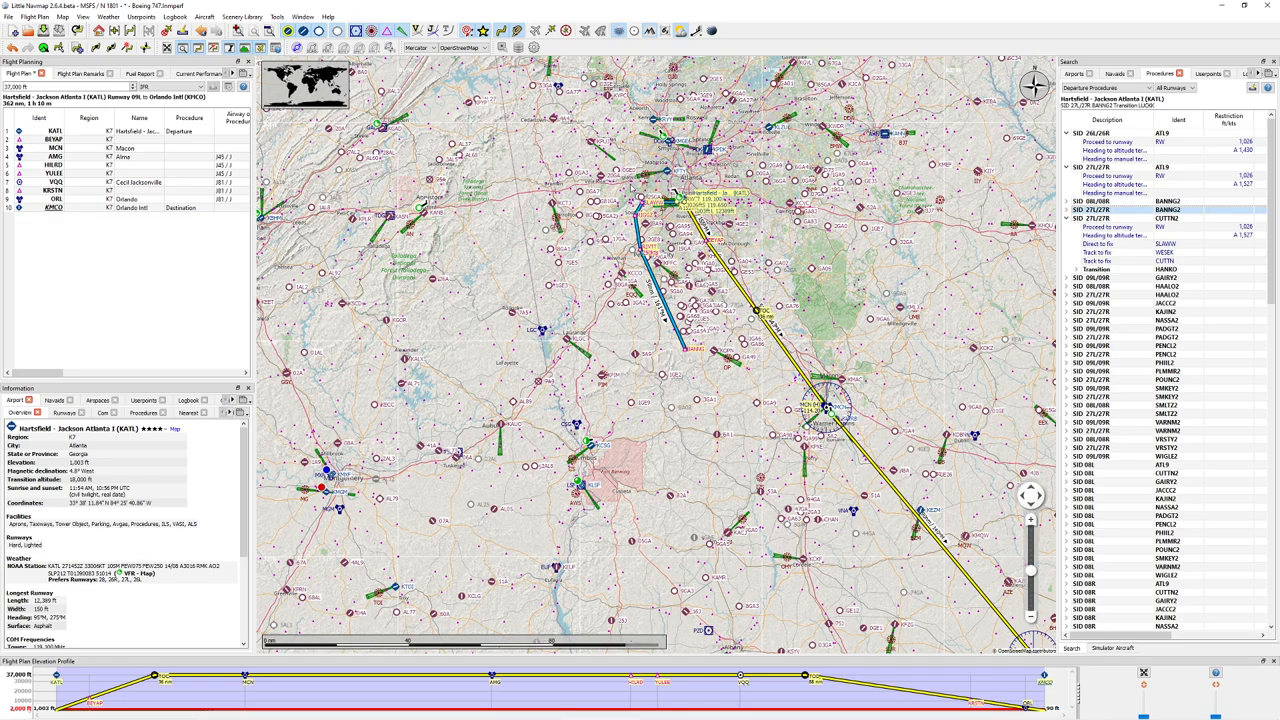
mouse_move(660, 400)
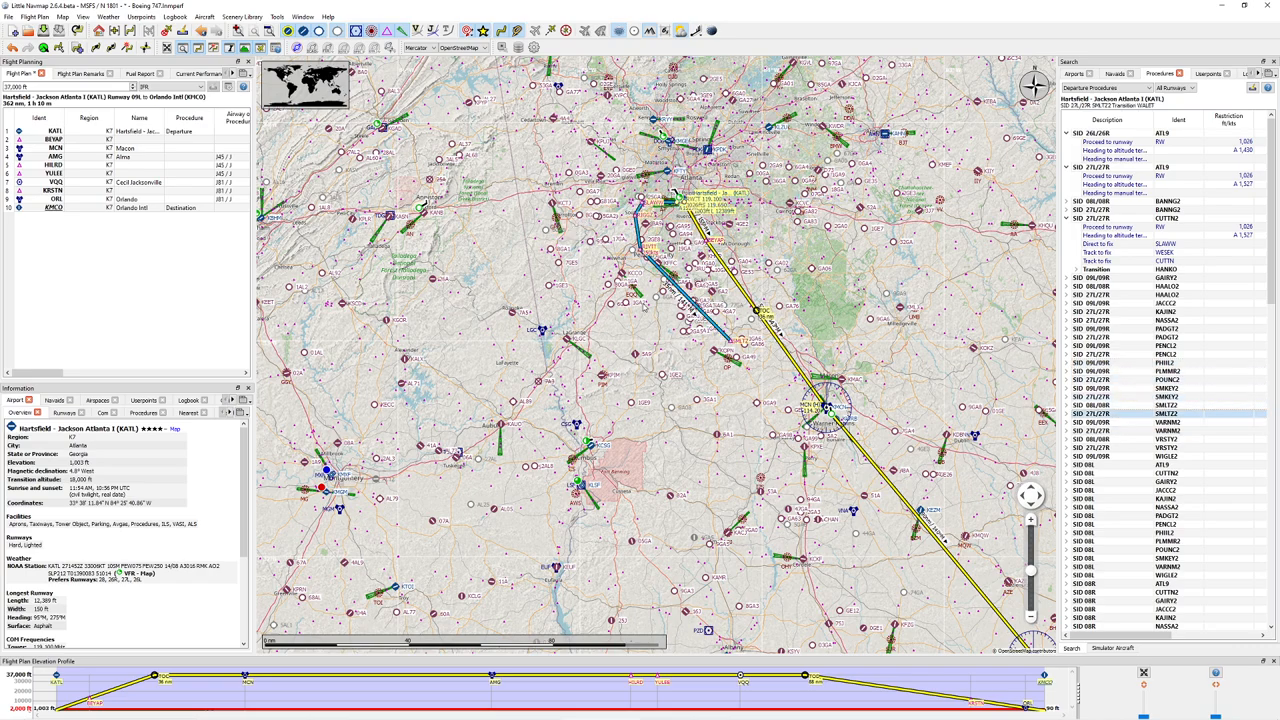
click(1110, 422)
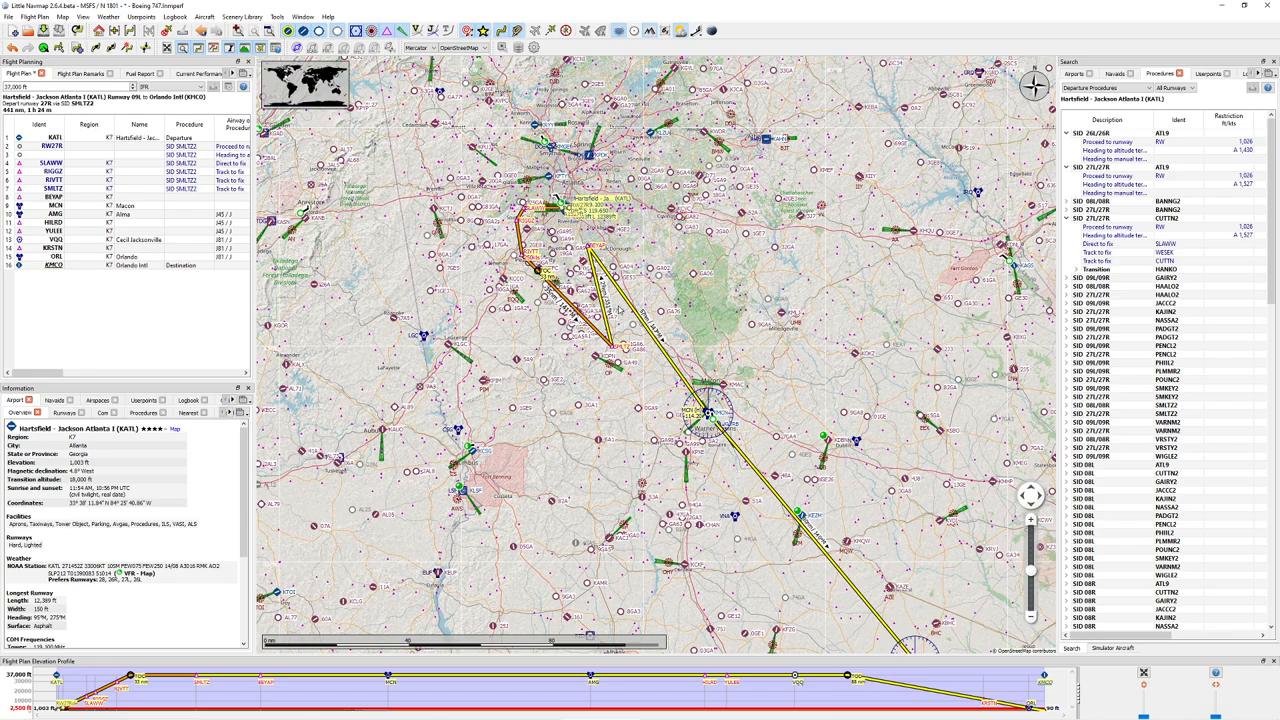
mouse_move(596, 264)
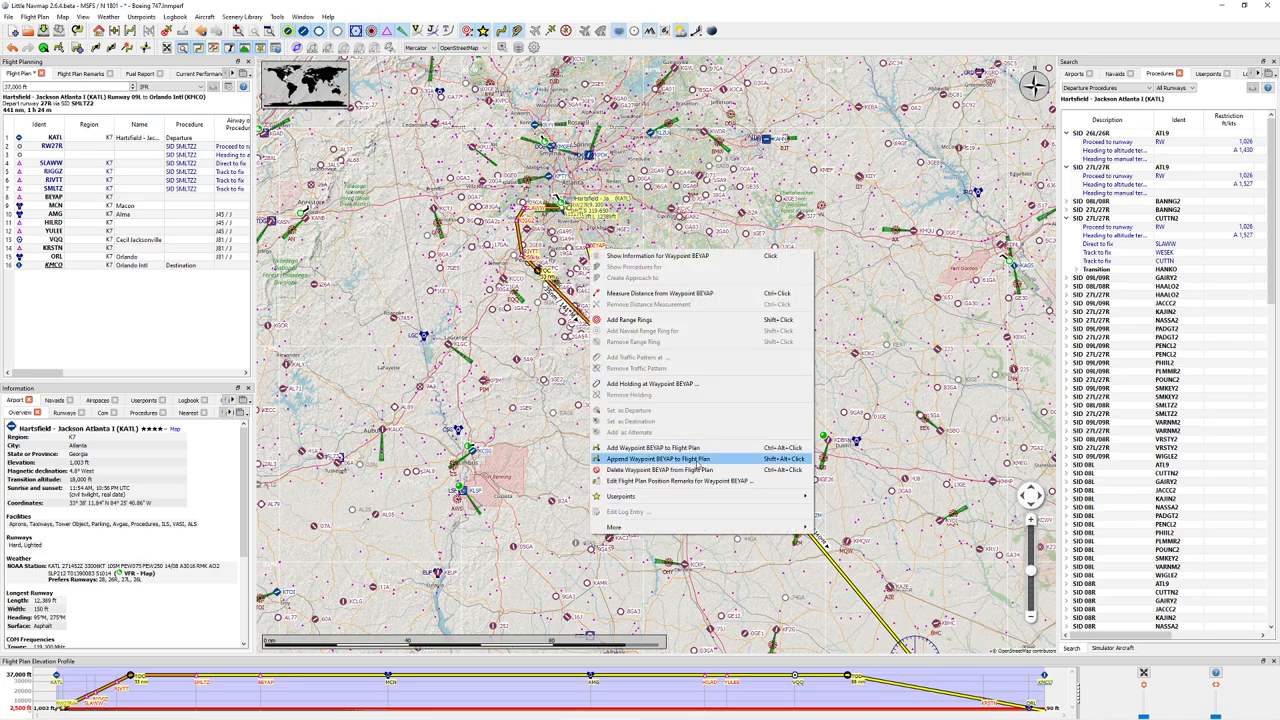
Append the selected map point to the flight plan, making Orlando Intl the destination
click(660, 458)
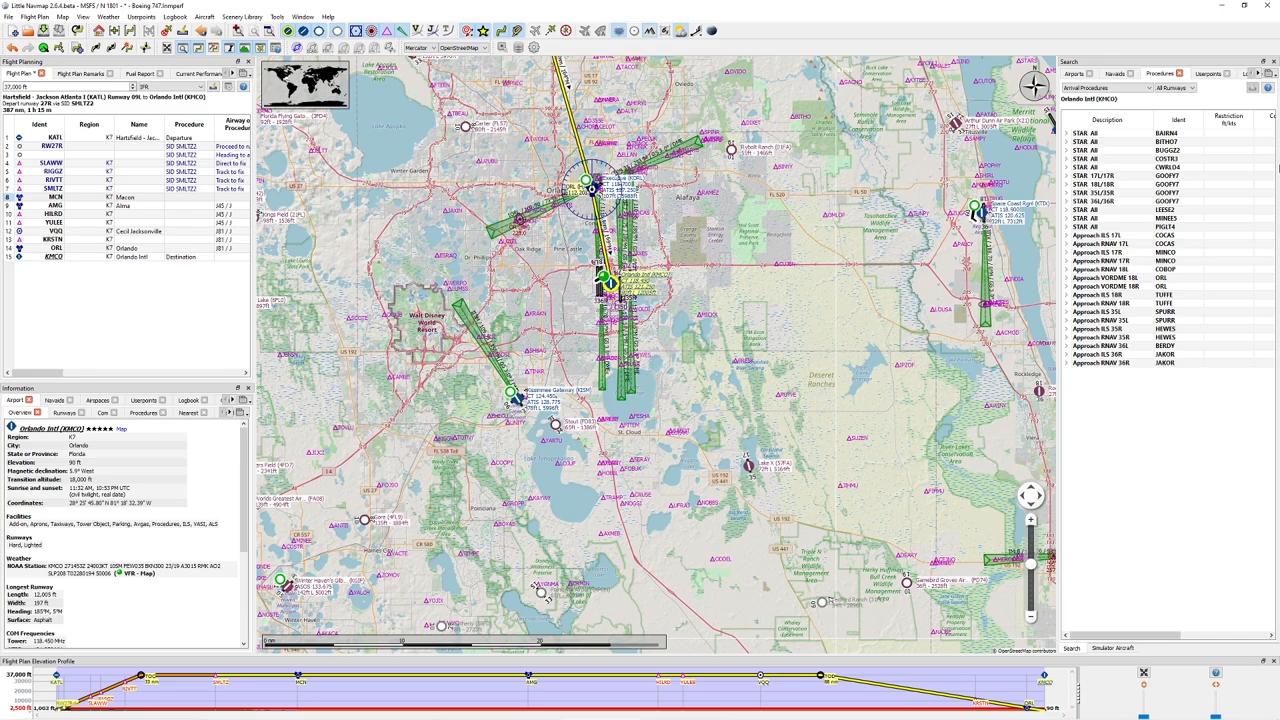
Preview several Orlando STARs and insert the chosen arrival with its transition into the plan
click(1108, 132)
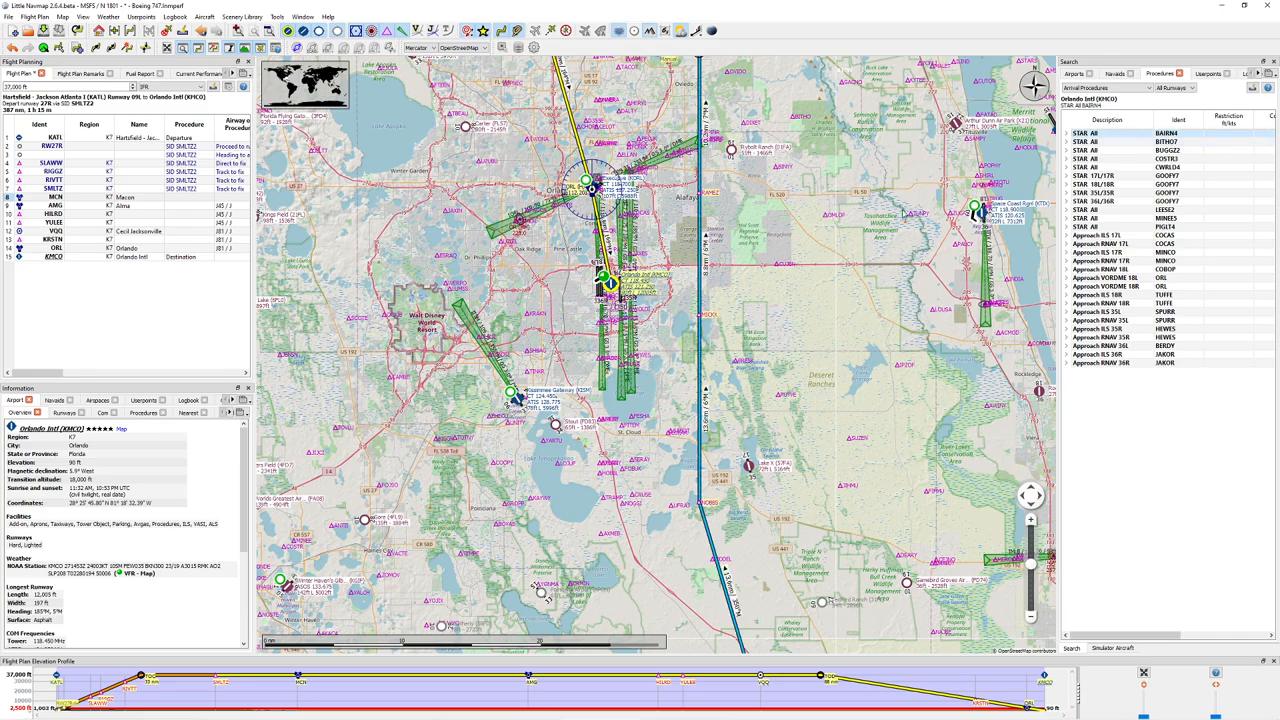
scroll(down, 3)
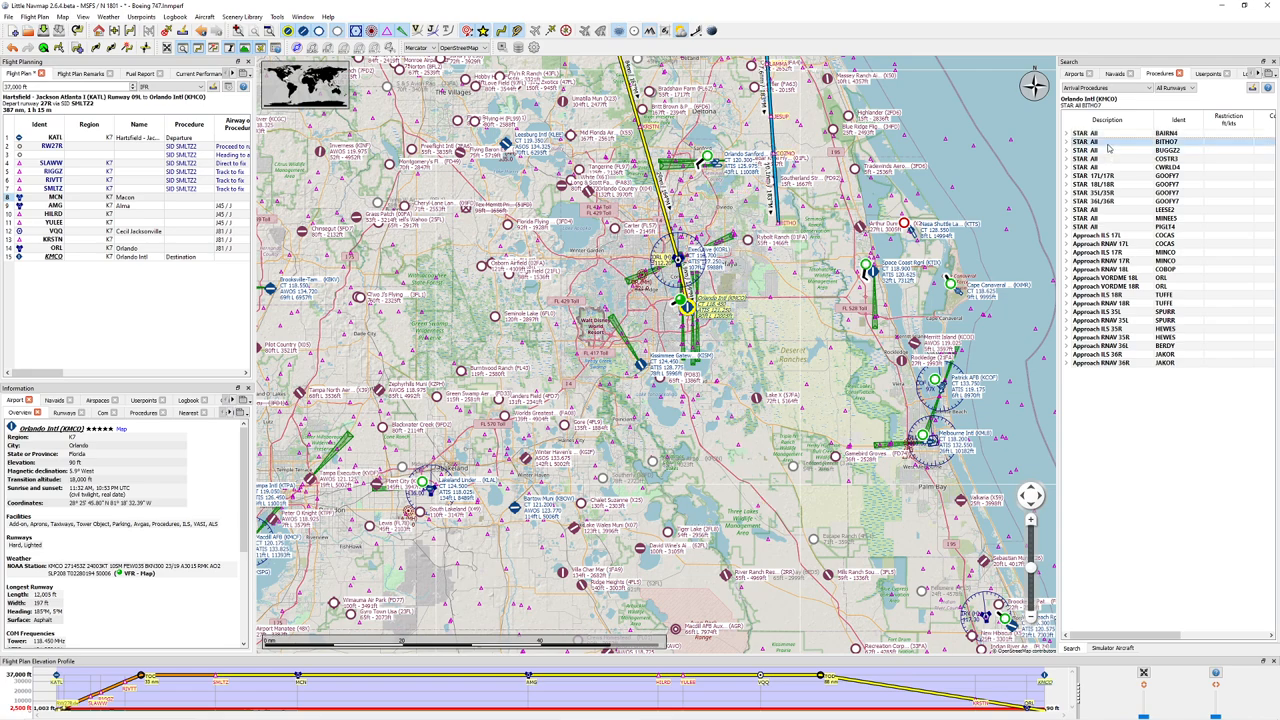
click(1108, 152)
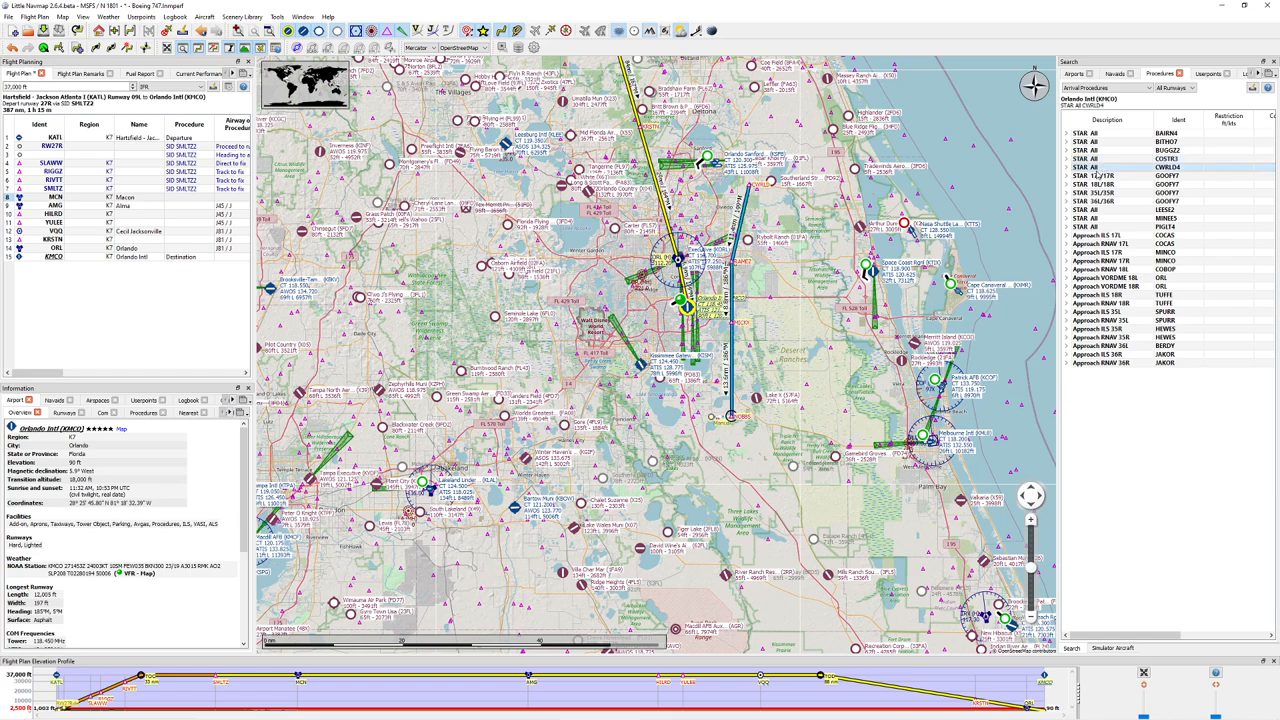
click(1100, 176)
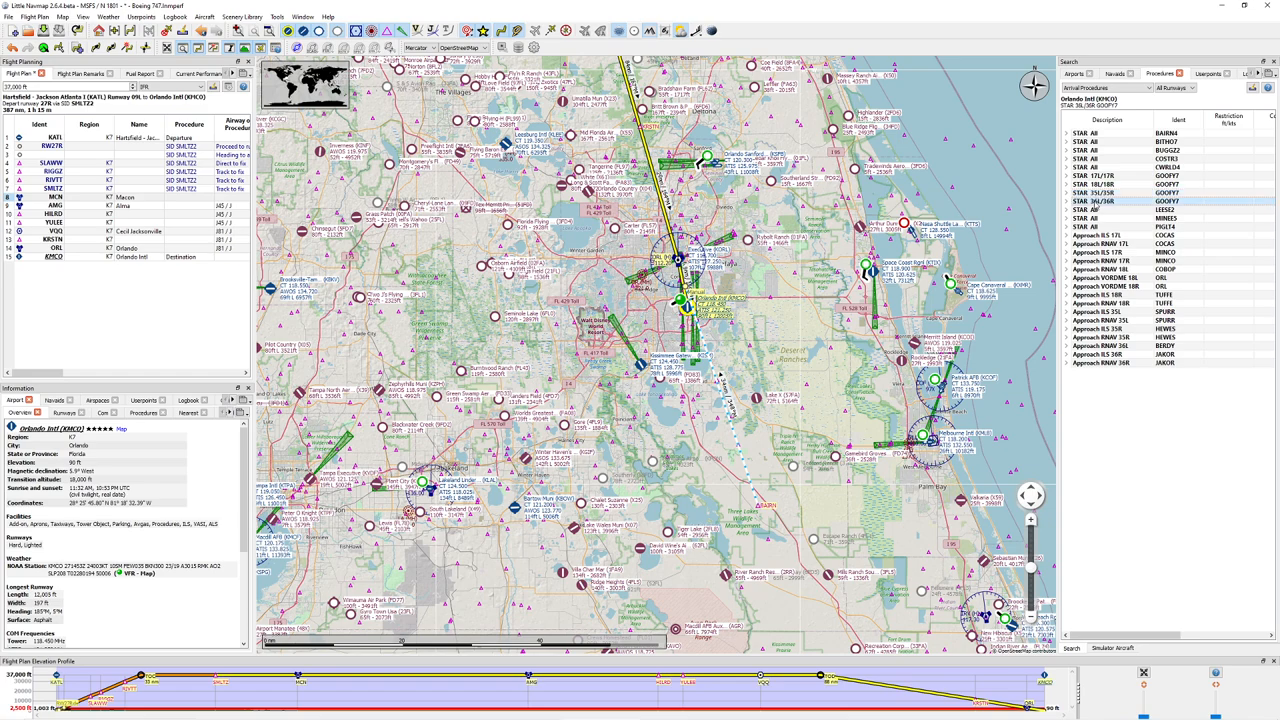
click(1084, 210)
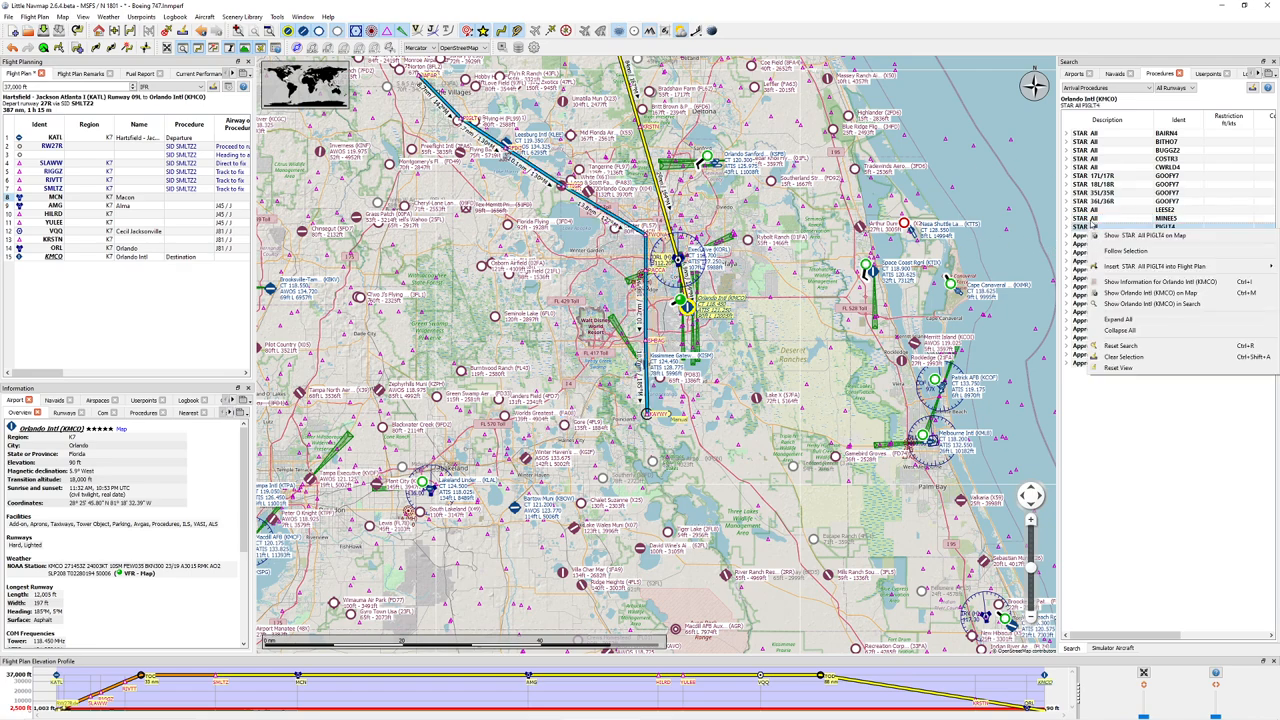
mouse_move(1156, 266)
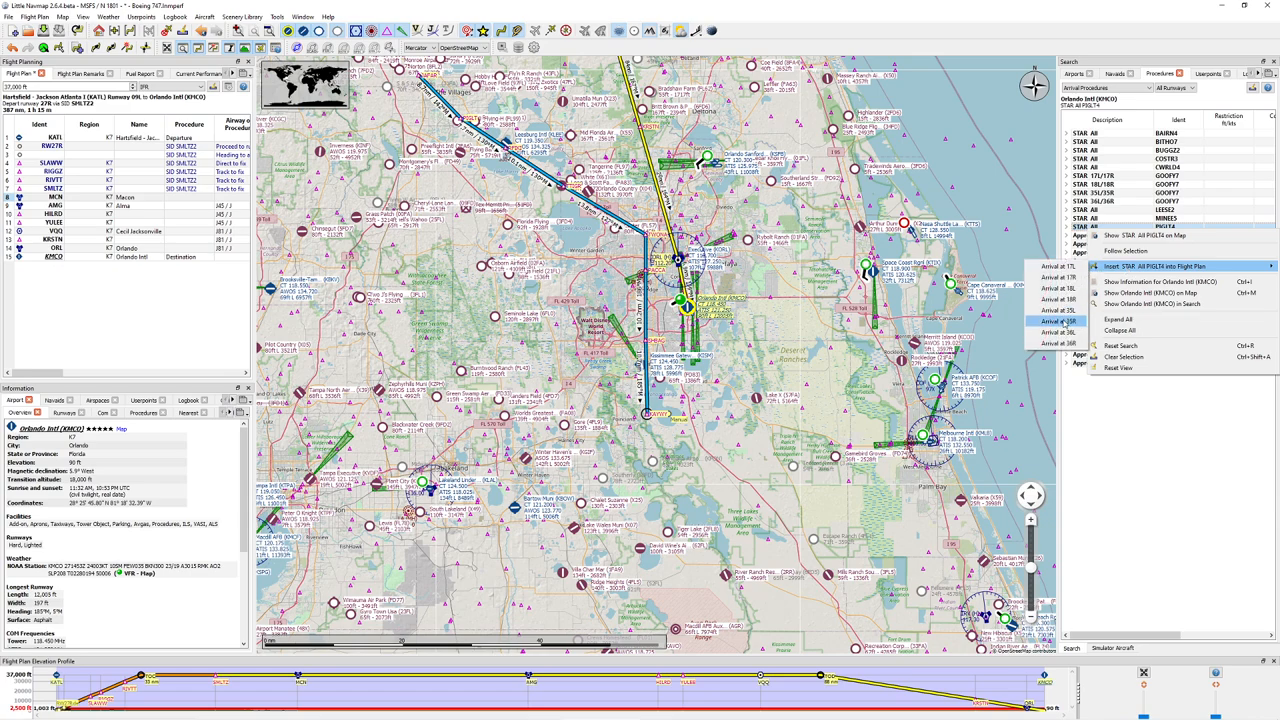
mouse_move(1058, 332)
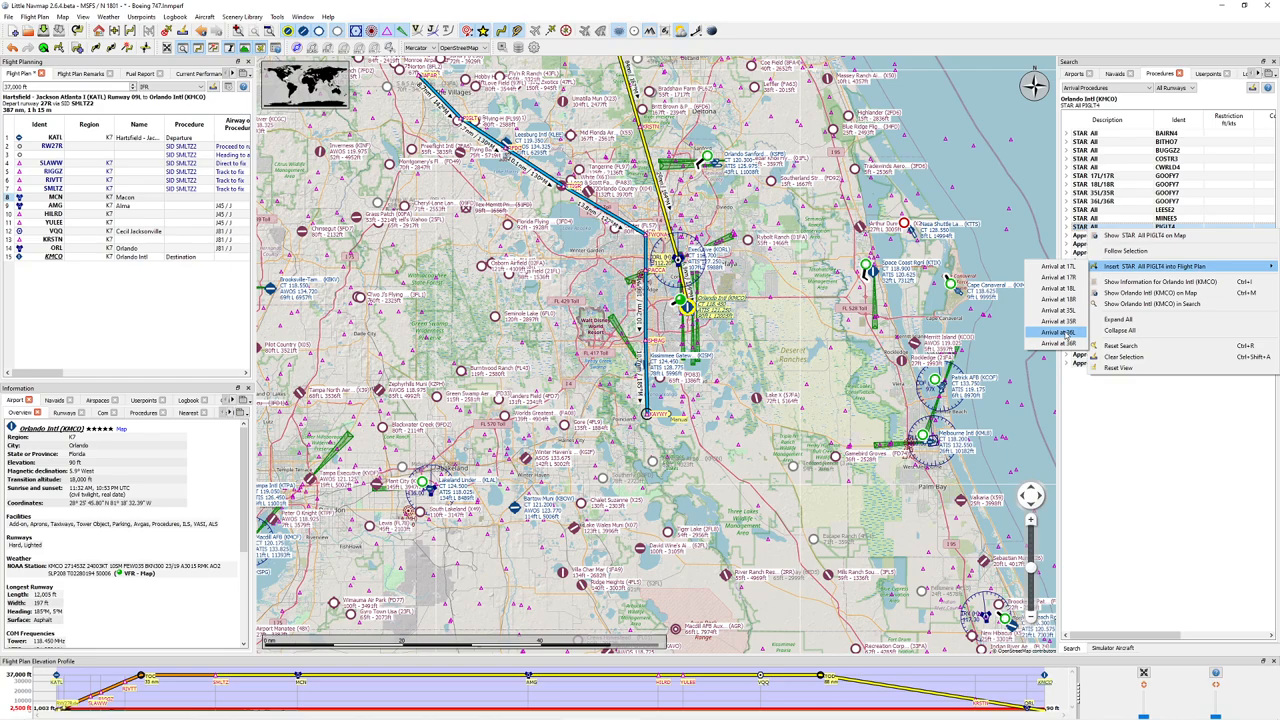
click(1160, 264)
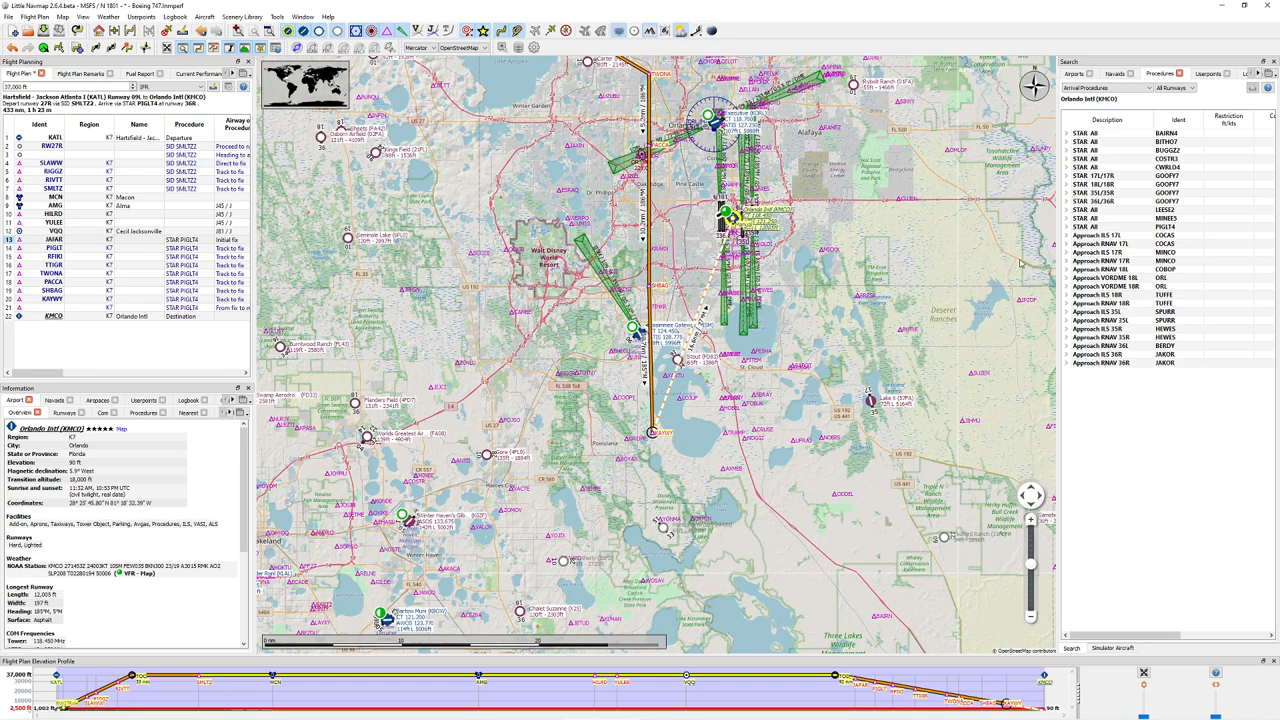
Insert a runway approach into Orlando with missed-approach legs and check the path on the map
click(1100, 286)
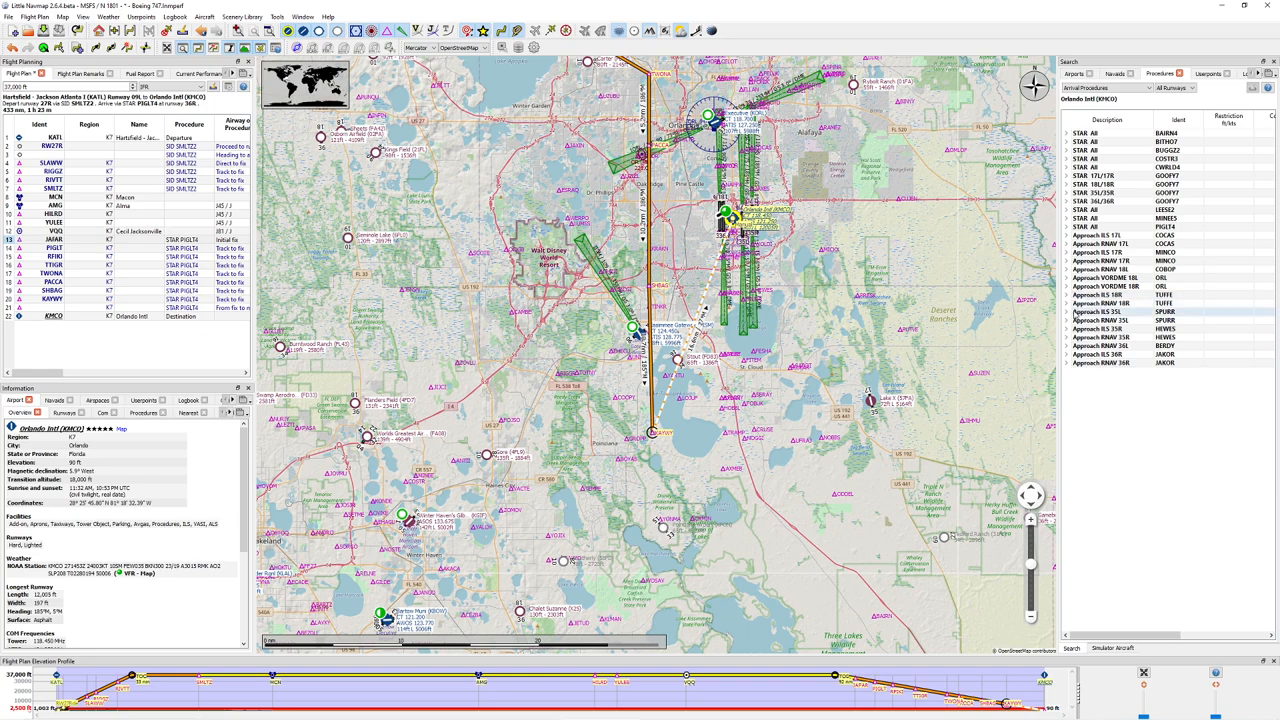
click(1066, 328)
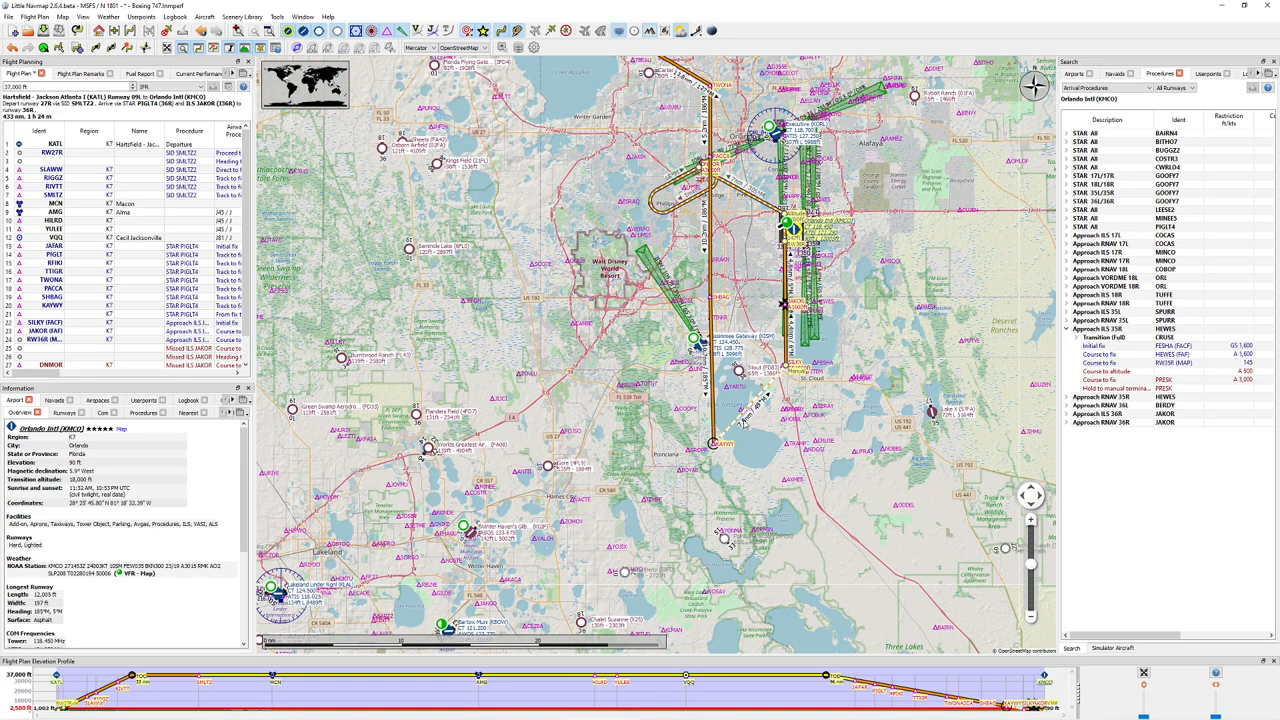
scroll(down, 3)
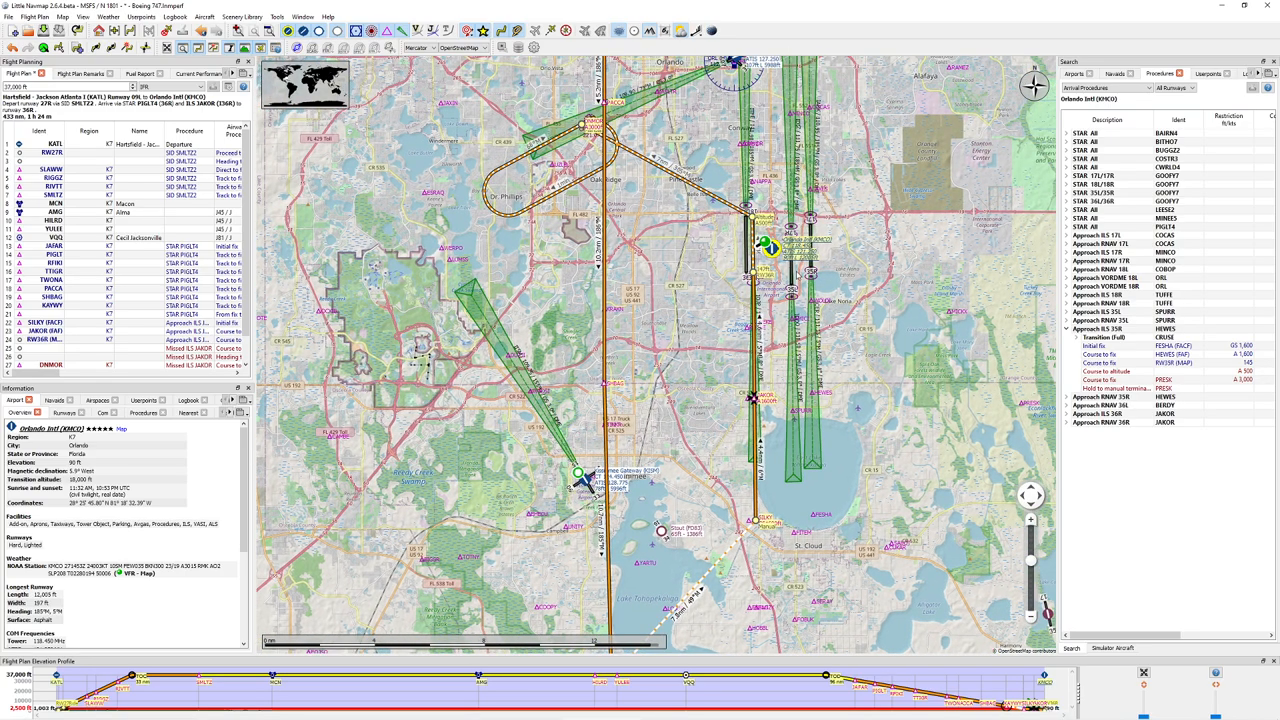
mouse_move(732, 240)
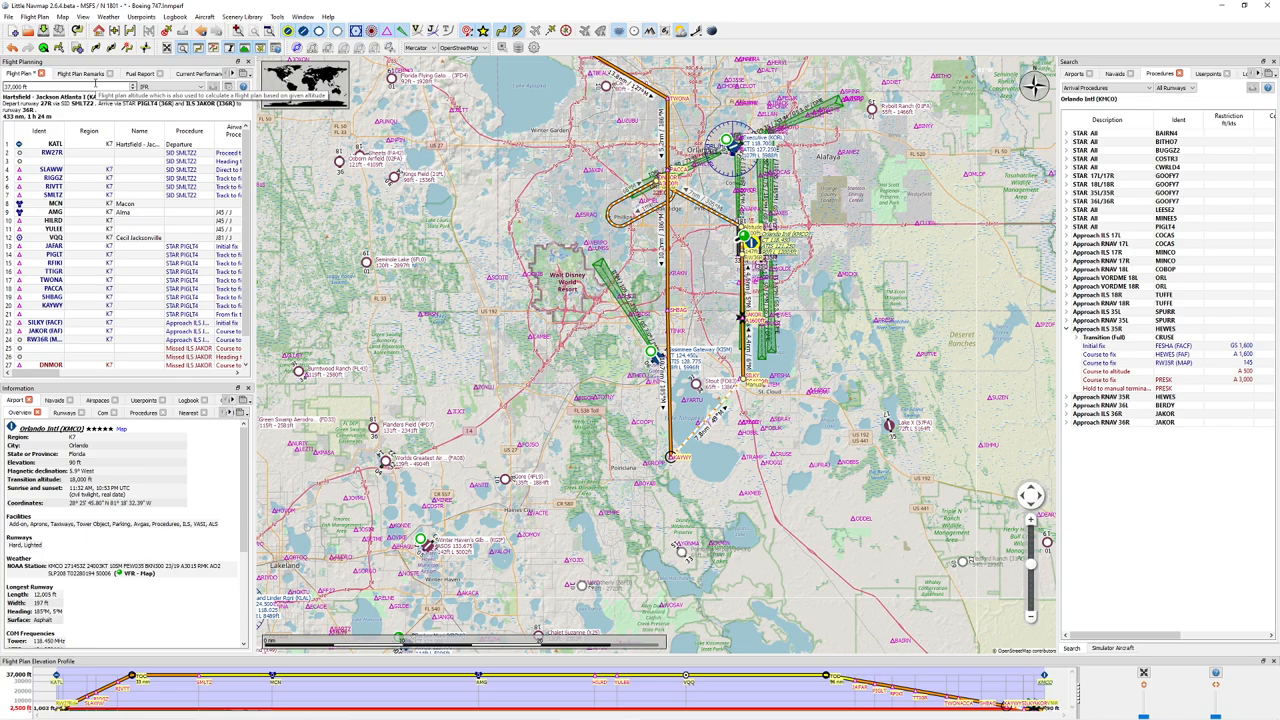
mouse_move(82, 74)
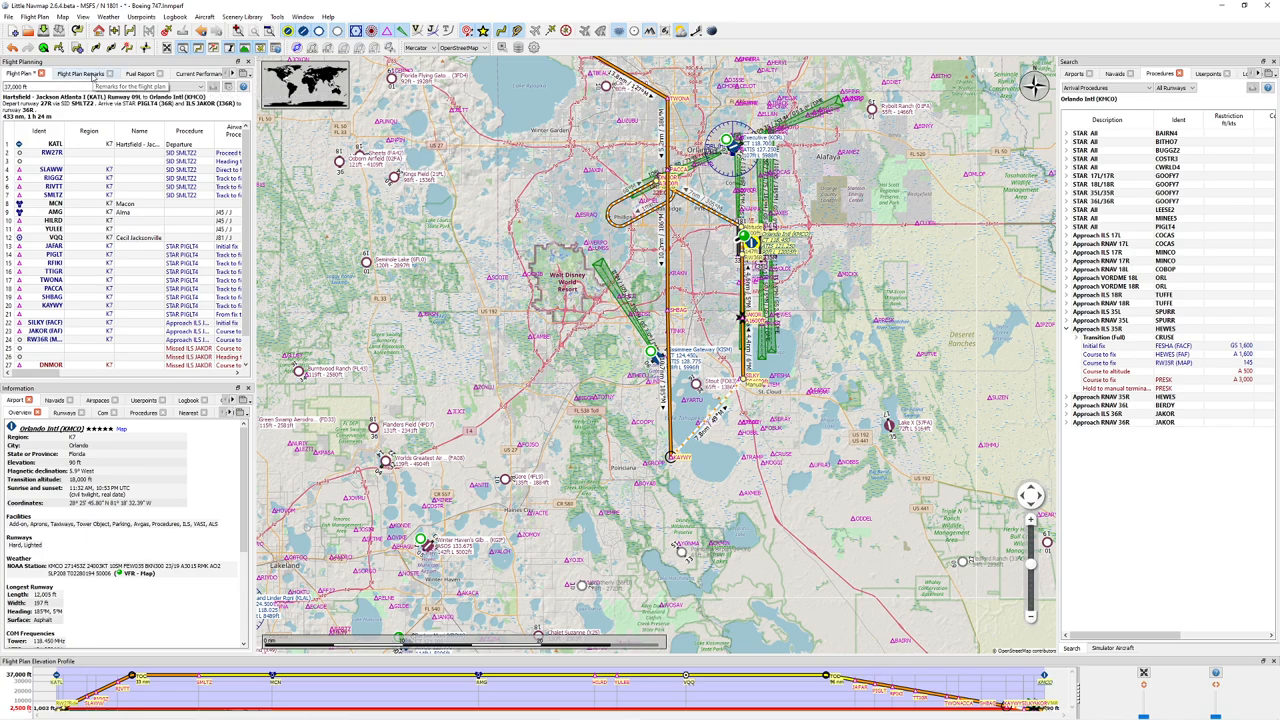
Show a print preview of the KATL–KMCO flight plan with legs table and airport details
click(140, 72)
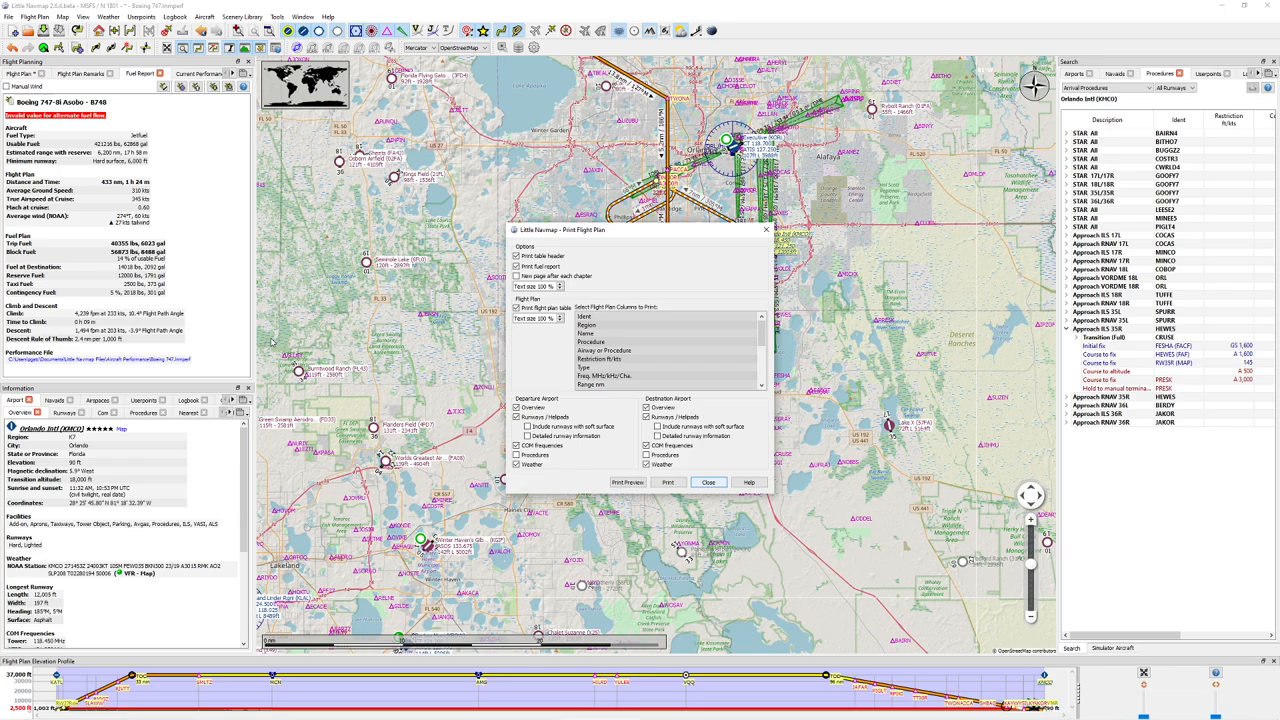
mouse_move(628, 482)
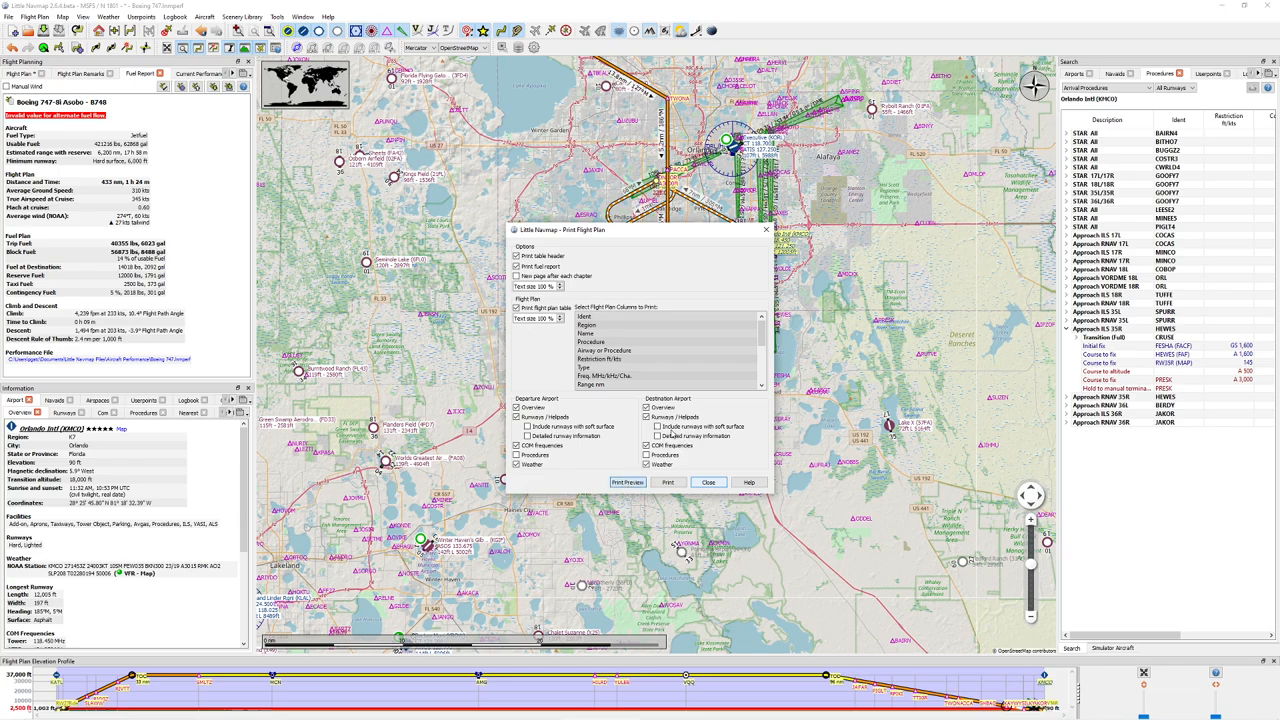
click(628, 482)
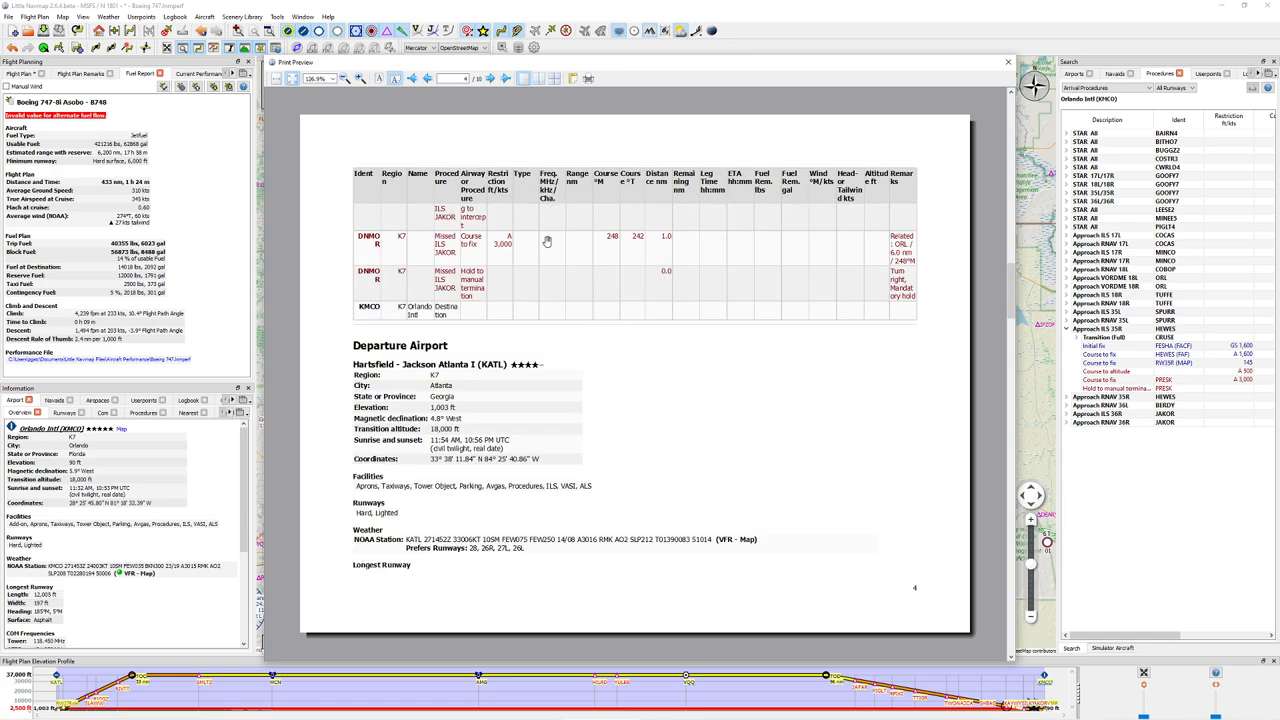
mouse_move(562, 394)
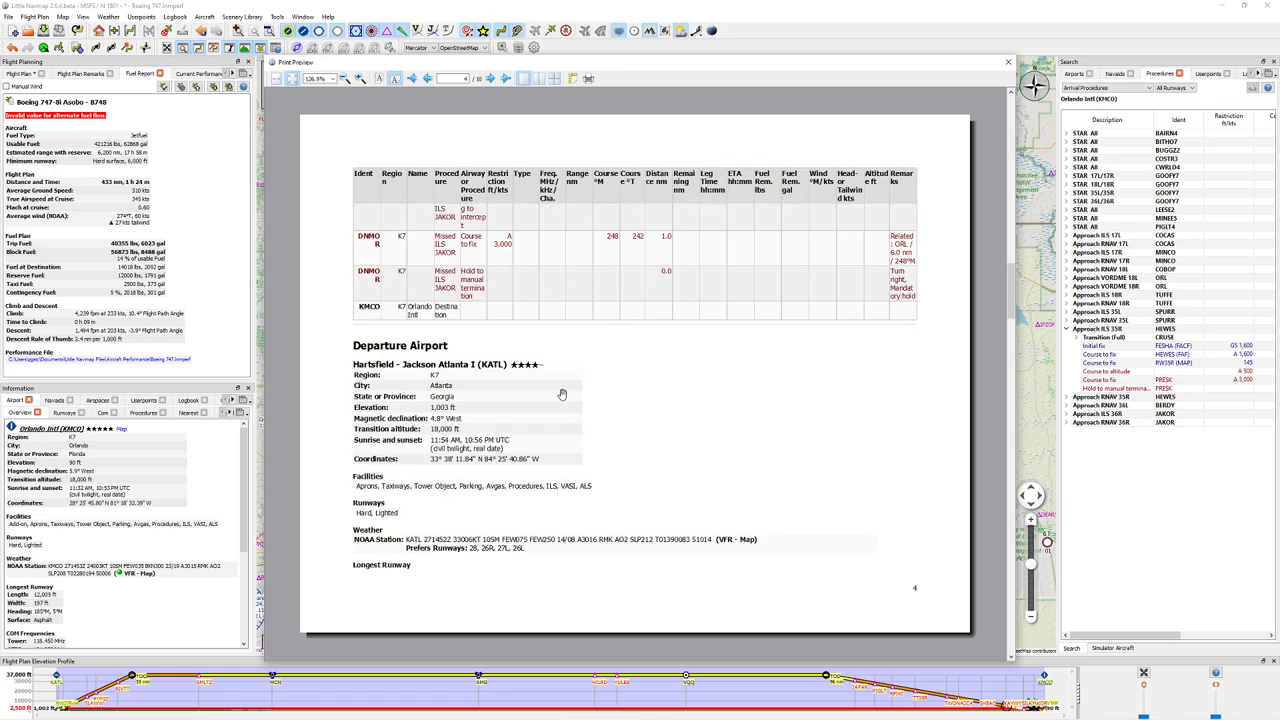
mouse_move(526, 396)
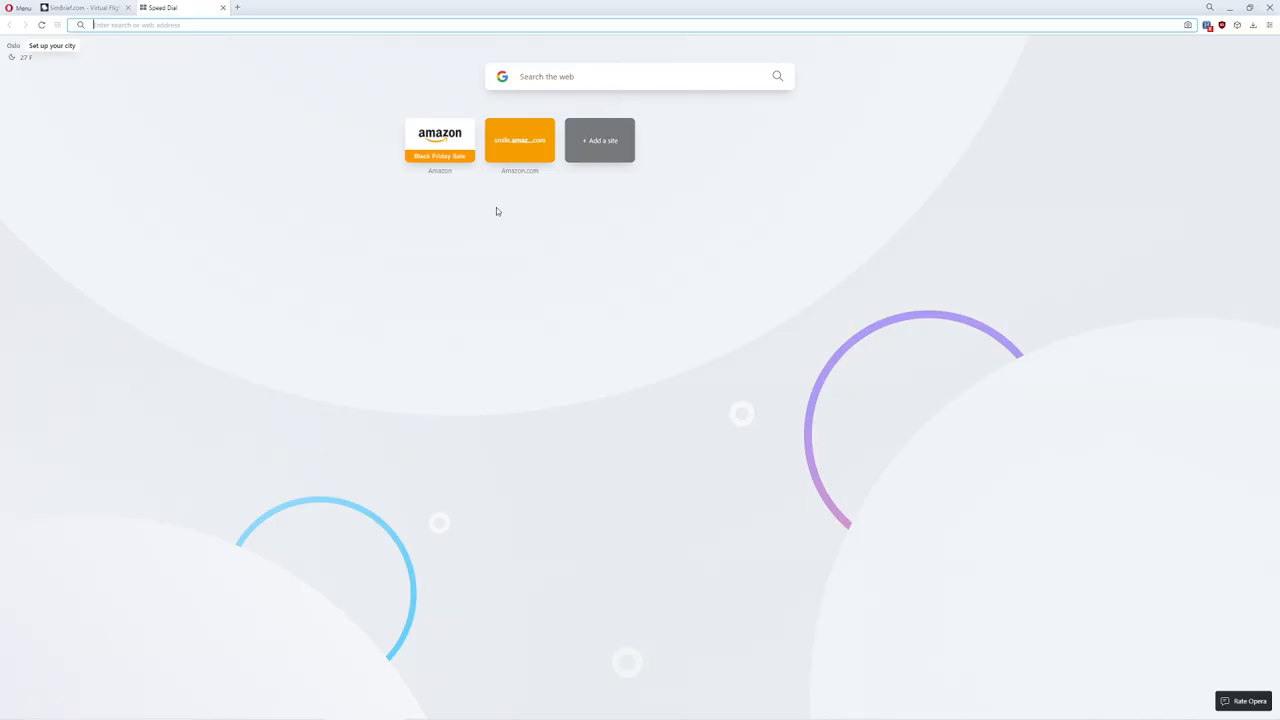
Look up KMCO on airnav.com's Airport Information search and scroll to its instrument procedures
text(ai)
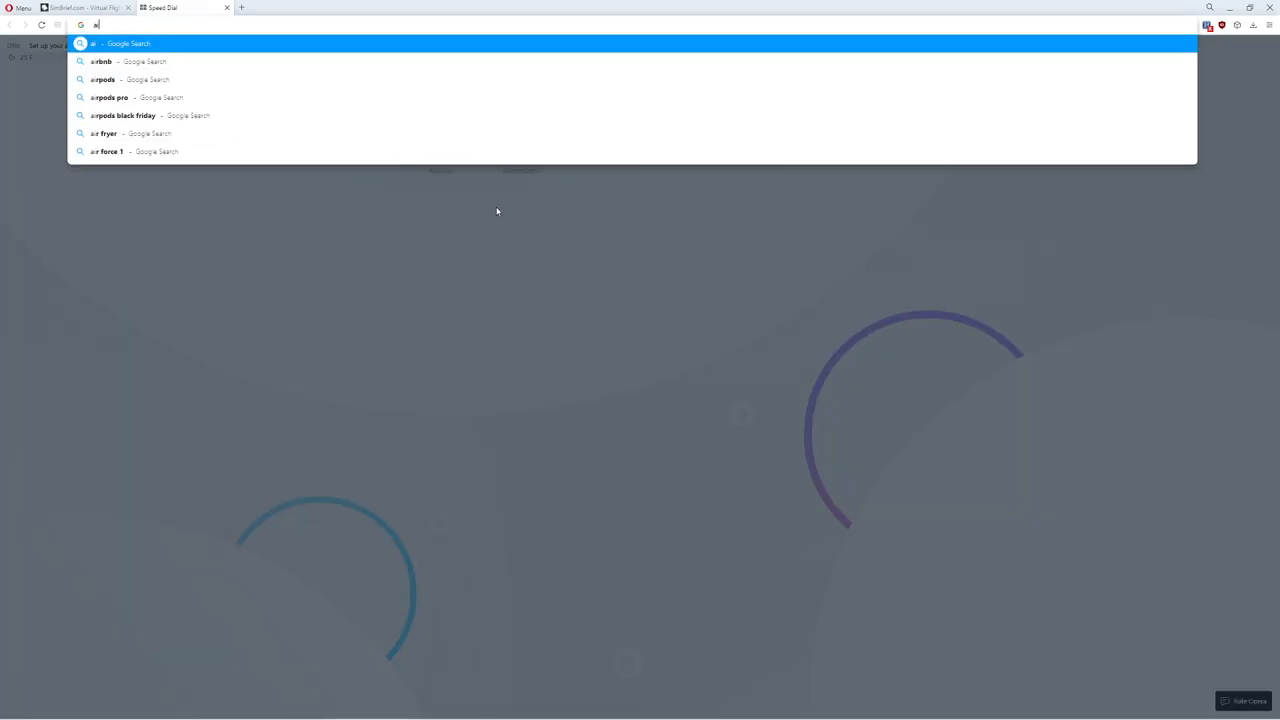
text(airnav.com)
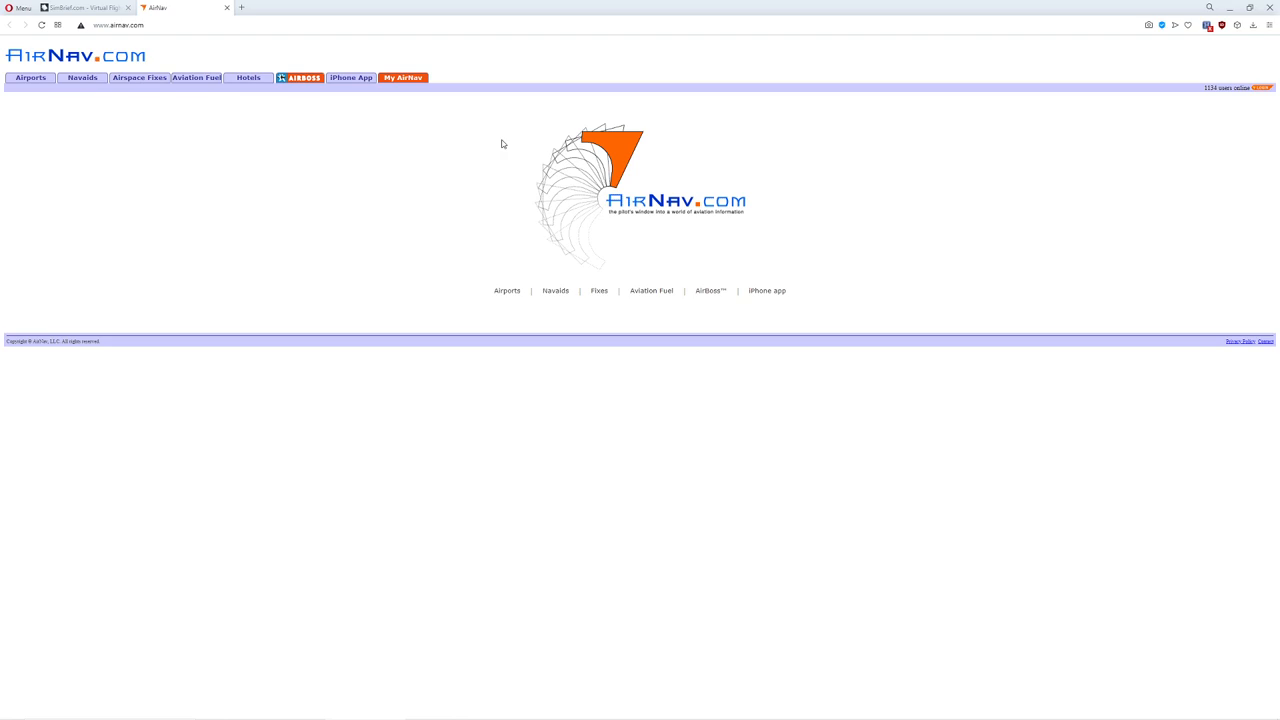
click(30, 76)
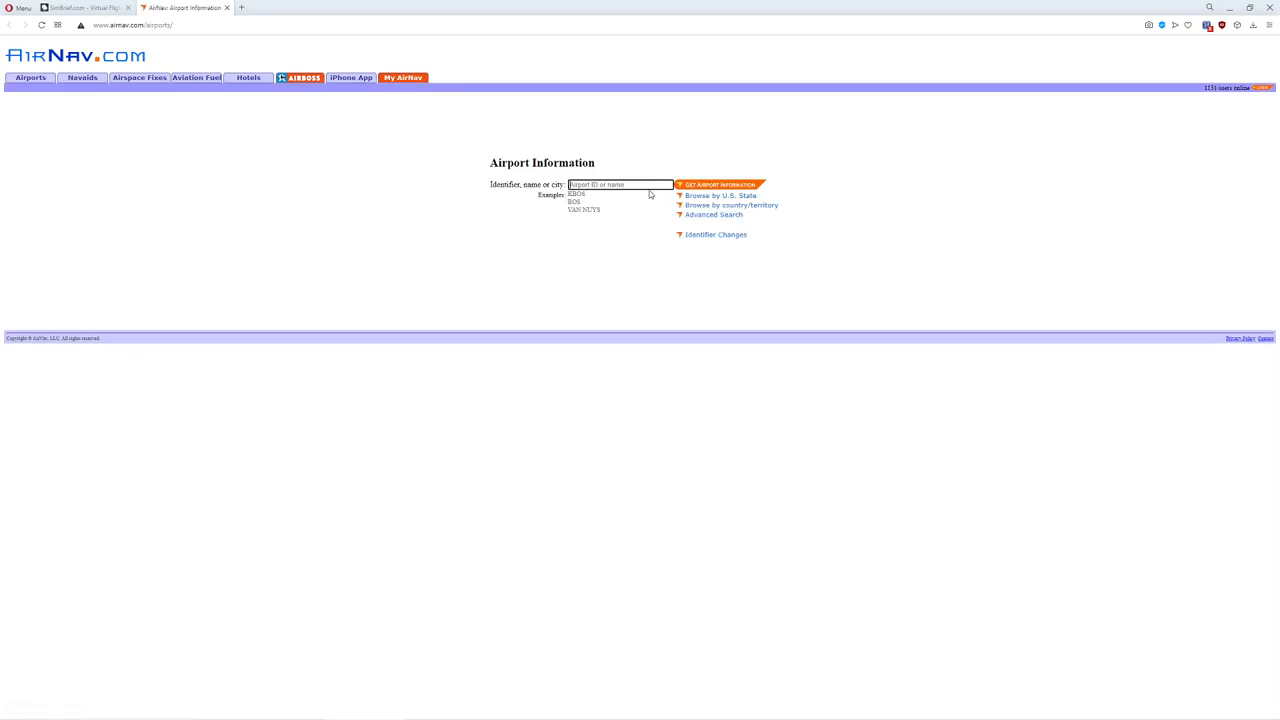
text(kono)
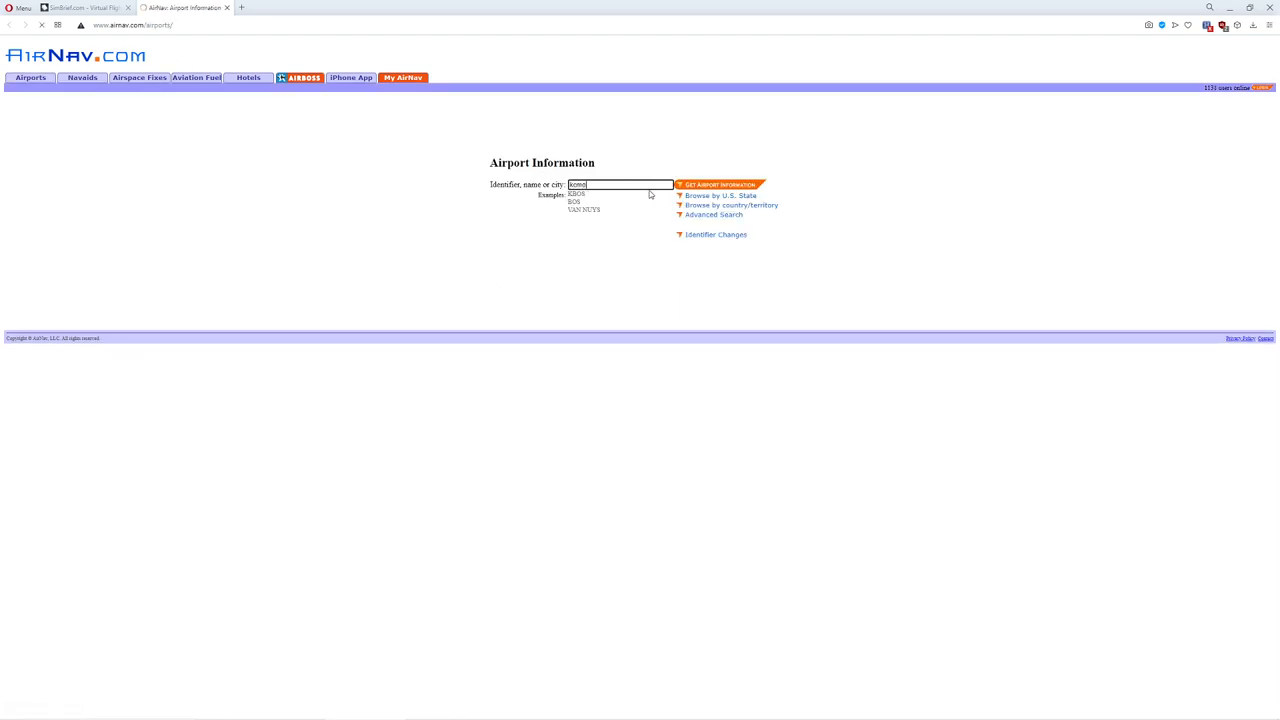
click(720, 184)
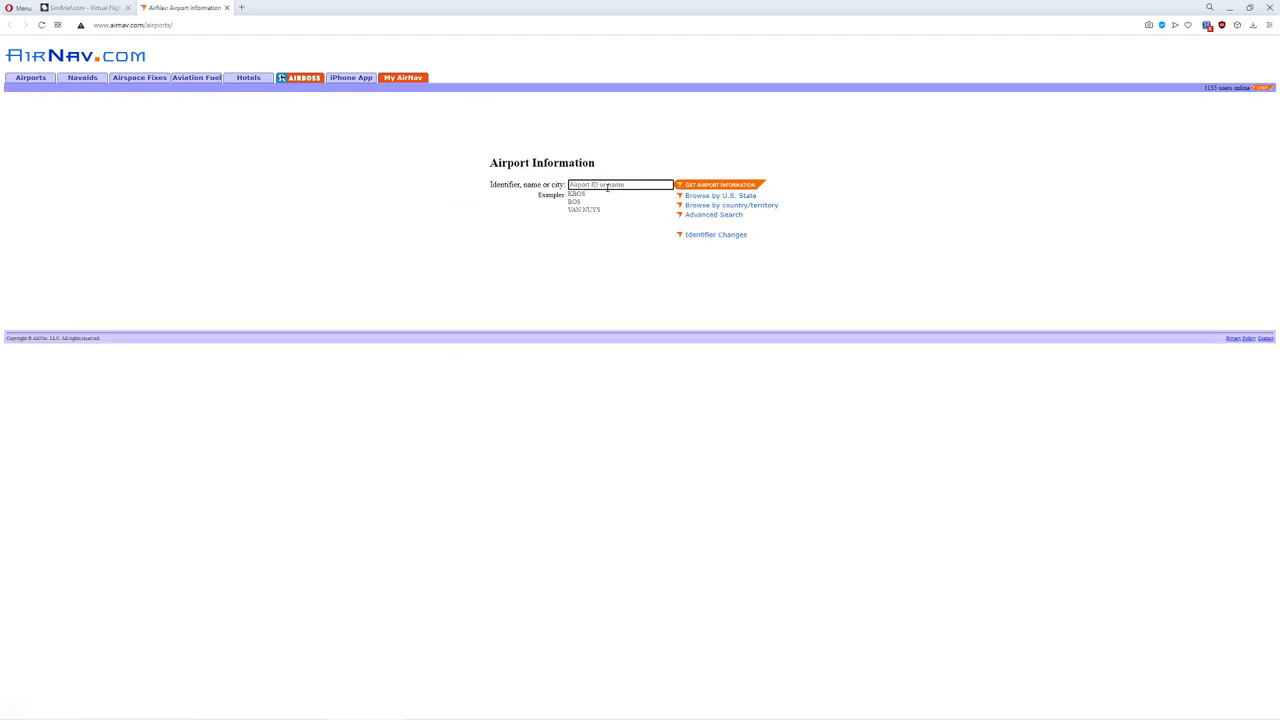
text(KMCO)
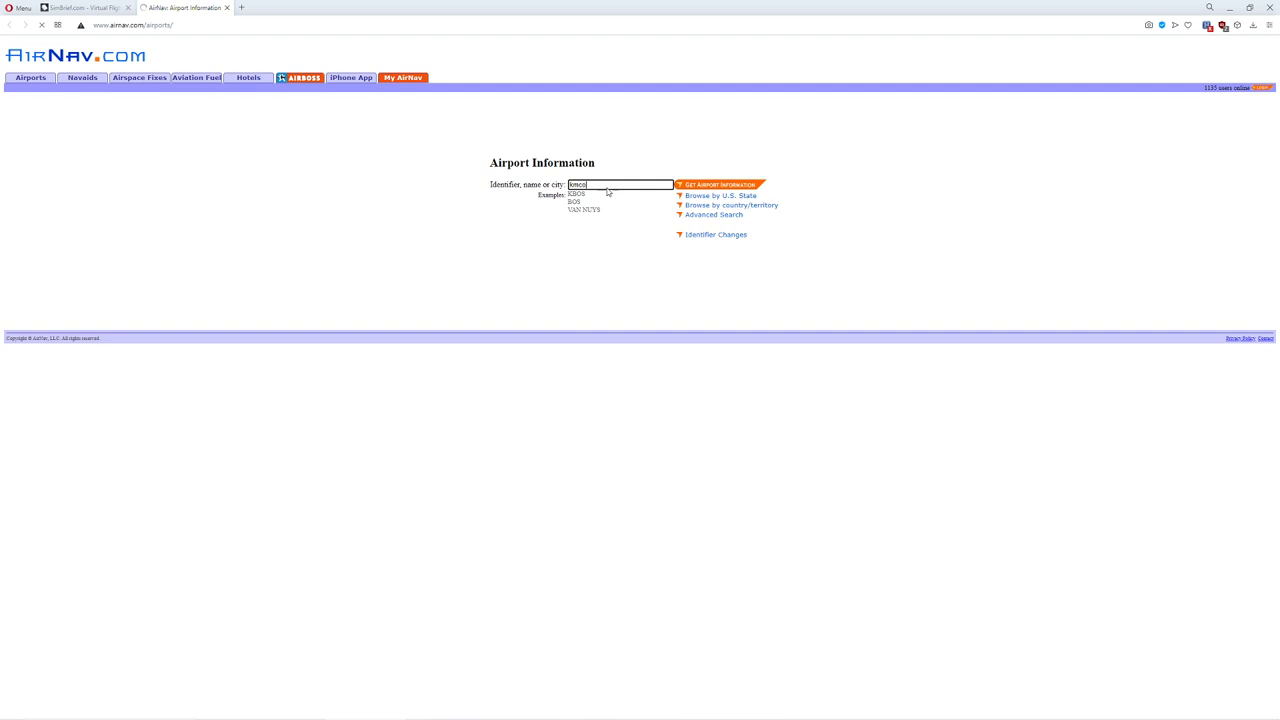
click(718, 184)
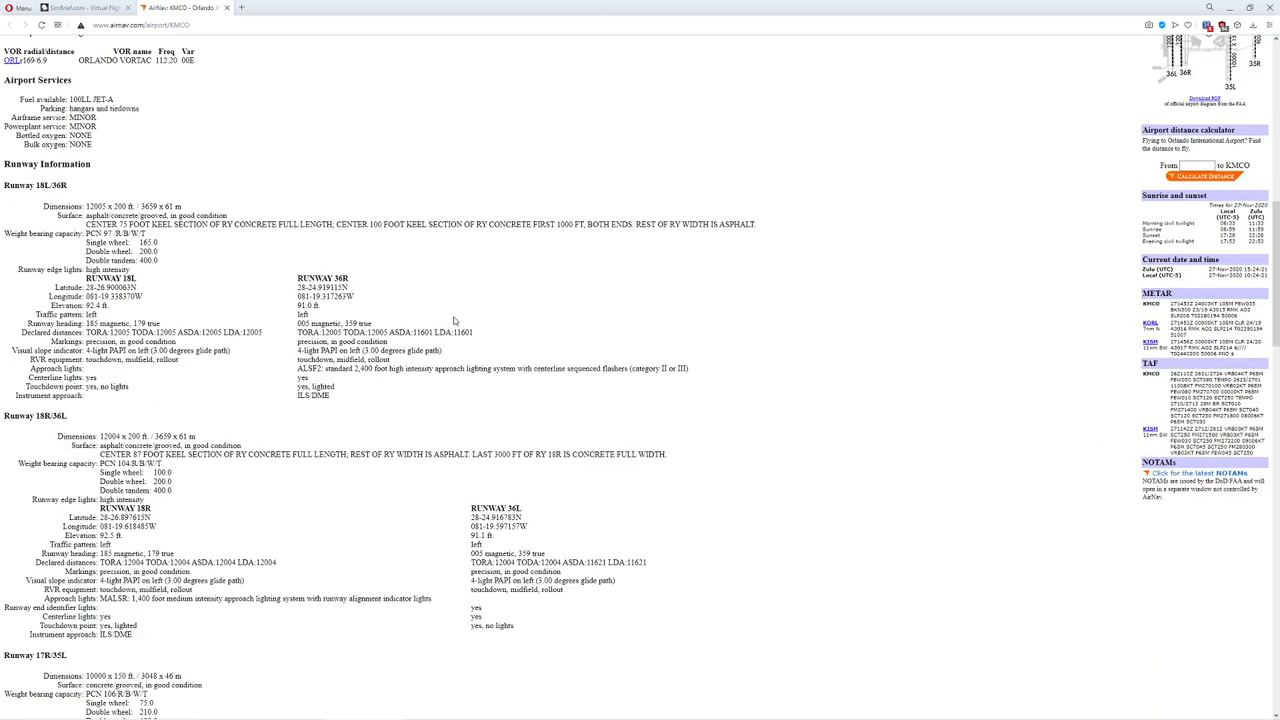
scroll(down, 3)
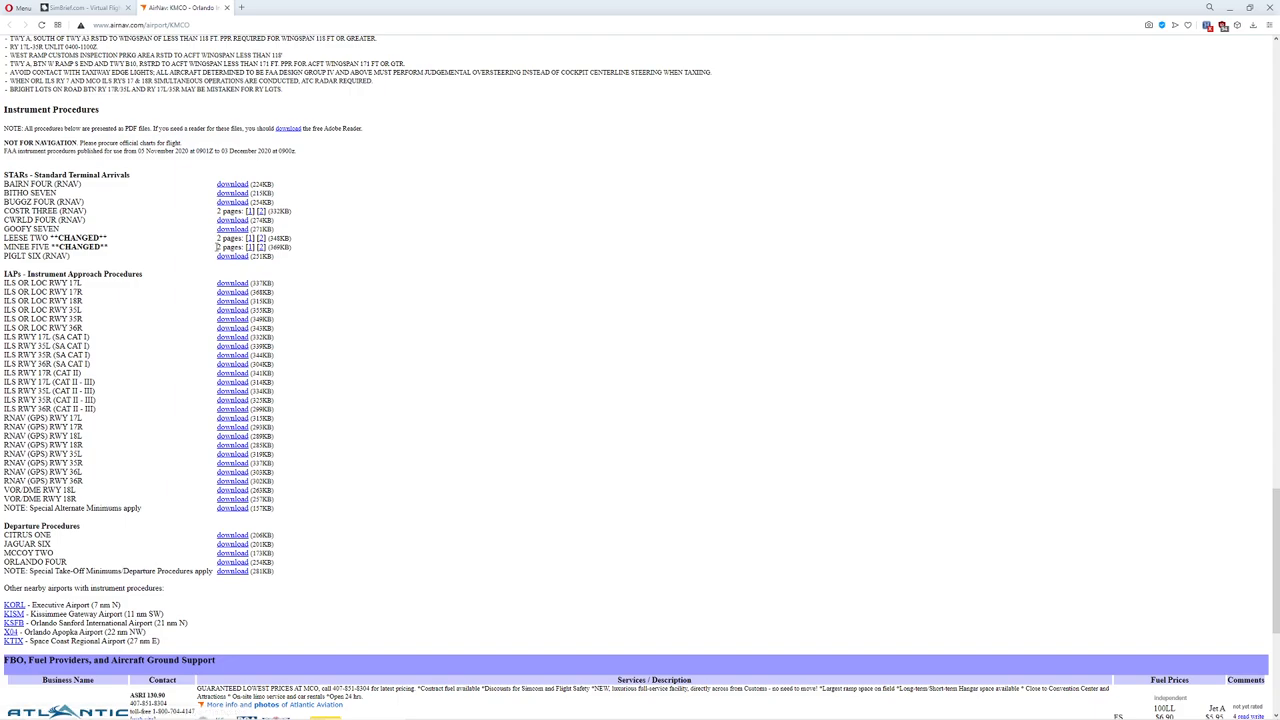
mouse_move(200, 348)
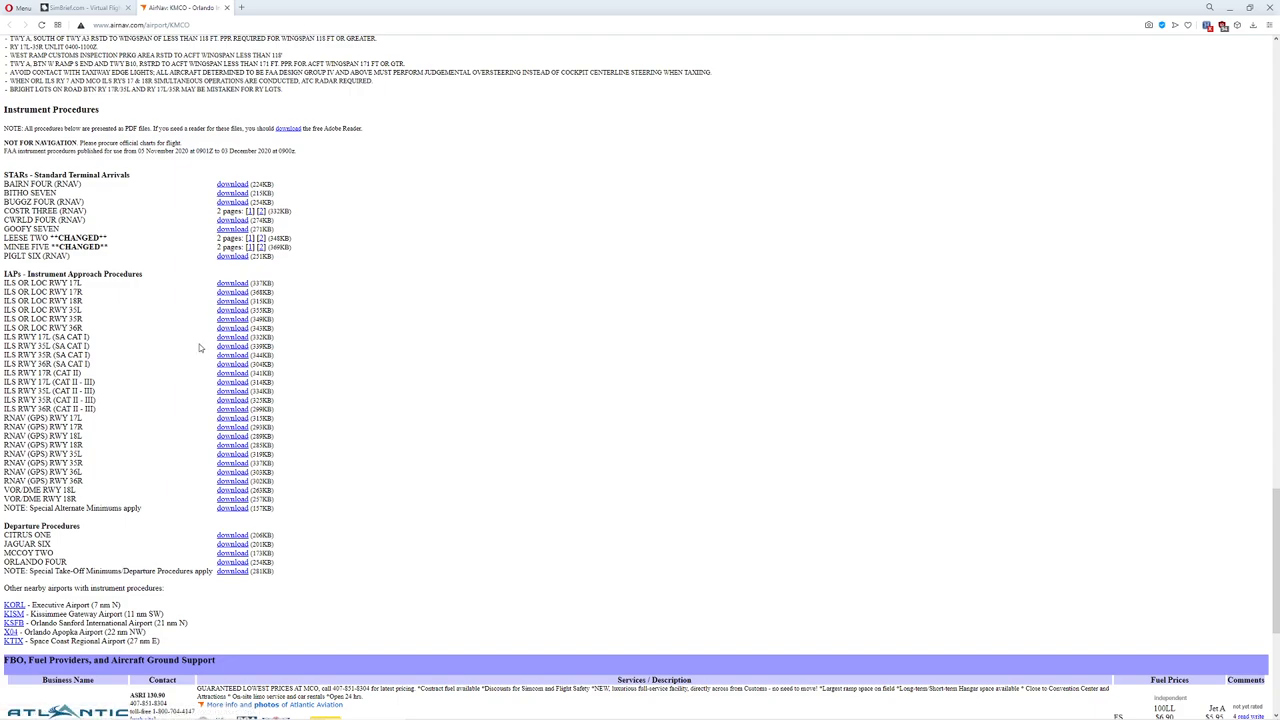
mouse_move(184, 438)
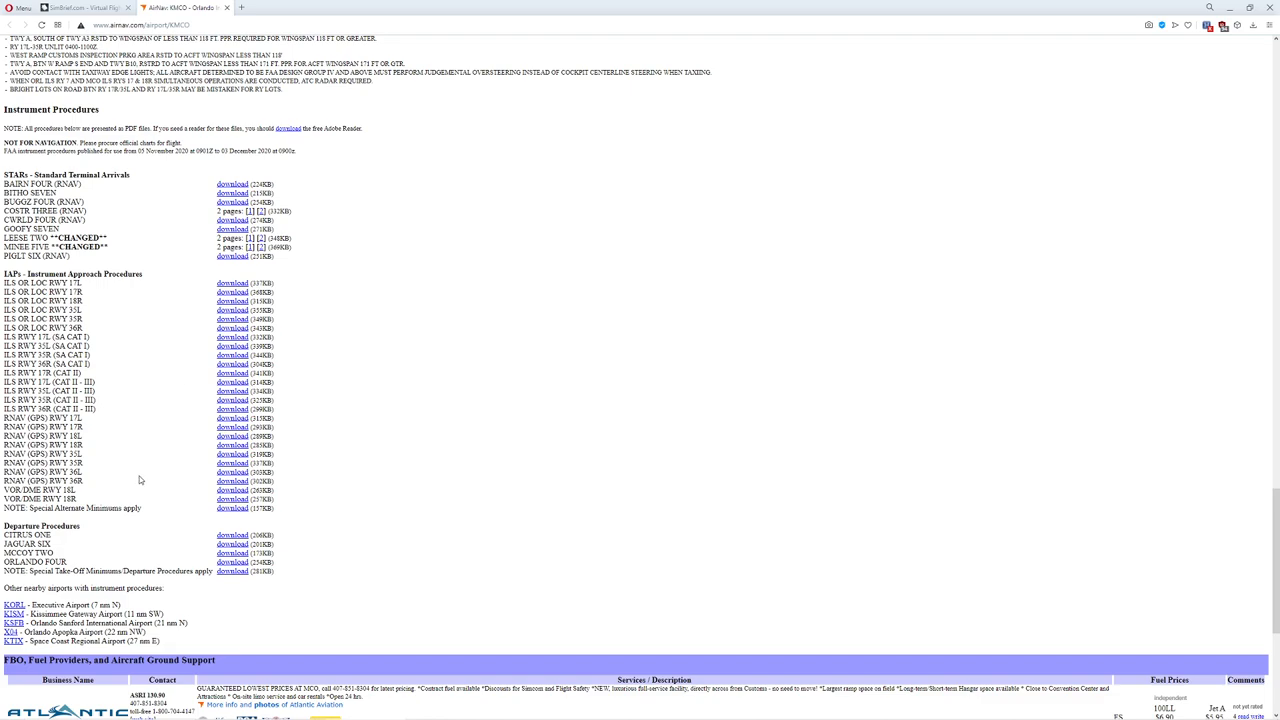
Bring up the PIGLT SIX RNAV arrival chart for Orlando as a PDF
click(232, 256)
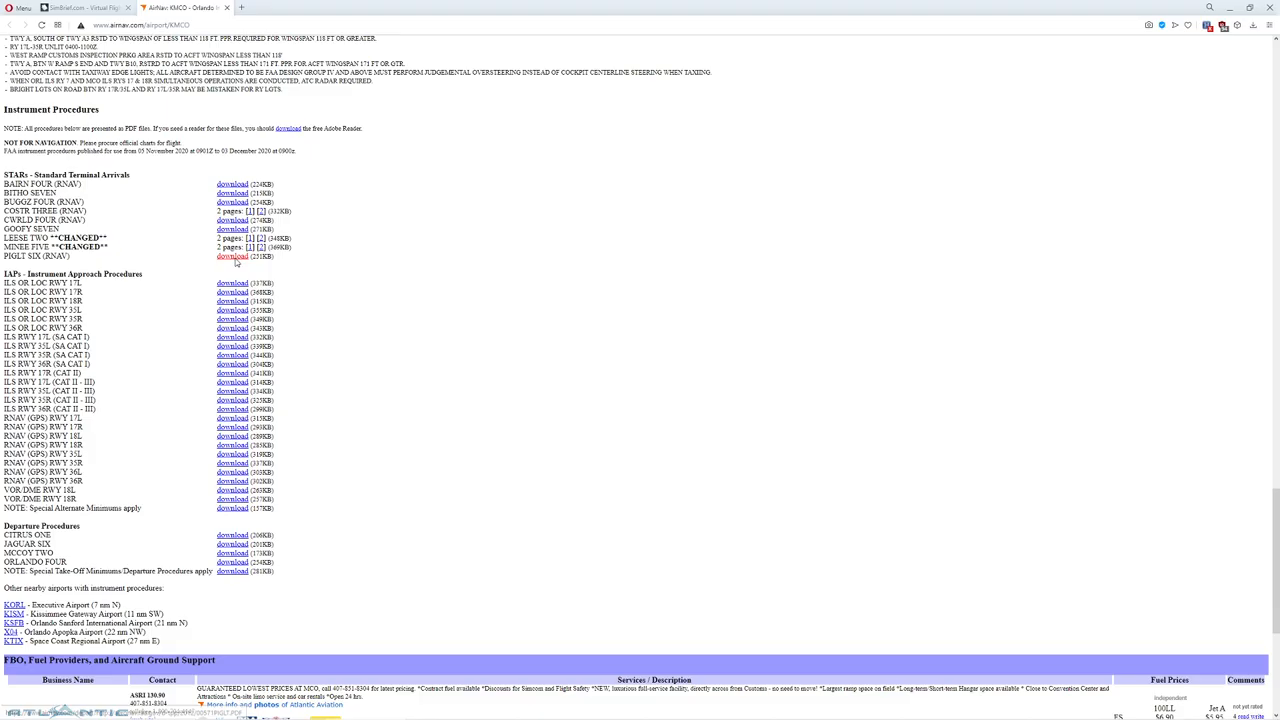
click(232, 256)
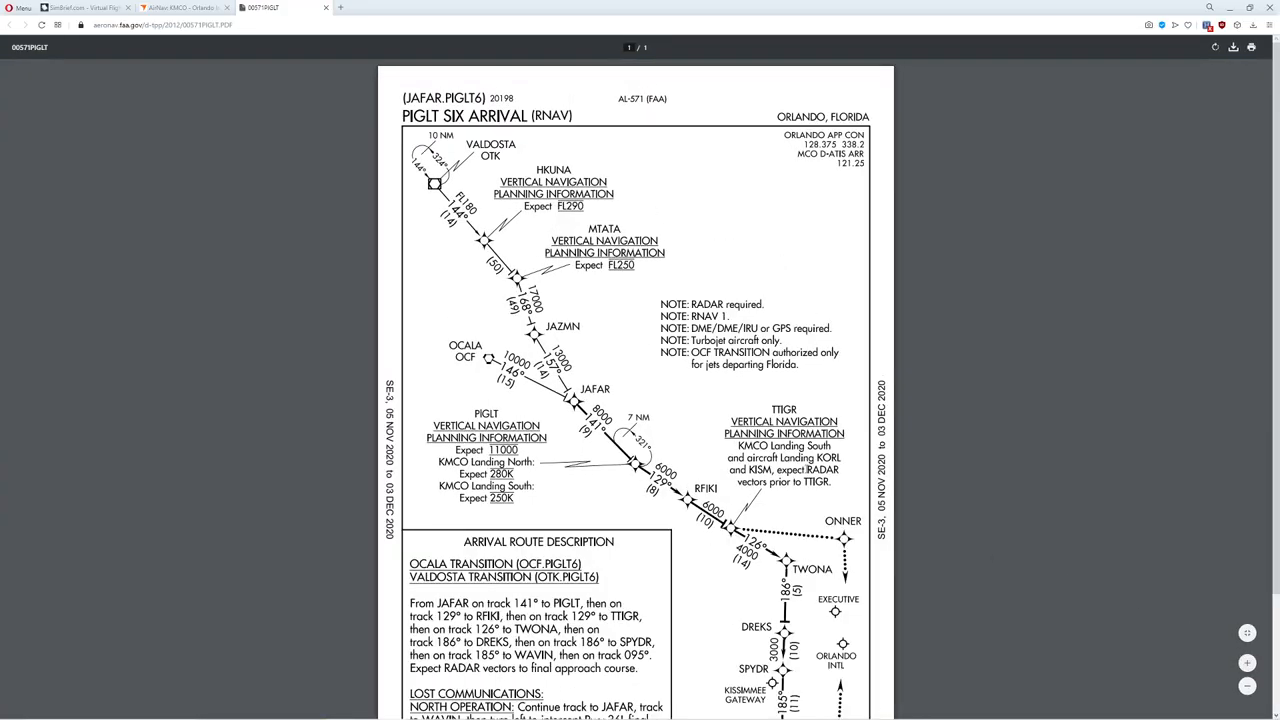
Scroll through the PIGLT SIX arrival chart and the Orlando International airport diagram PDFs
scroll(down, 3)
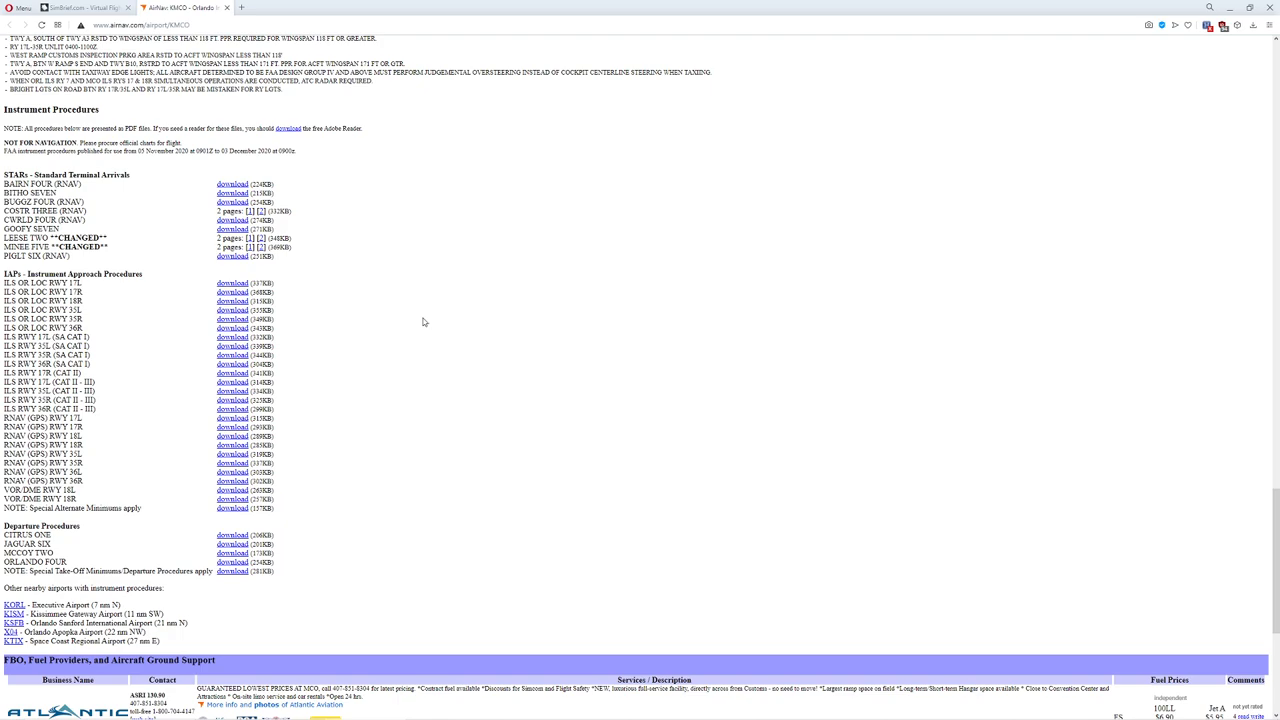
mouse_move(232, 328)
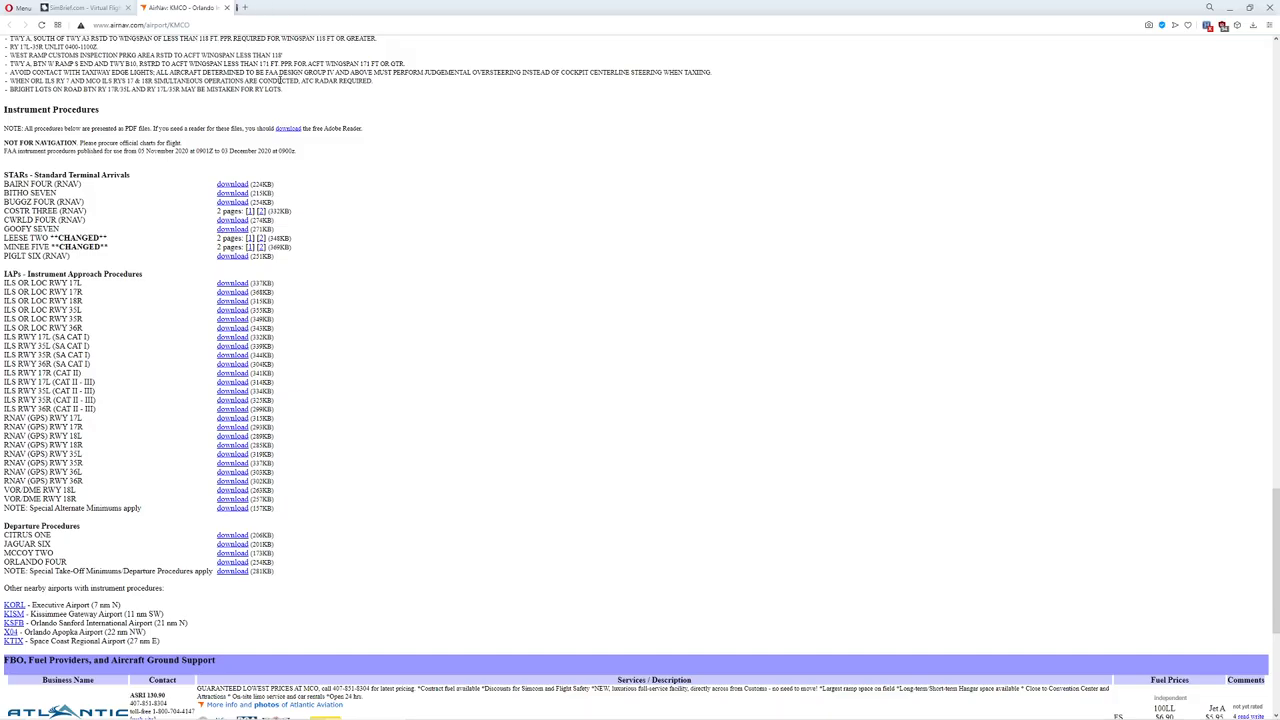
mouse_move(324, 444)
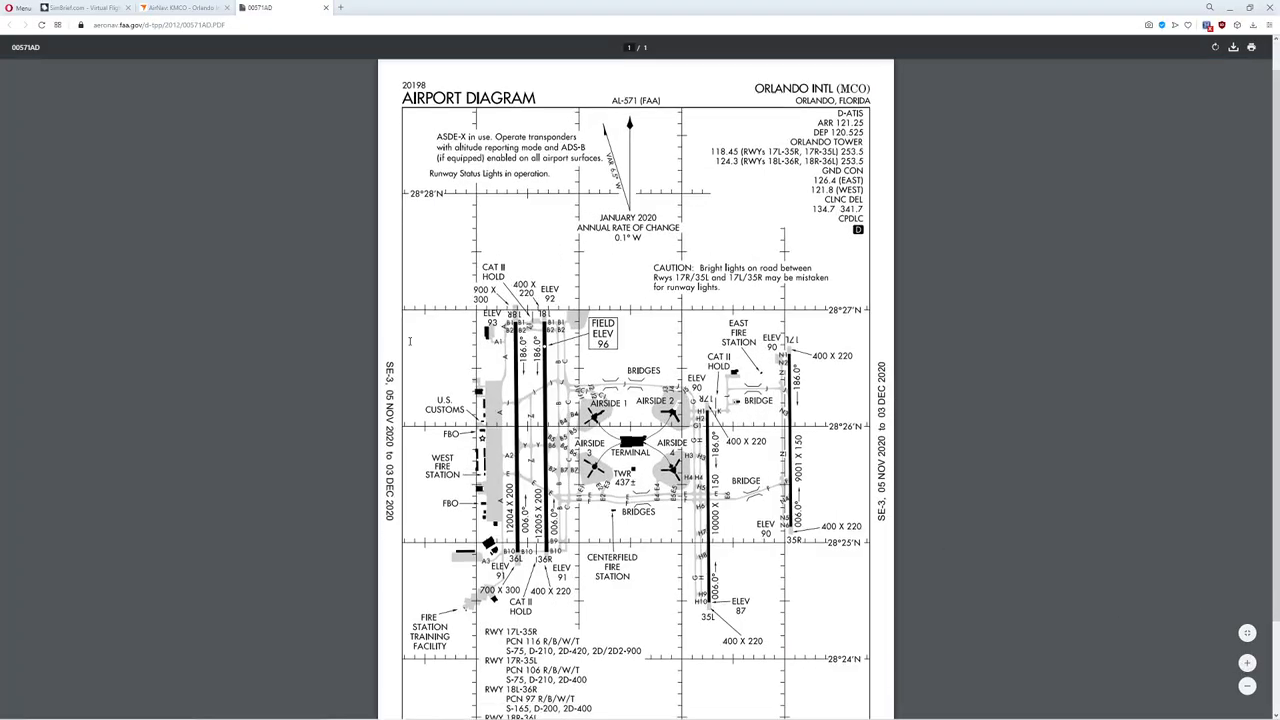
scroll(down, 3)
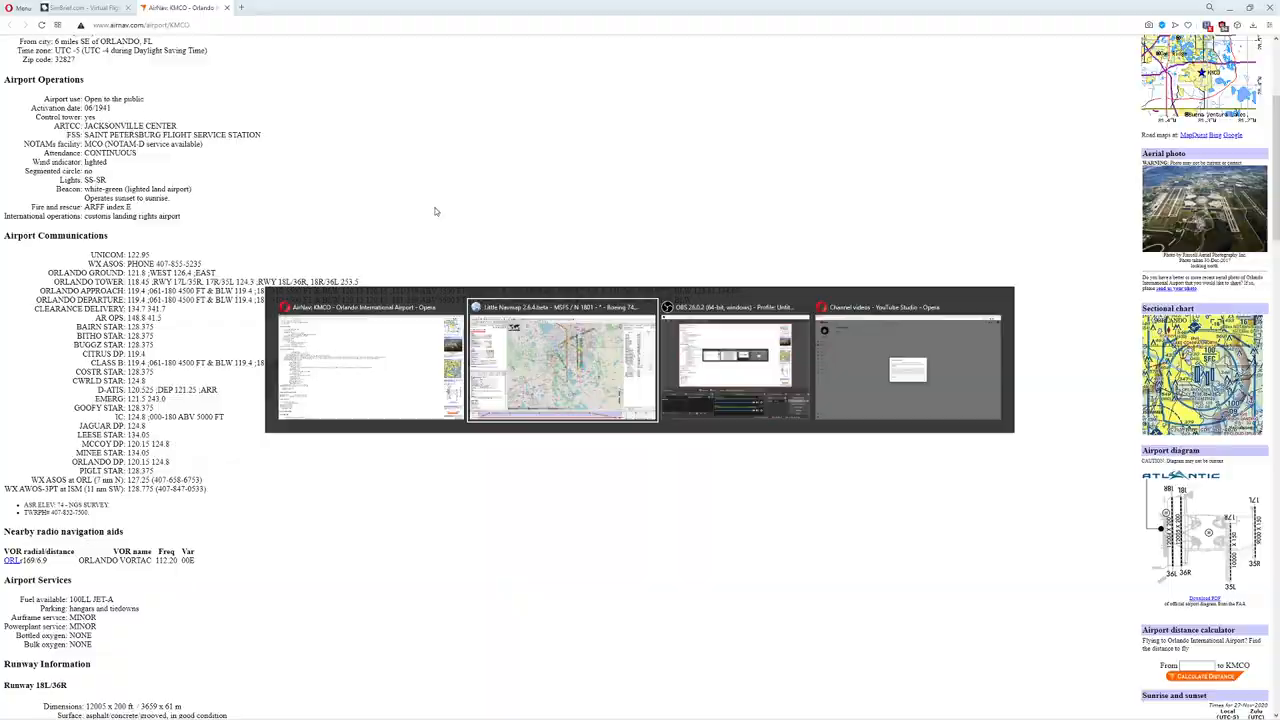
Export the KATL–KMCO plan as an MSFS 2020 plan file into the Microsoft Flight Simulator folder
click(562, 308)
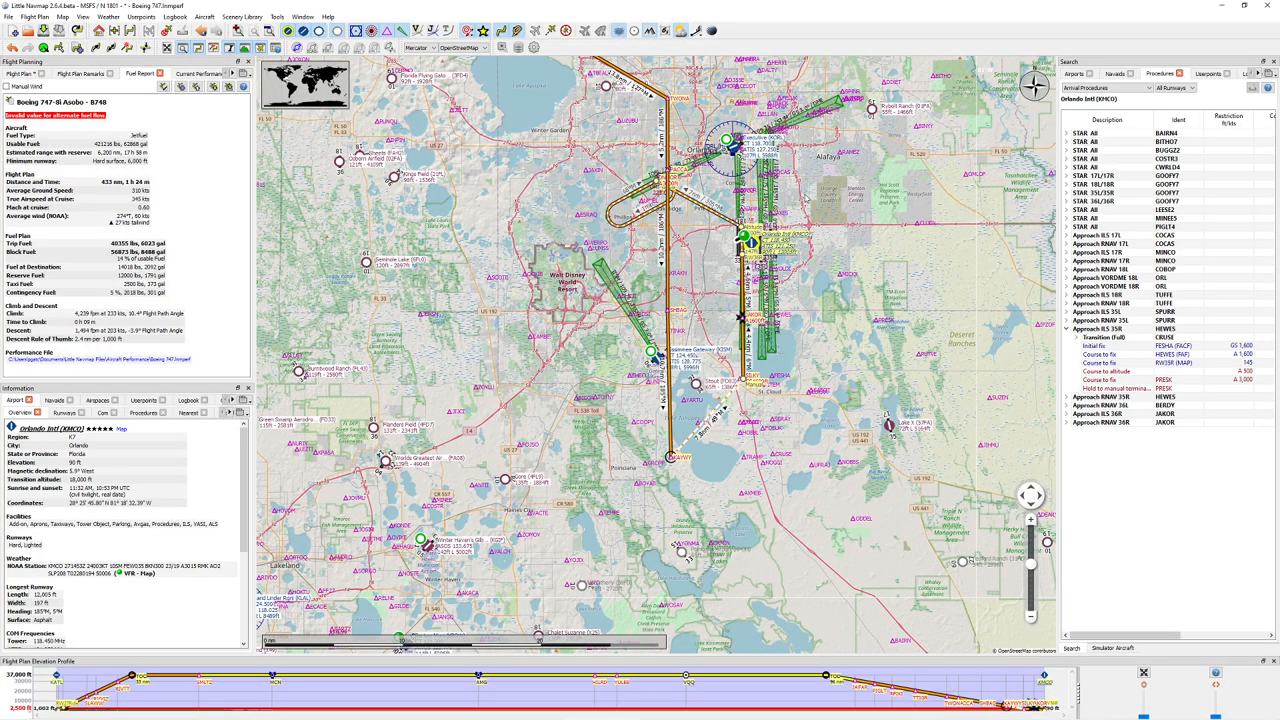
click(36, 16)
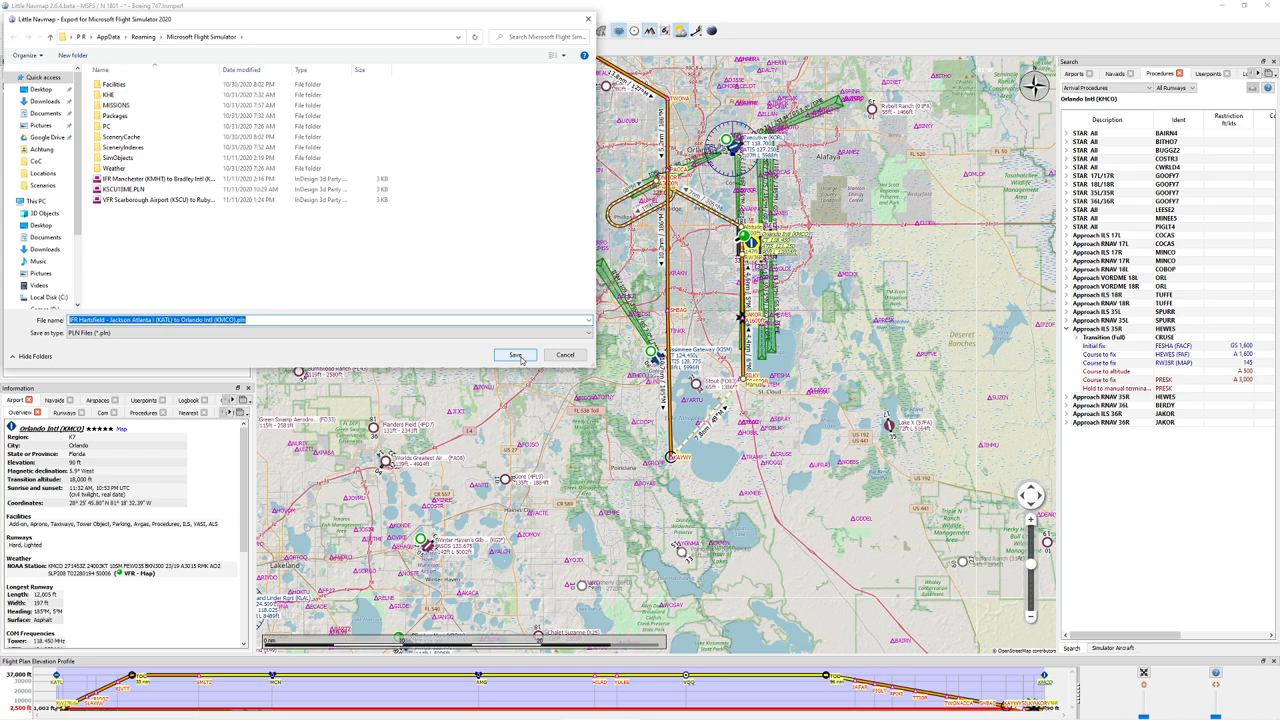
click(516, 356)
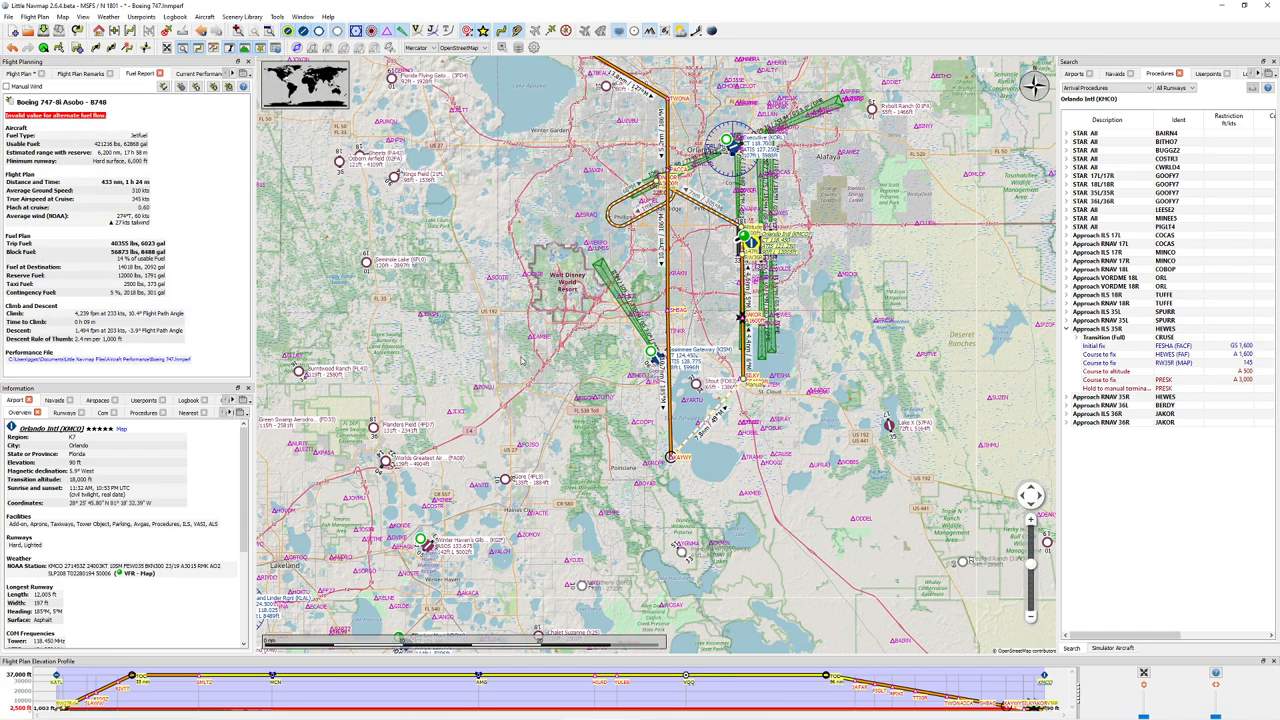
mouse_move(536, 362)
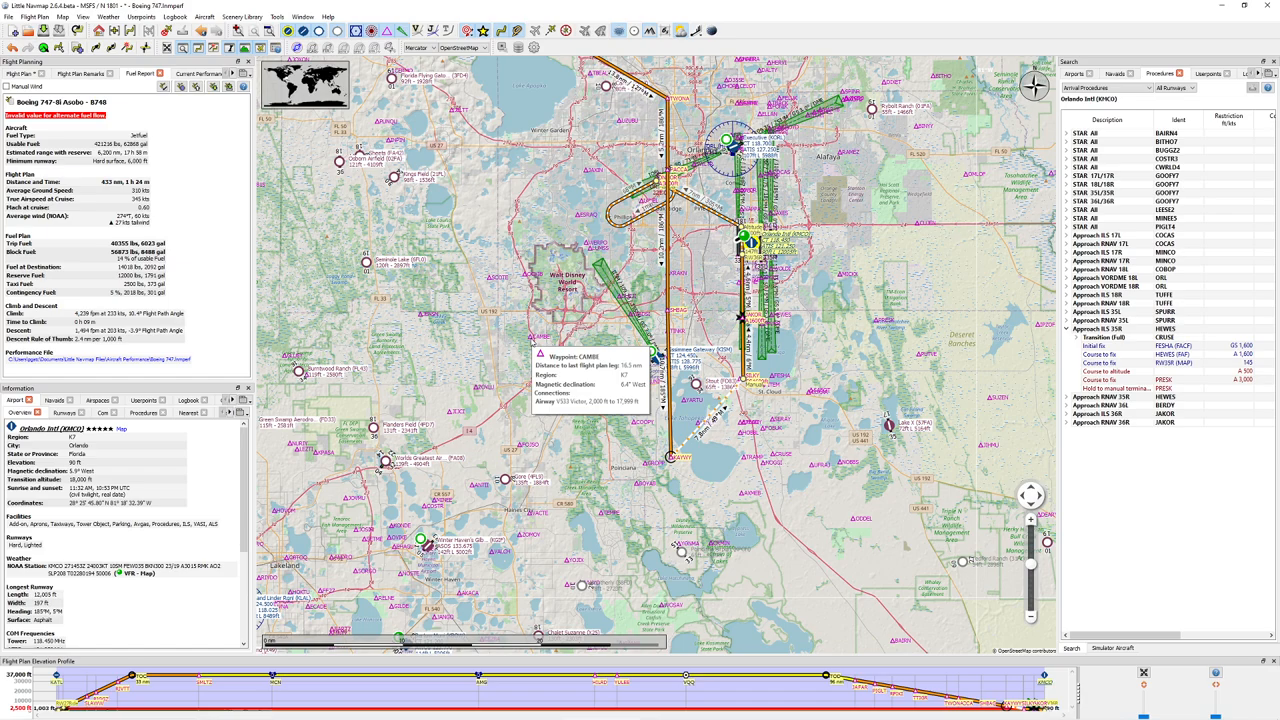
mouse_move(478, 184)
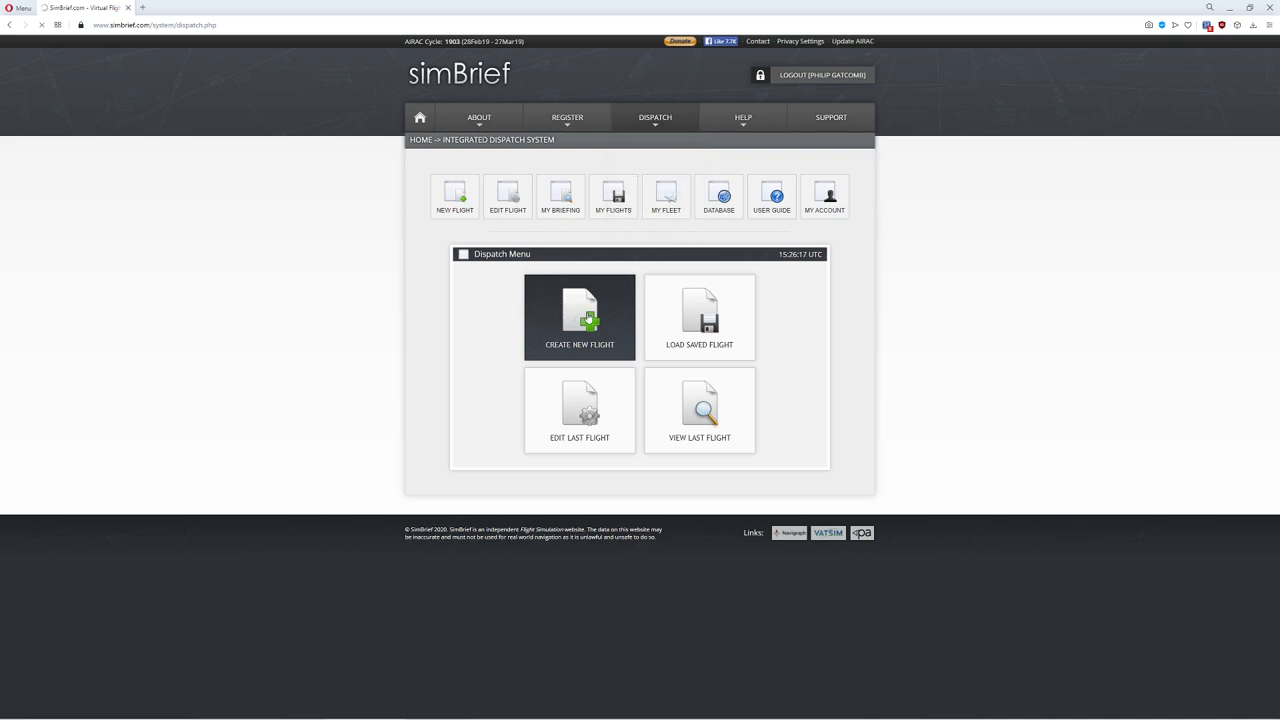
Create a new SimBrief flight: airline DAL, flight 50, departing KATL, arriving KMCO
click(580, 316)
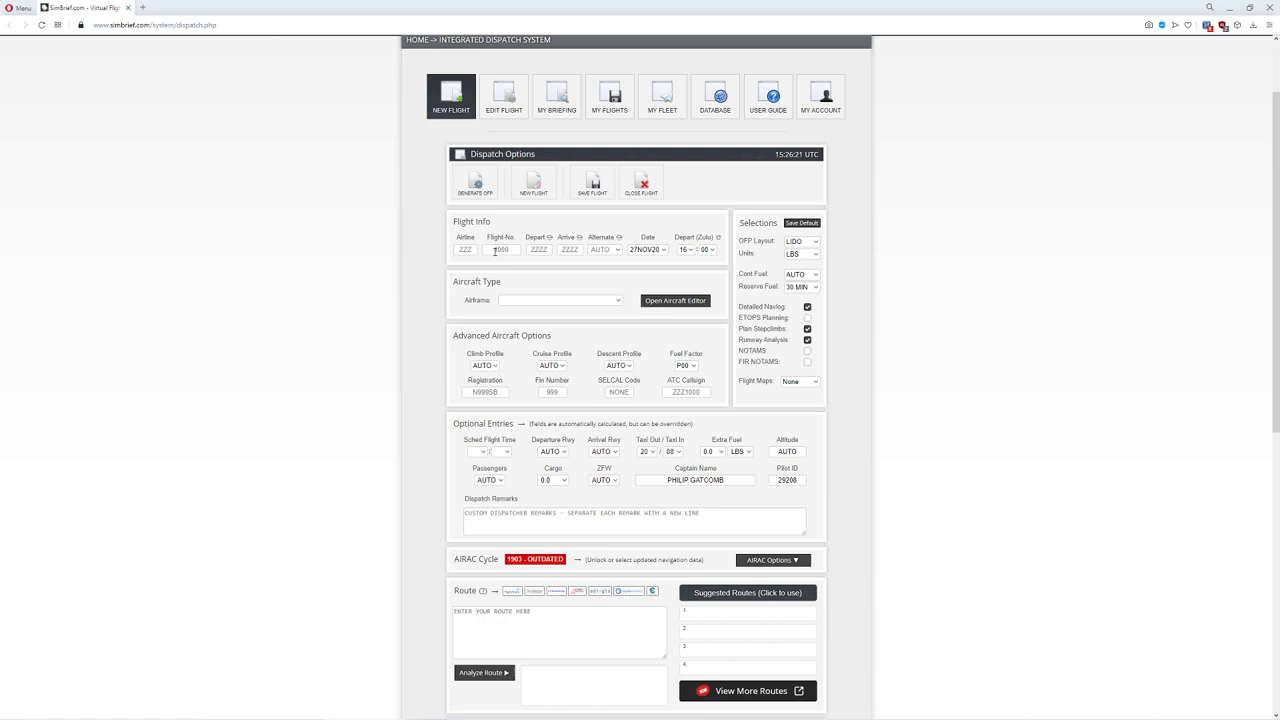
text(DA)
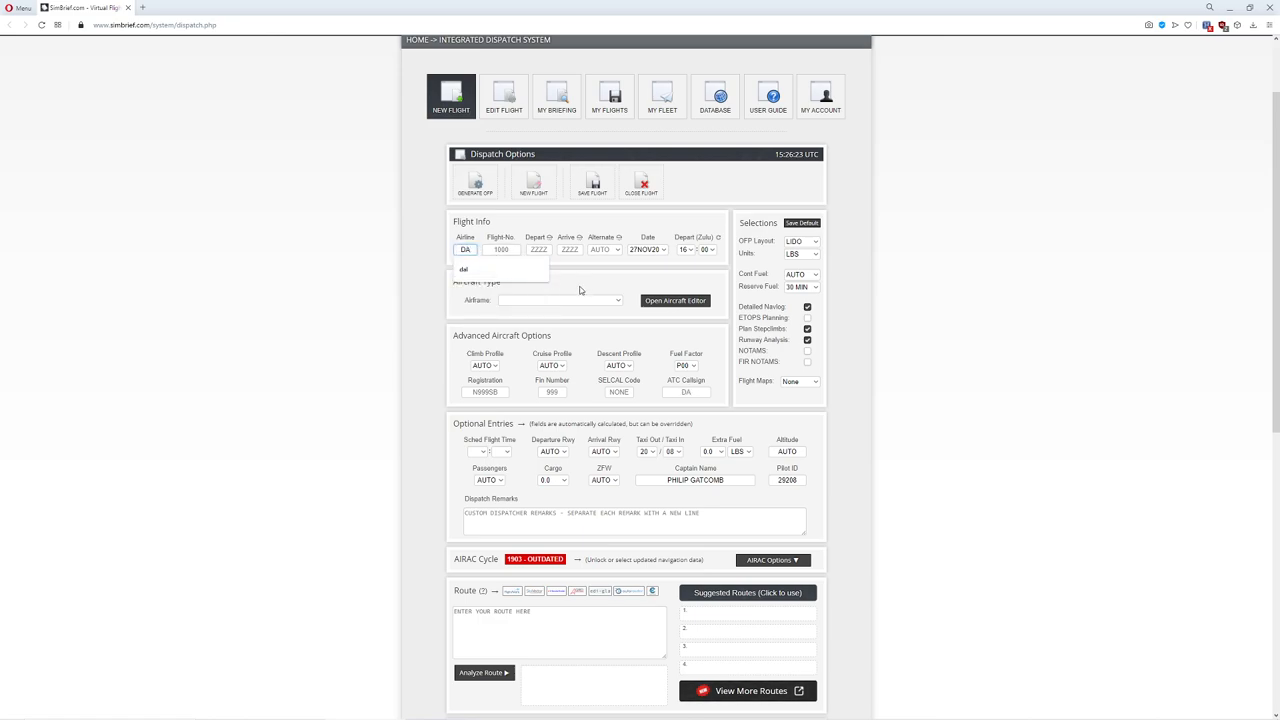
text(50)
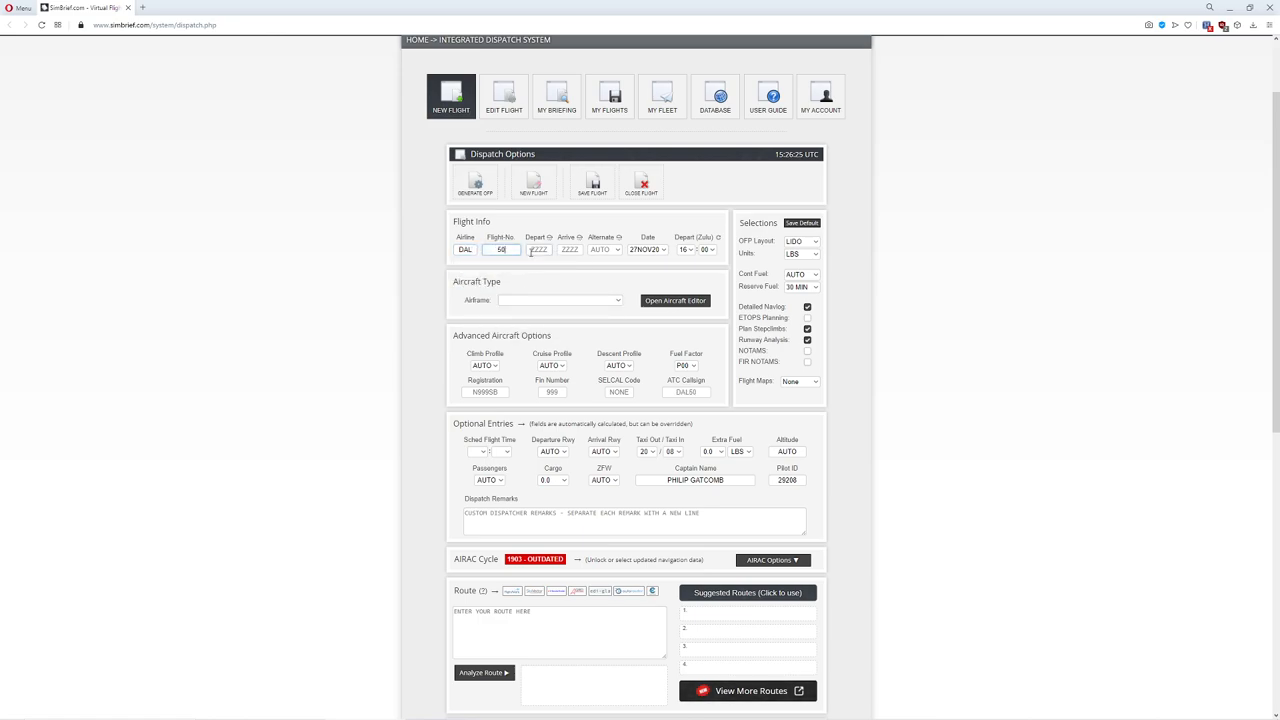
text(KATL)
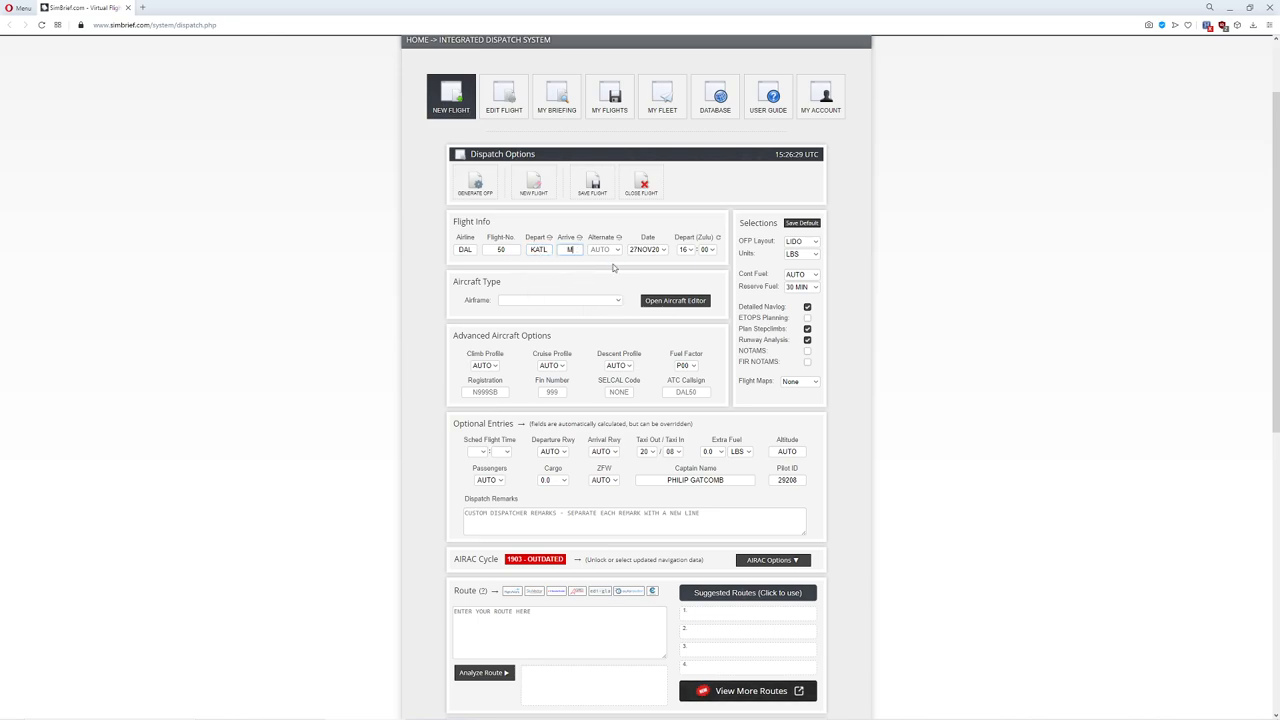
text(KMCO)
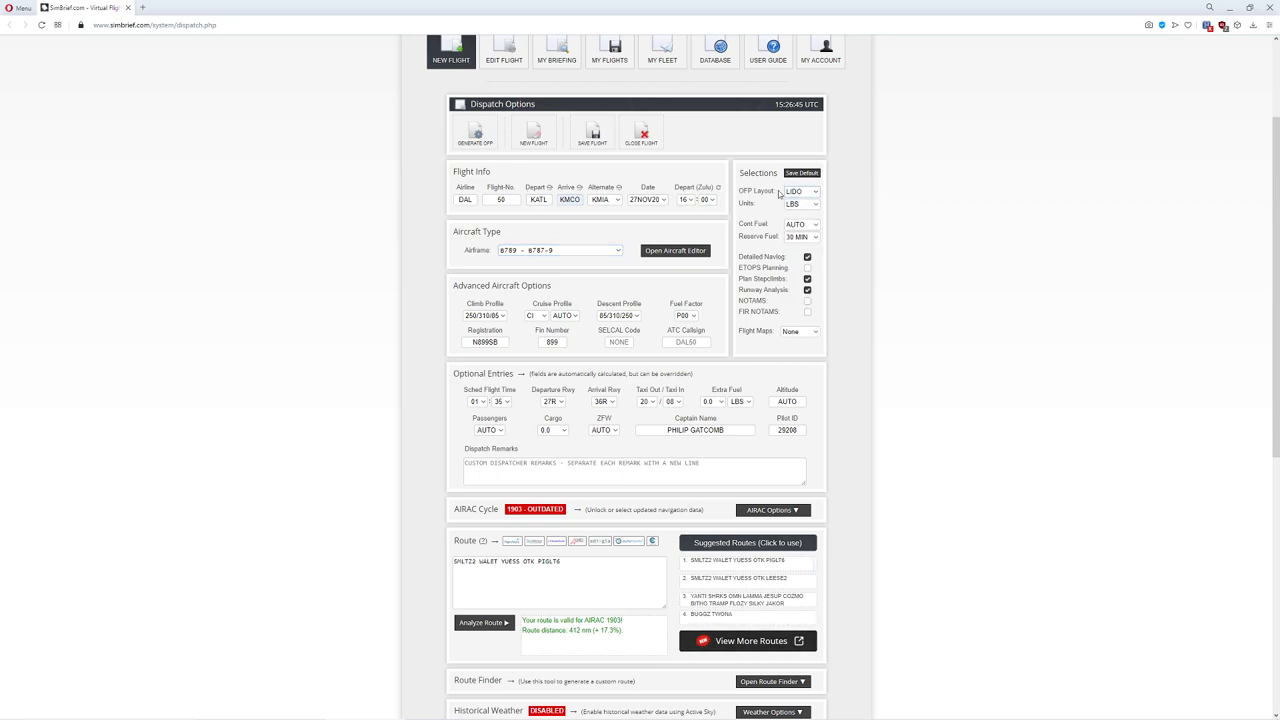
Include NOTAMs and FIR NOTAMs in the dispatch options and set Flight Maps to Detailed
click(800, 192)
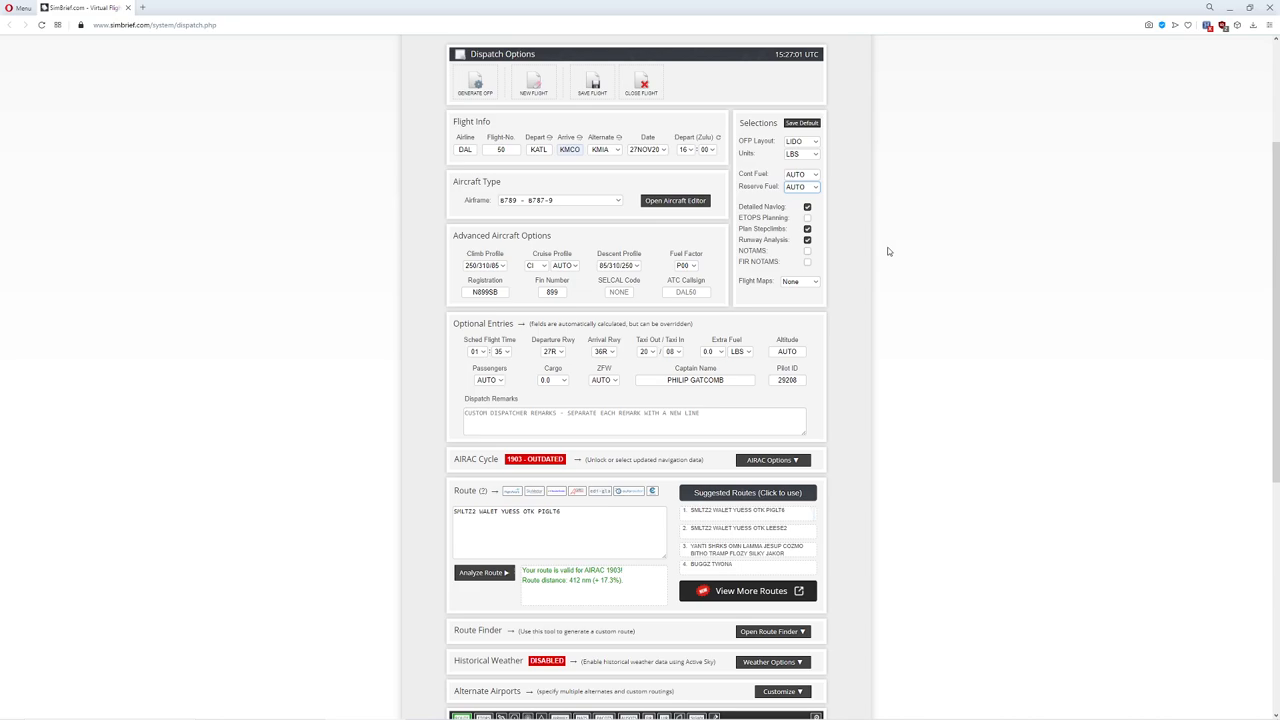
scroll(down, 3)
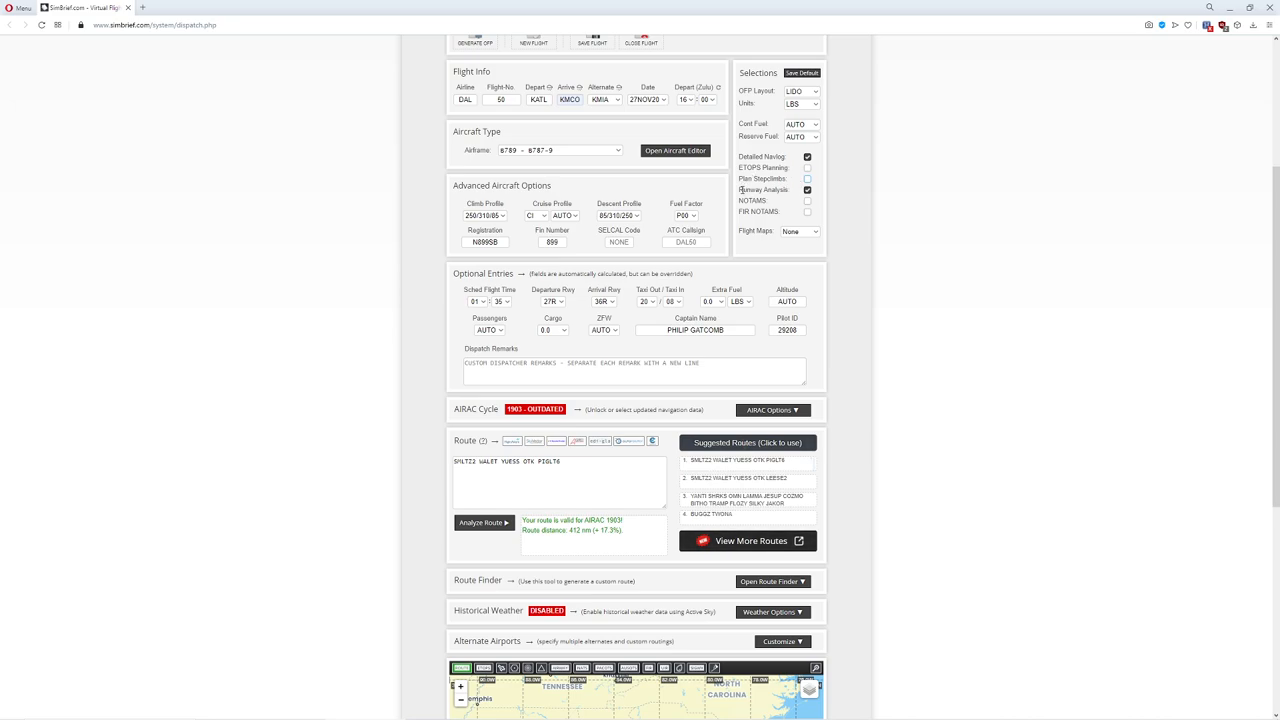
scroll(down, 3)
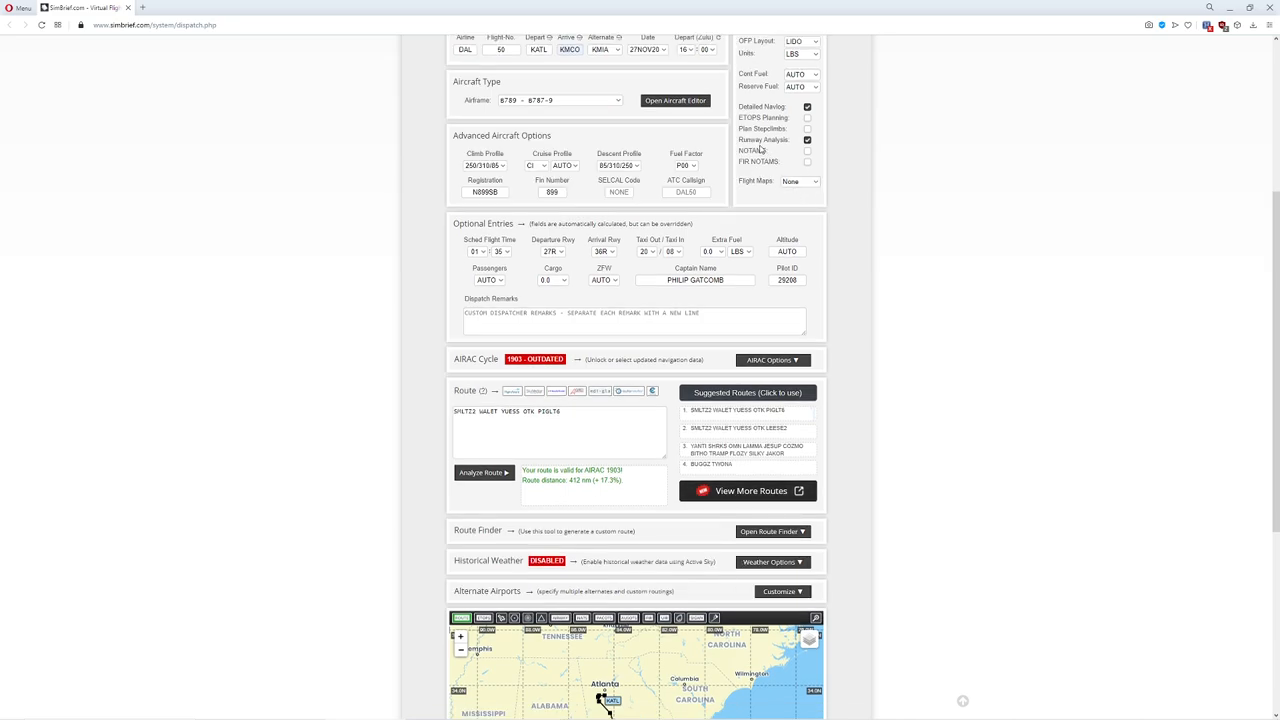
mouse_move(784, 148)
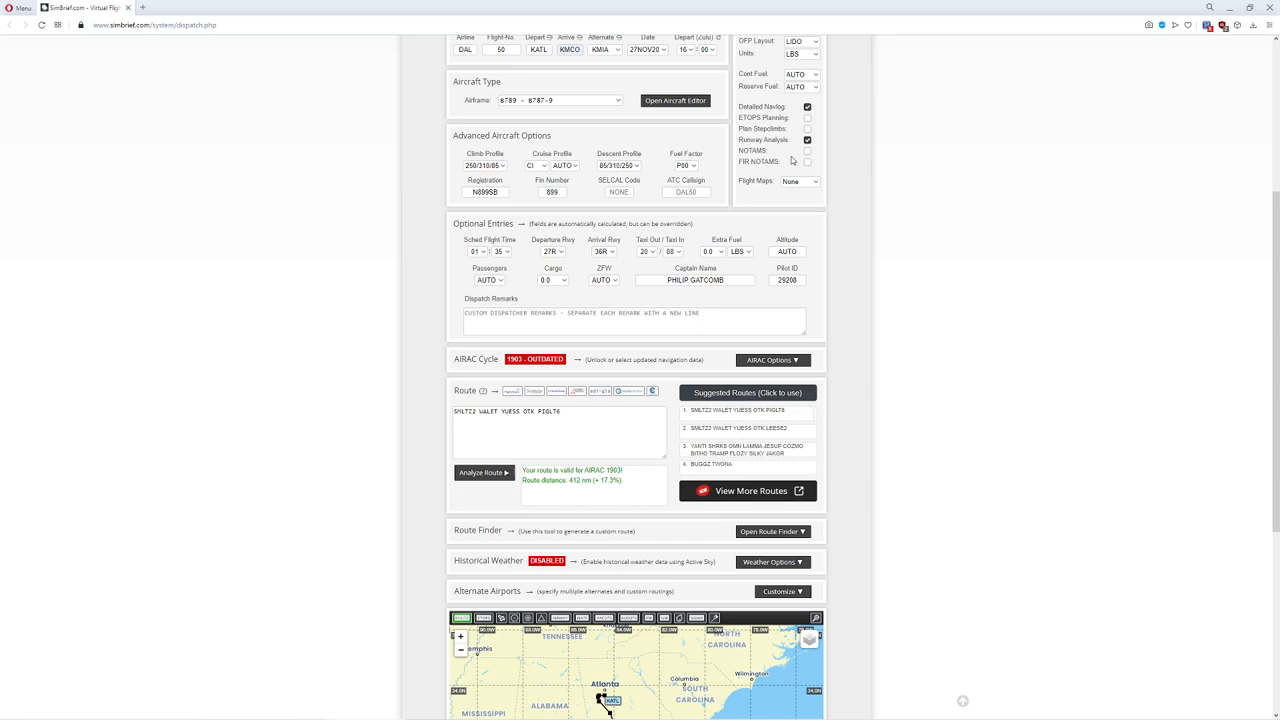
click(808, 150)
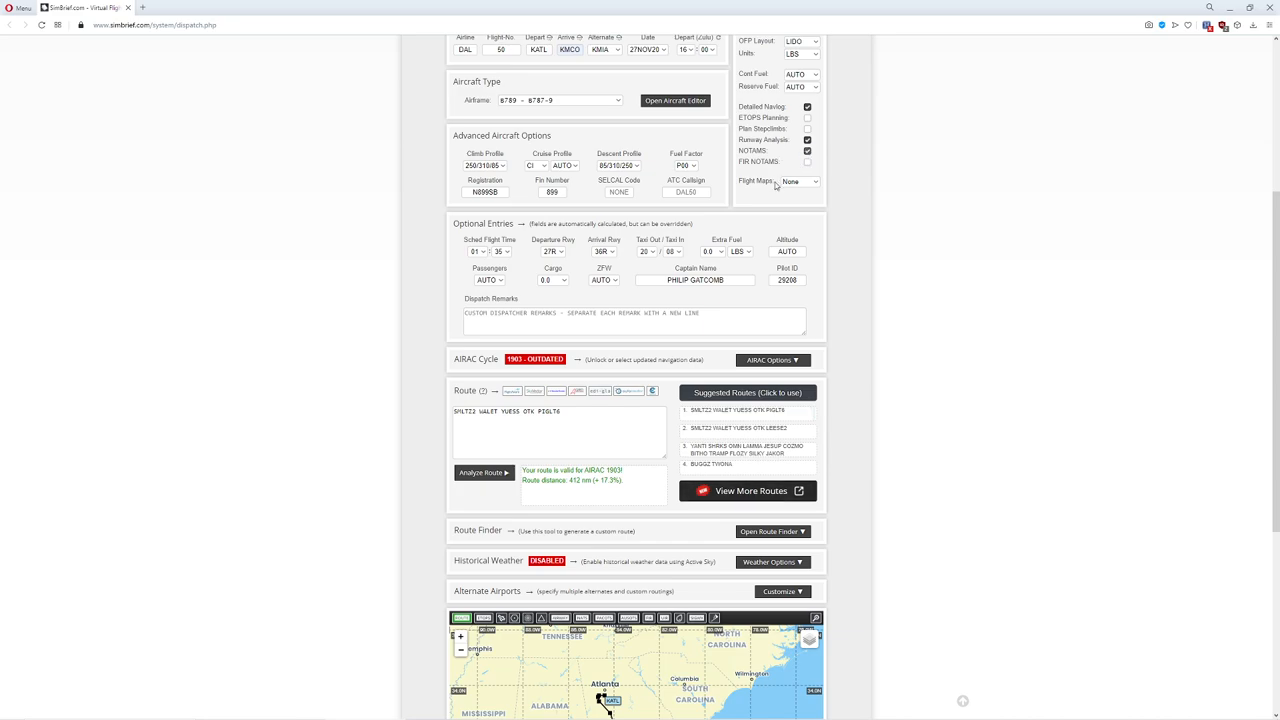
click(800, 180)
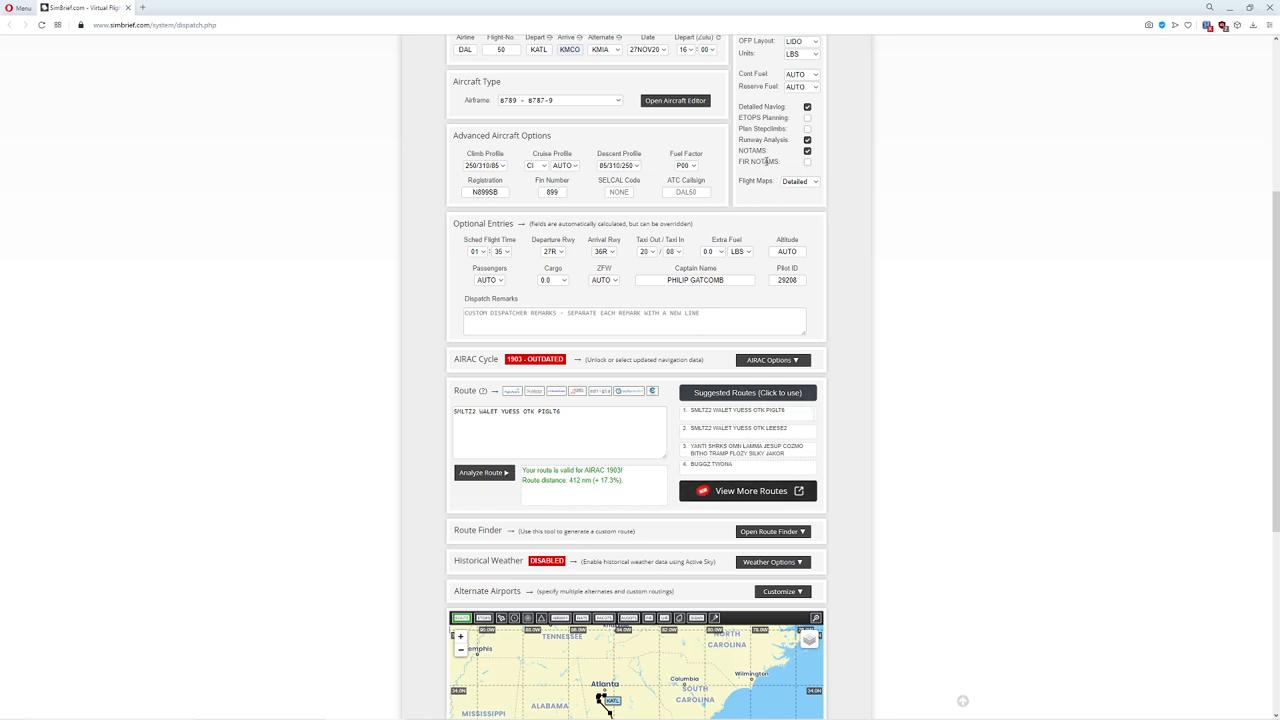
scroll(down, 3)
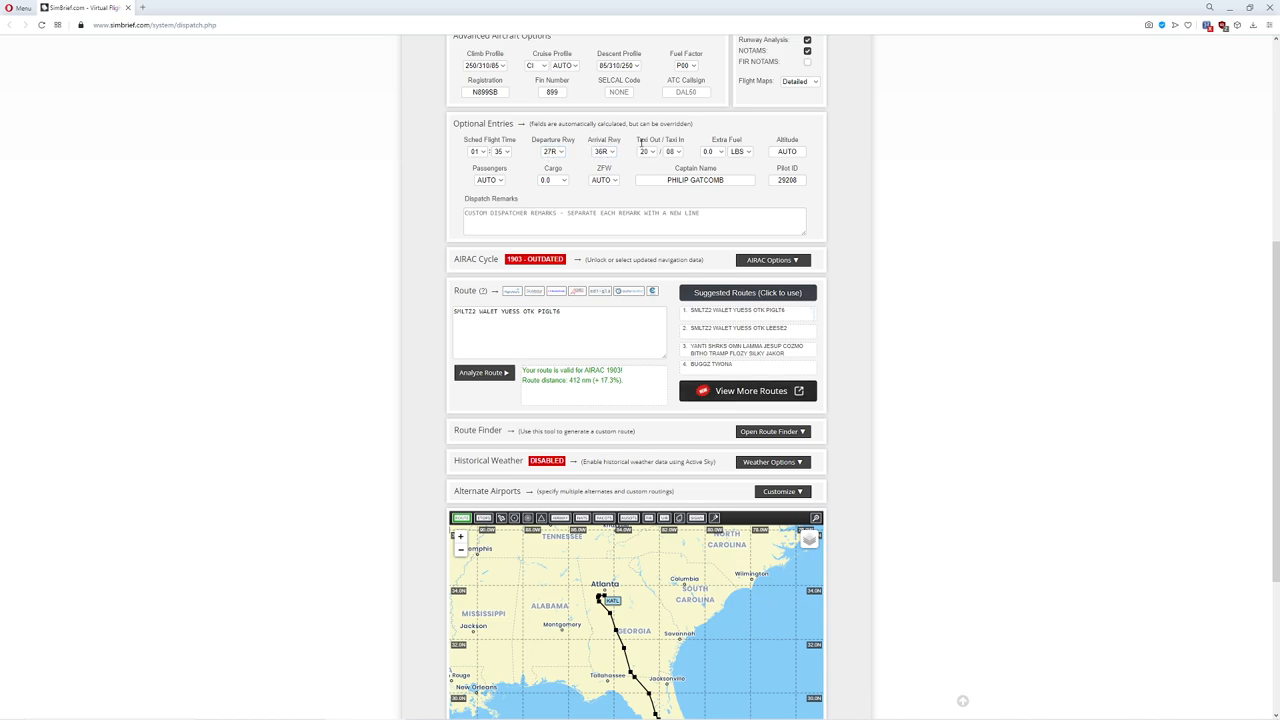
Set a 10-minute taxi-out time and enter the dispatch remark FOR FS2020
click(644, 152)
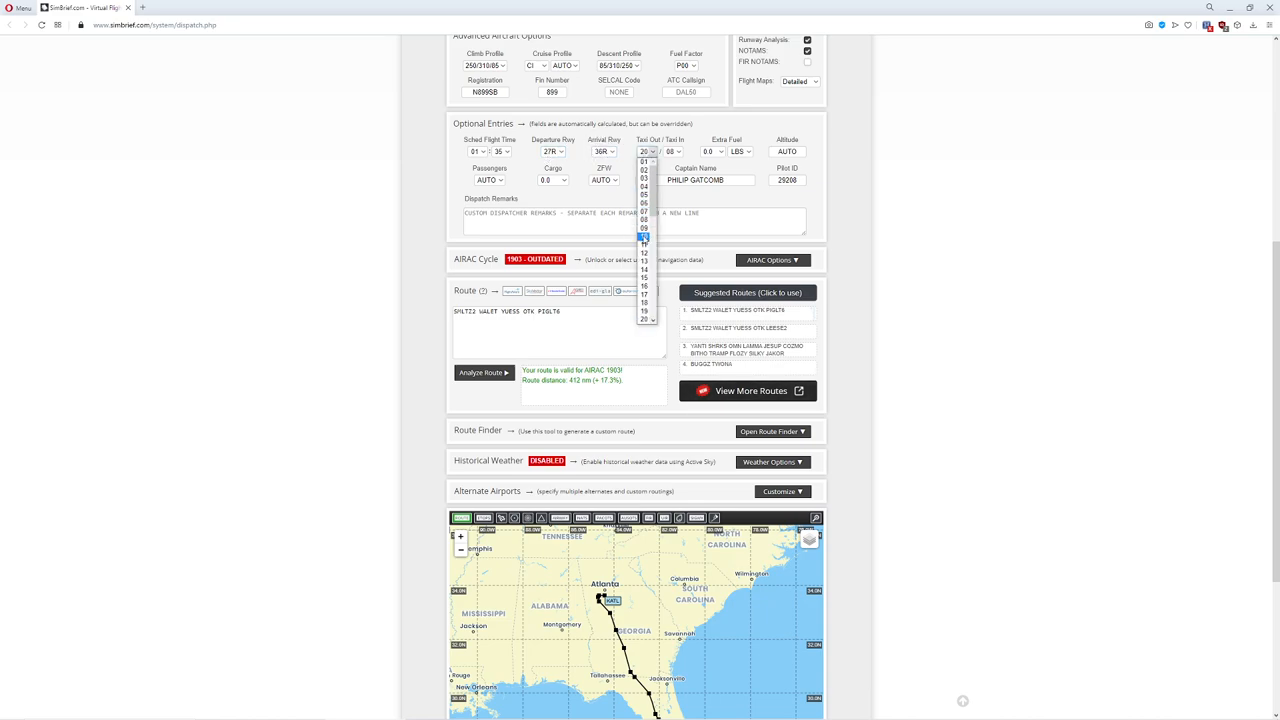
click(644, 236)
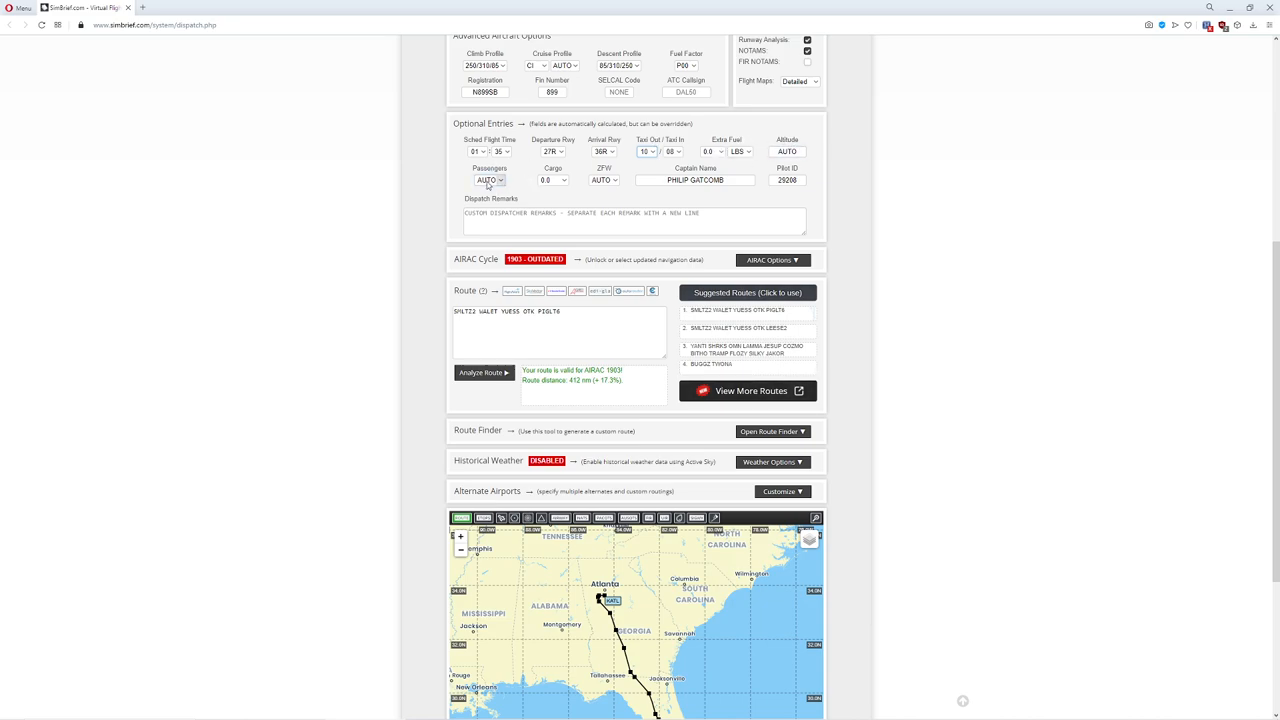
click(500, 180)
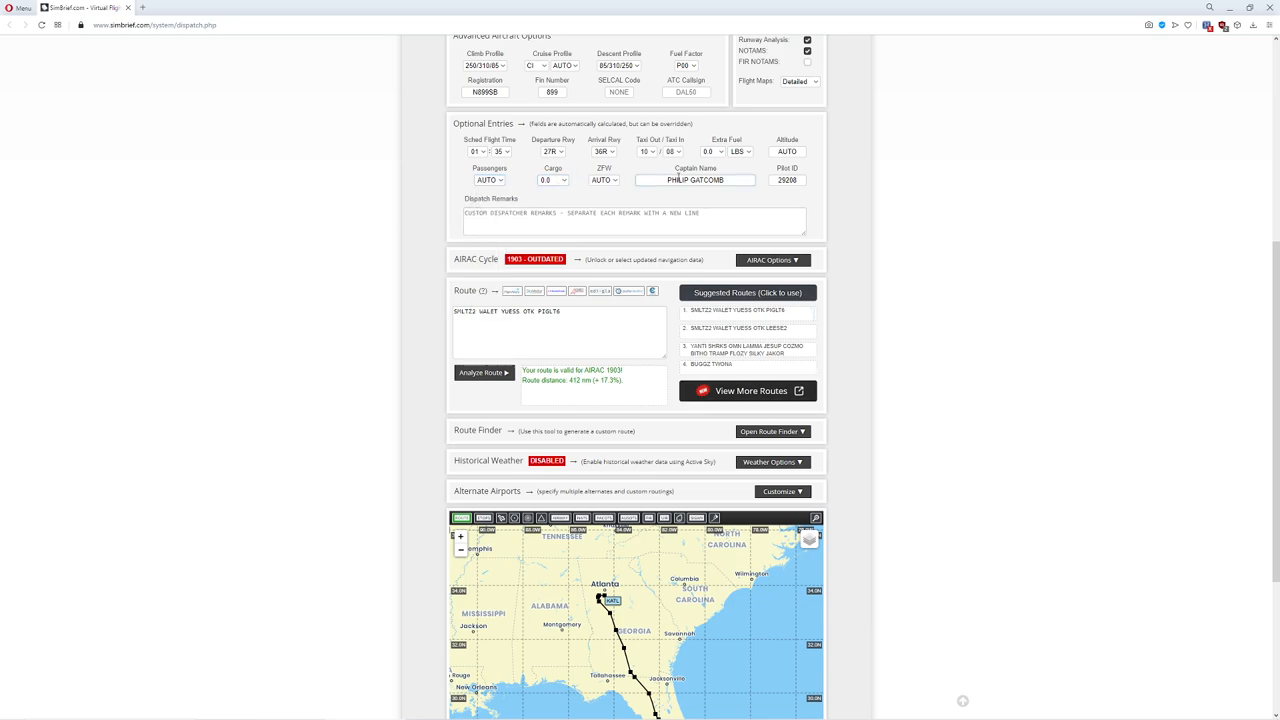
scroll(down, 3)
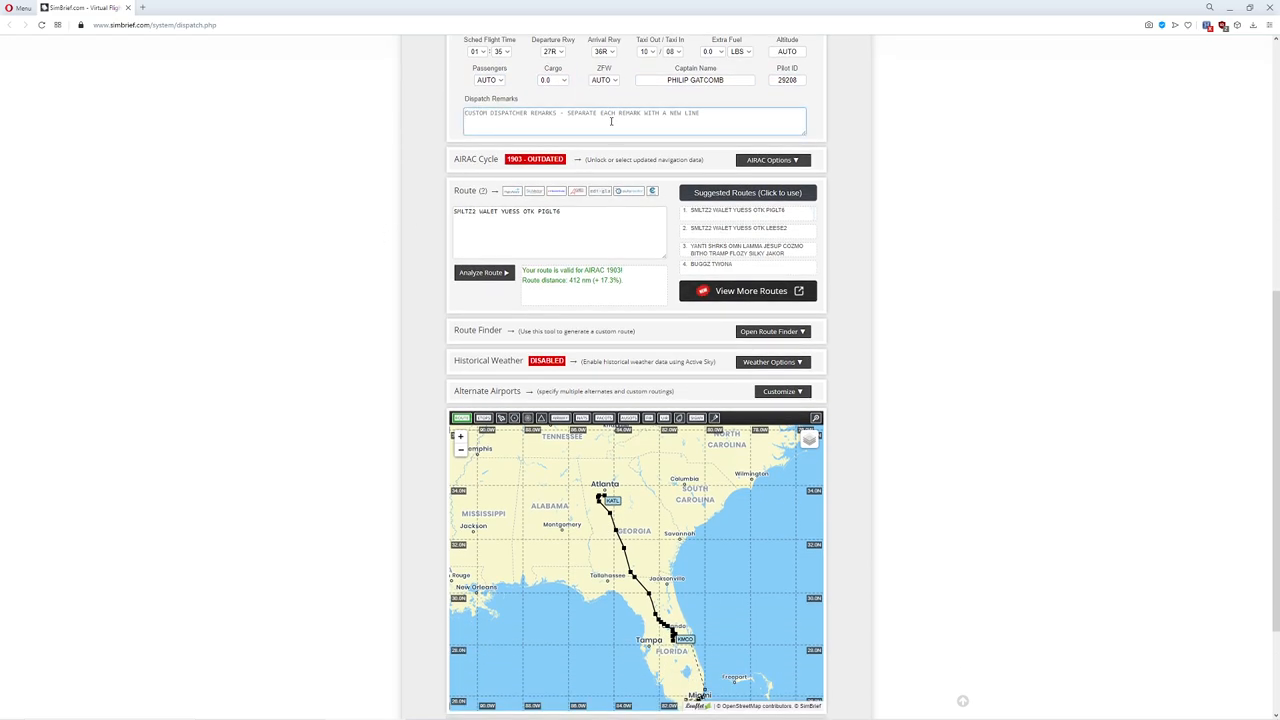
text(FOR FS2020)
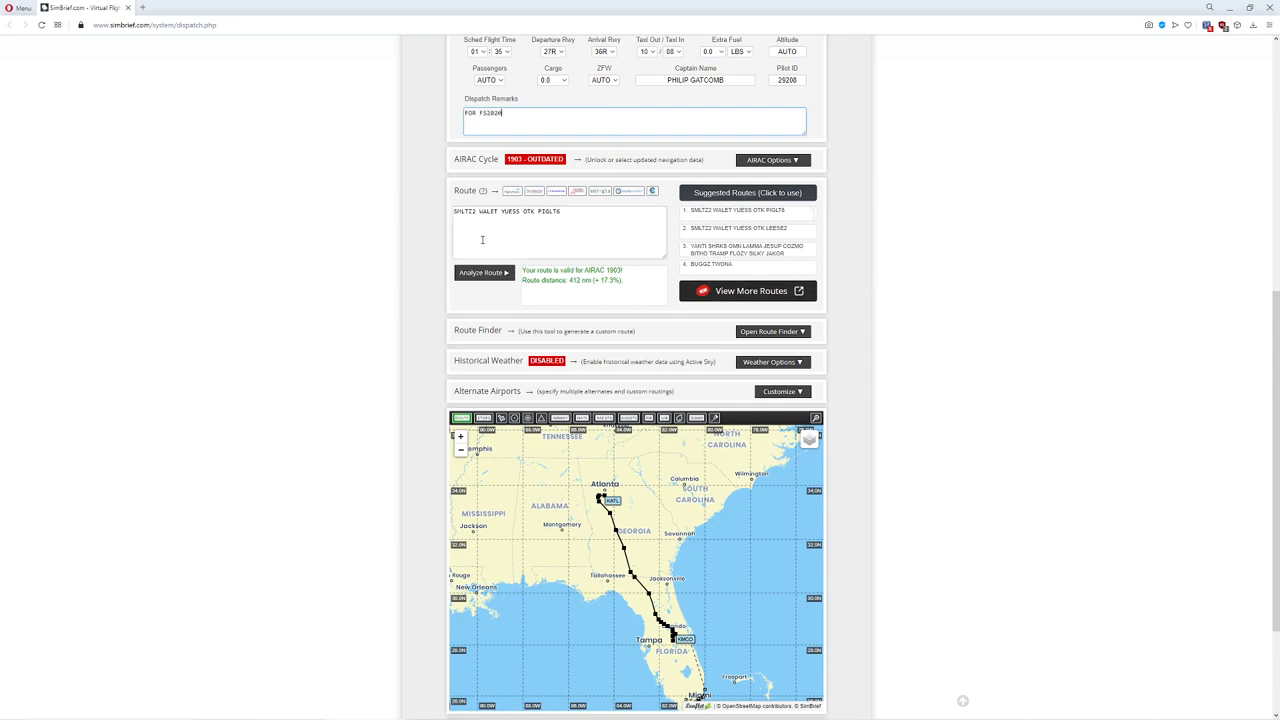
scroll(down, 3)
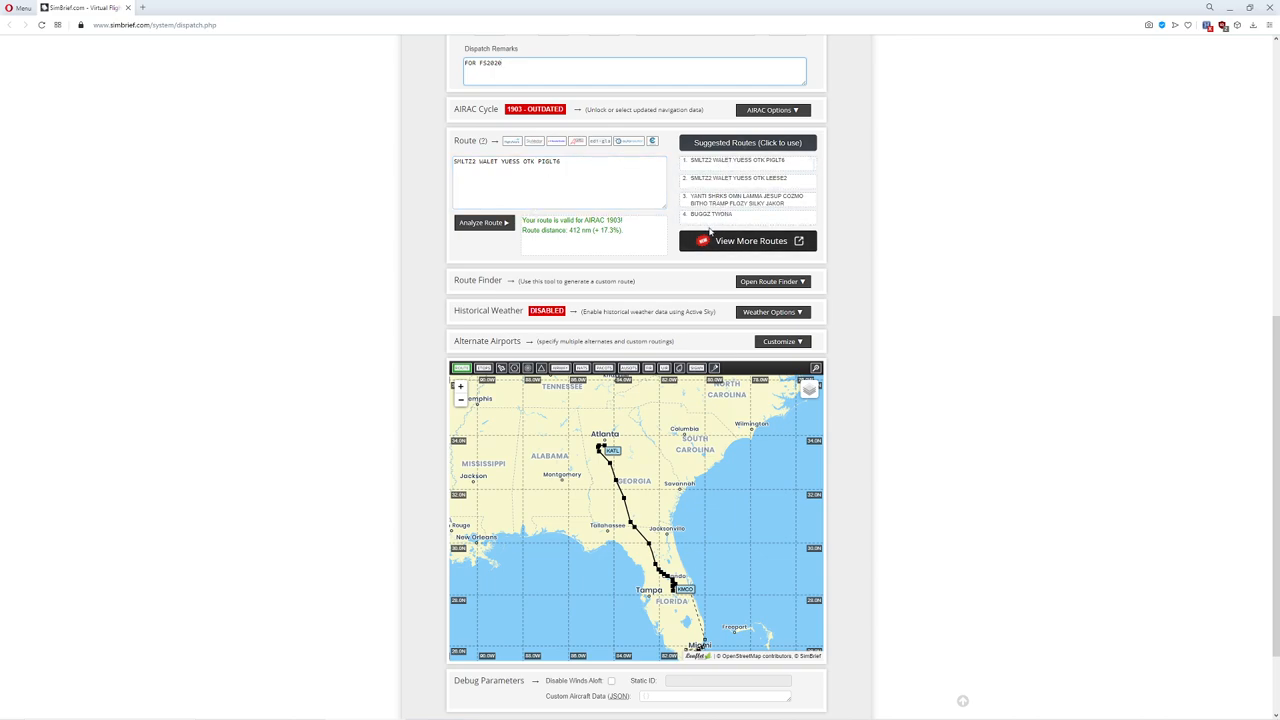
Expand the route finder options and request Generate OFP for the KATL–KMCO flight
click(772, 280)
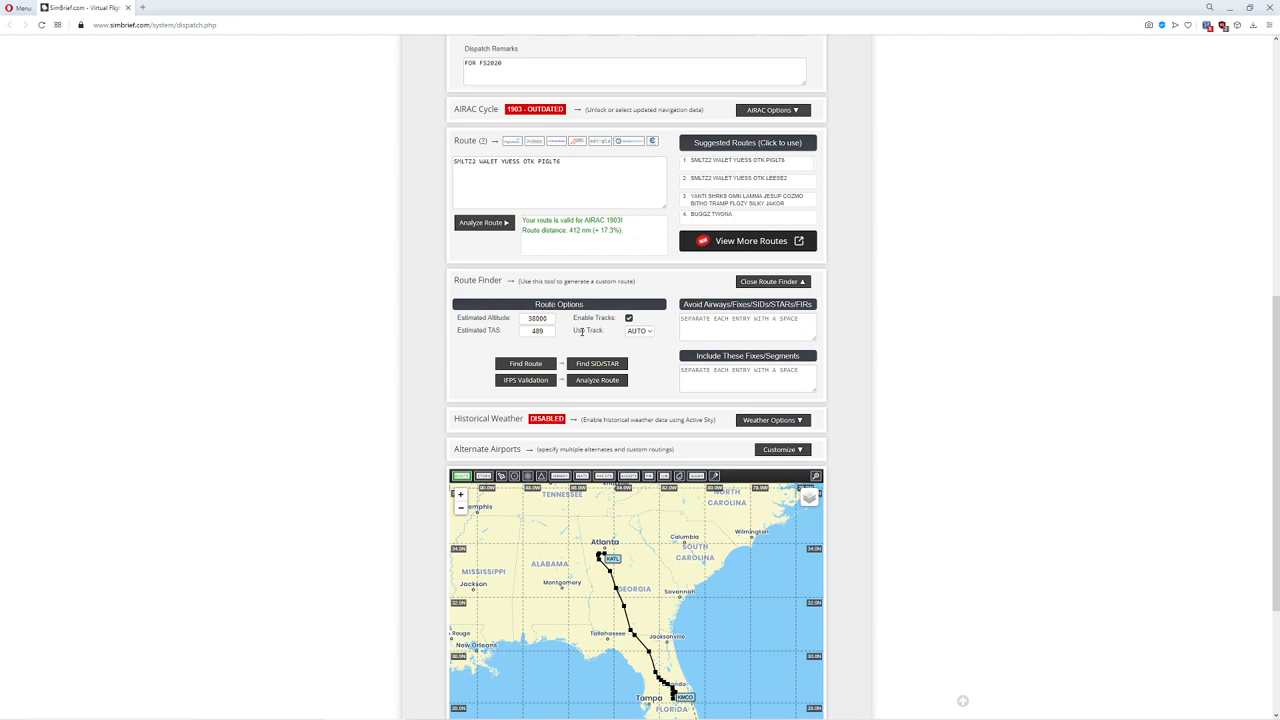
click(528, 164)
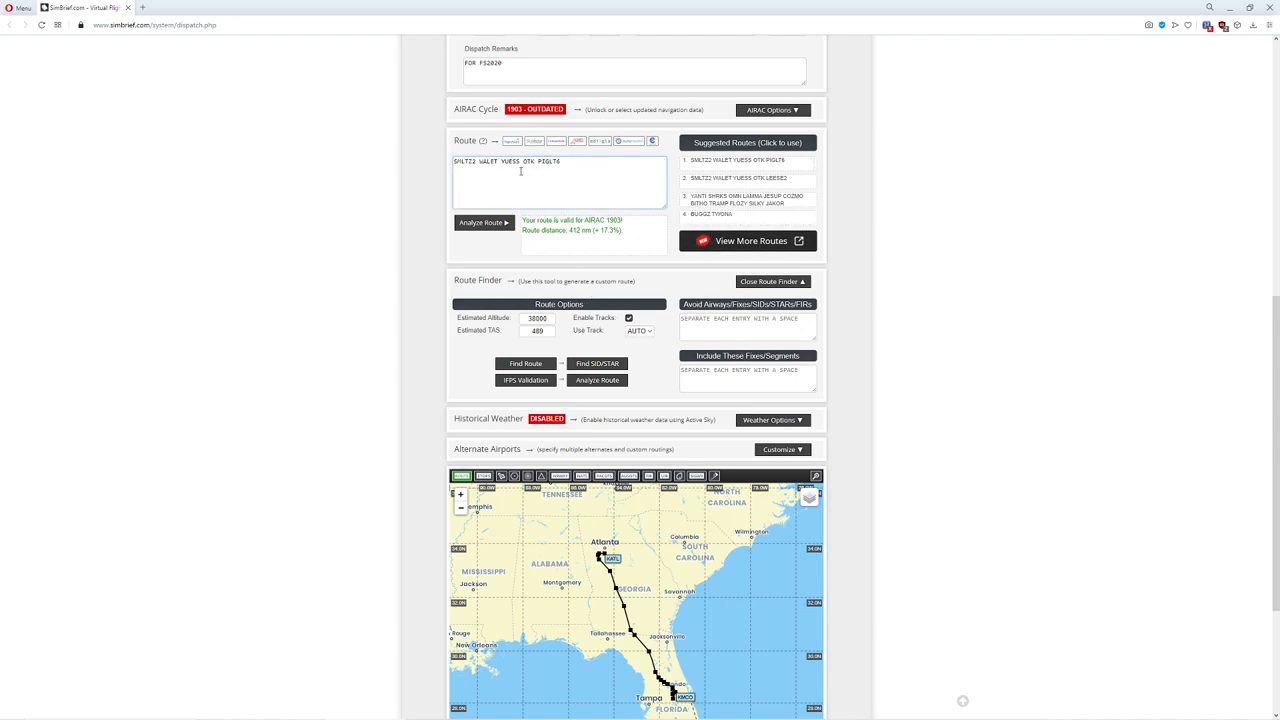
scroll(down, 3)
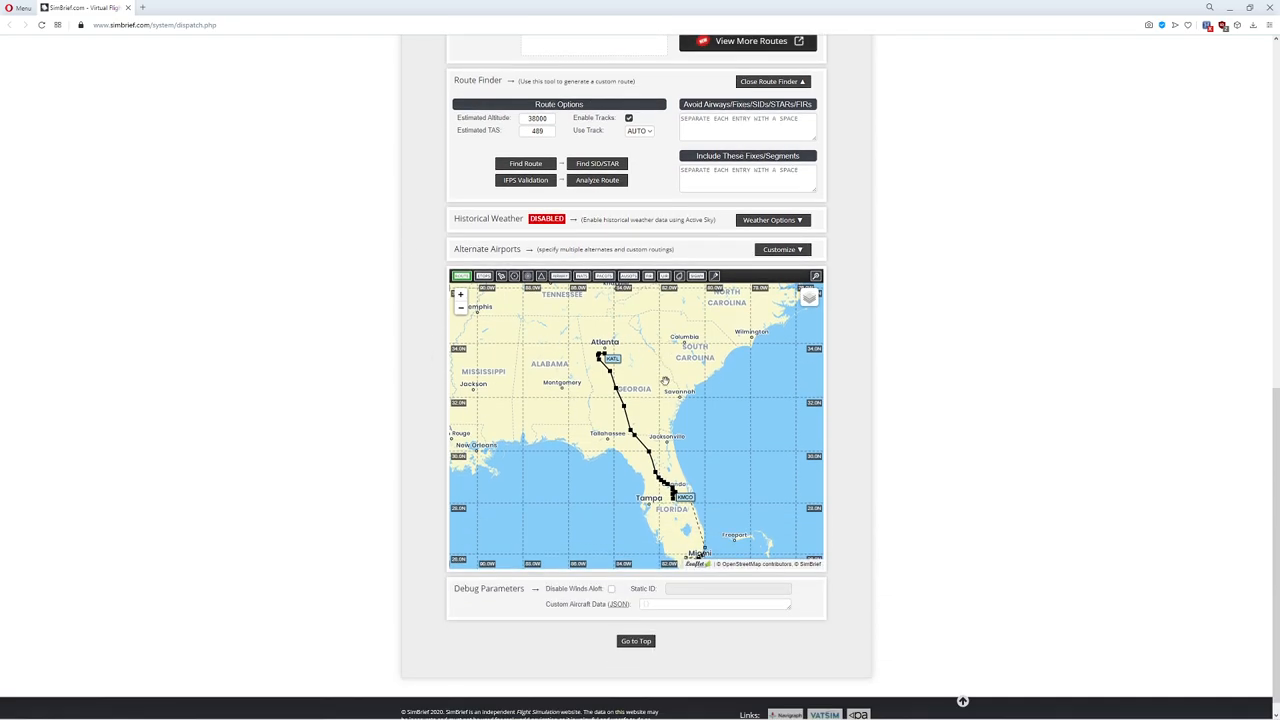
scroll(up, 3)
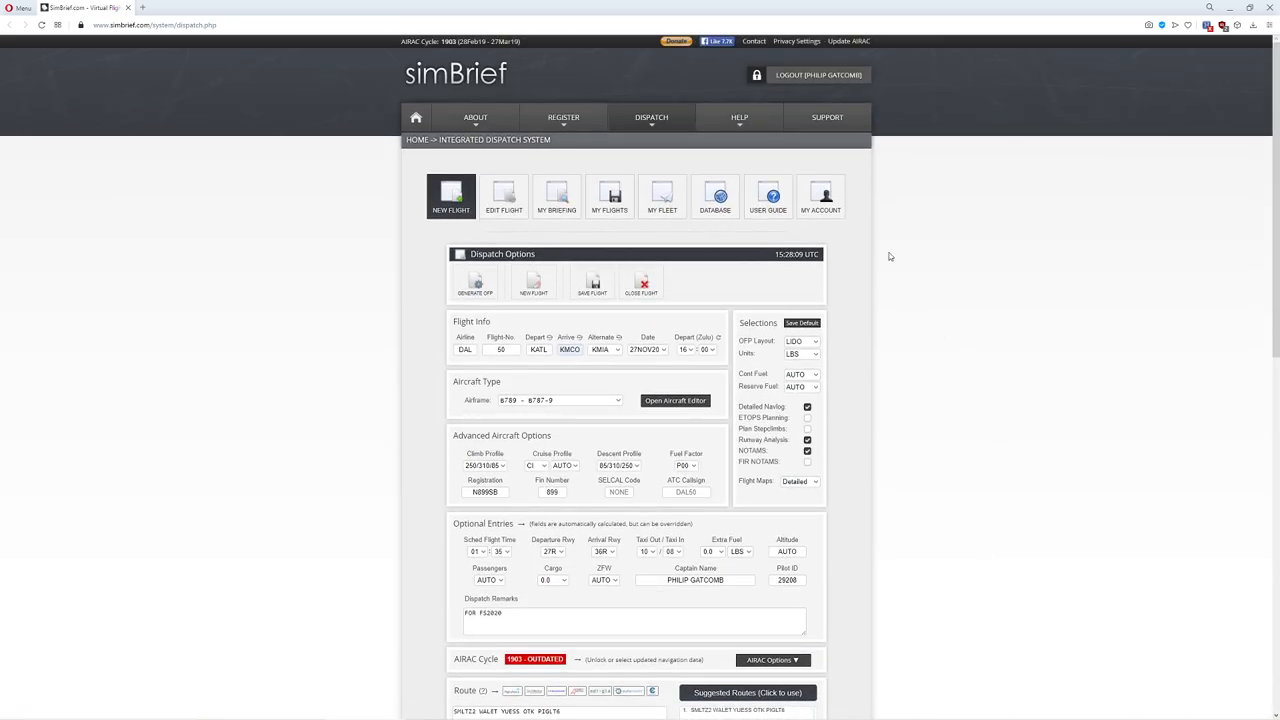
click(476, 284)
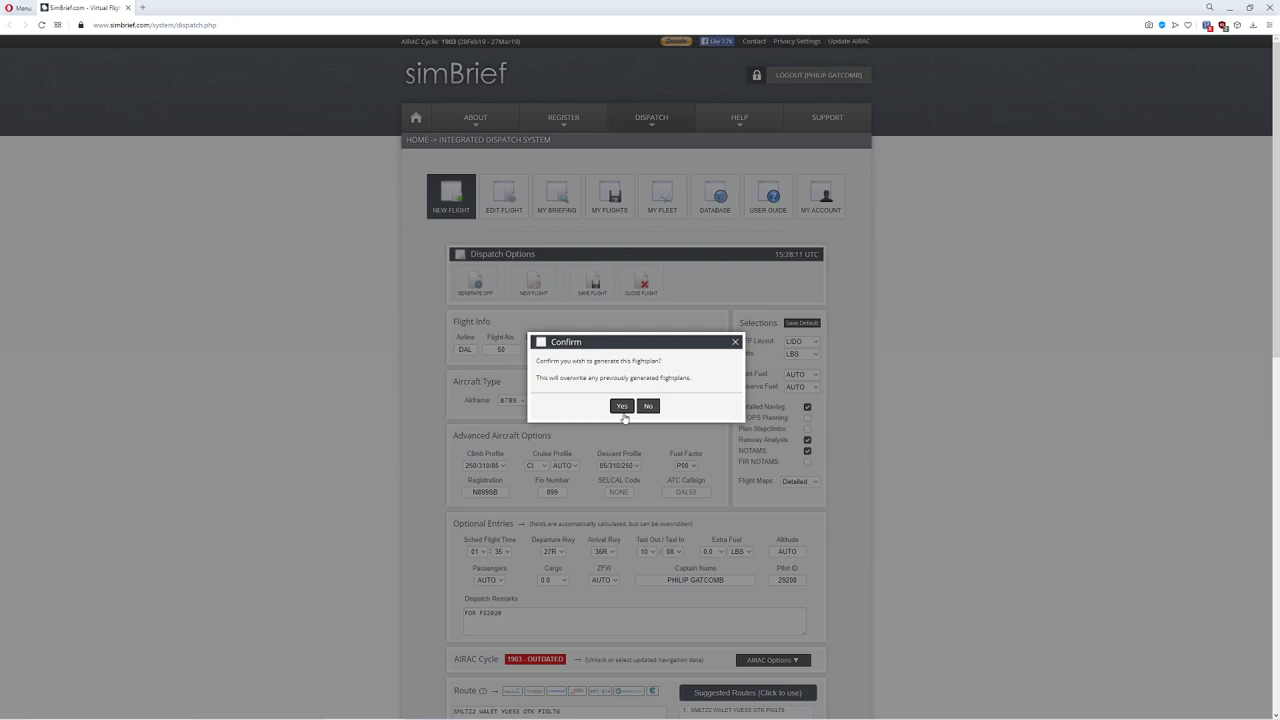
Confirm Yes to generate the KATL–KMCO flight plan and its OFP summary
click(622, 406)
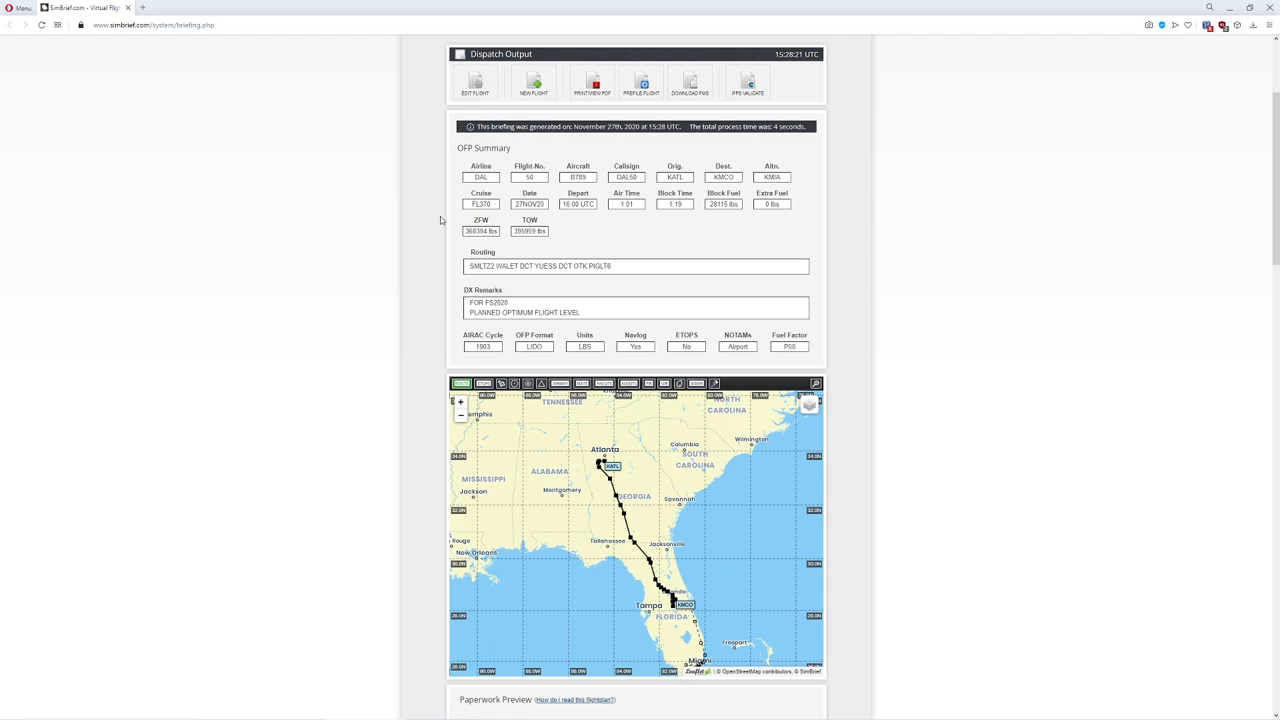
mouse_move(818, 172)
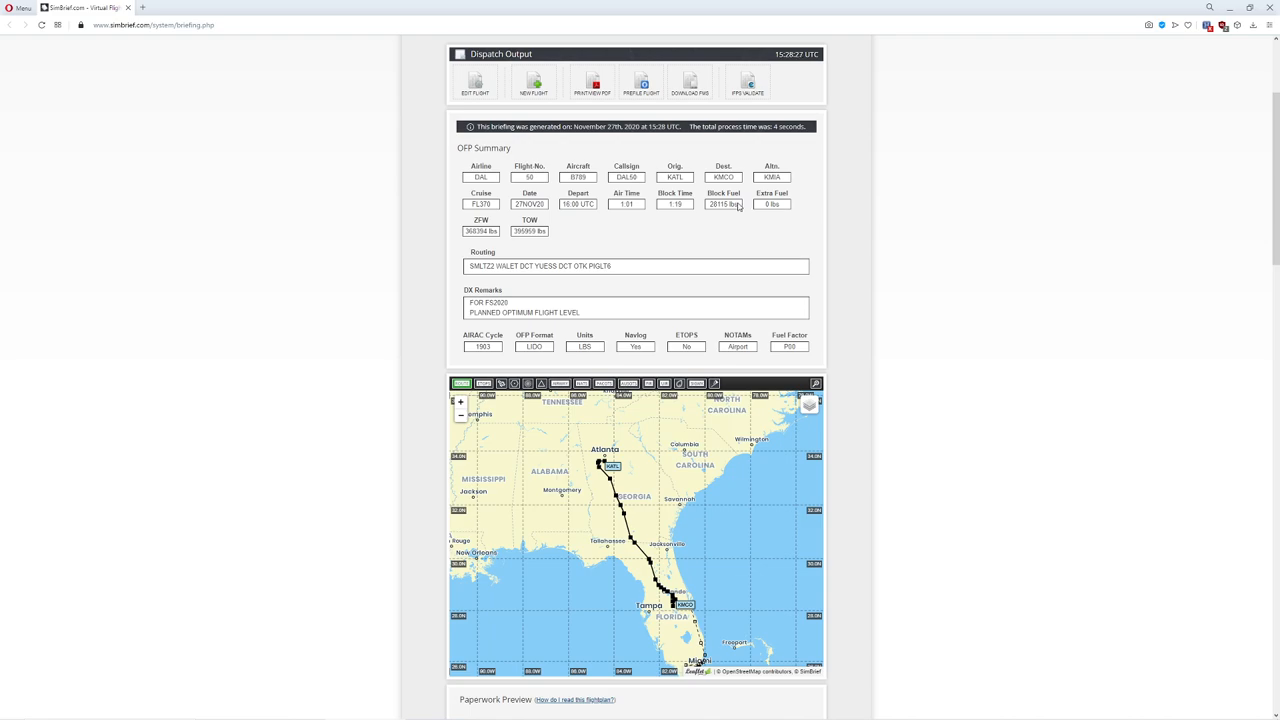
scroll(down, 3)
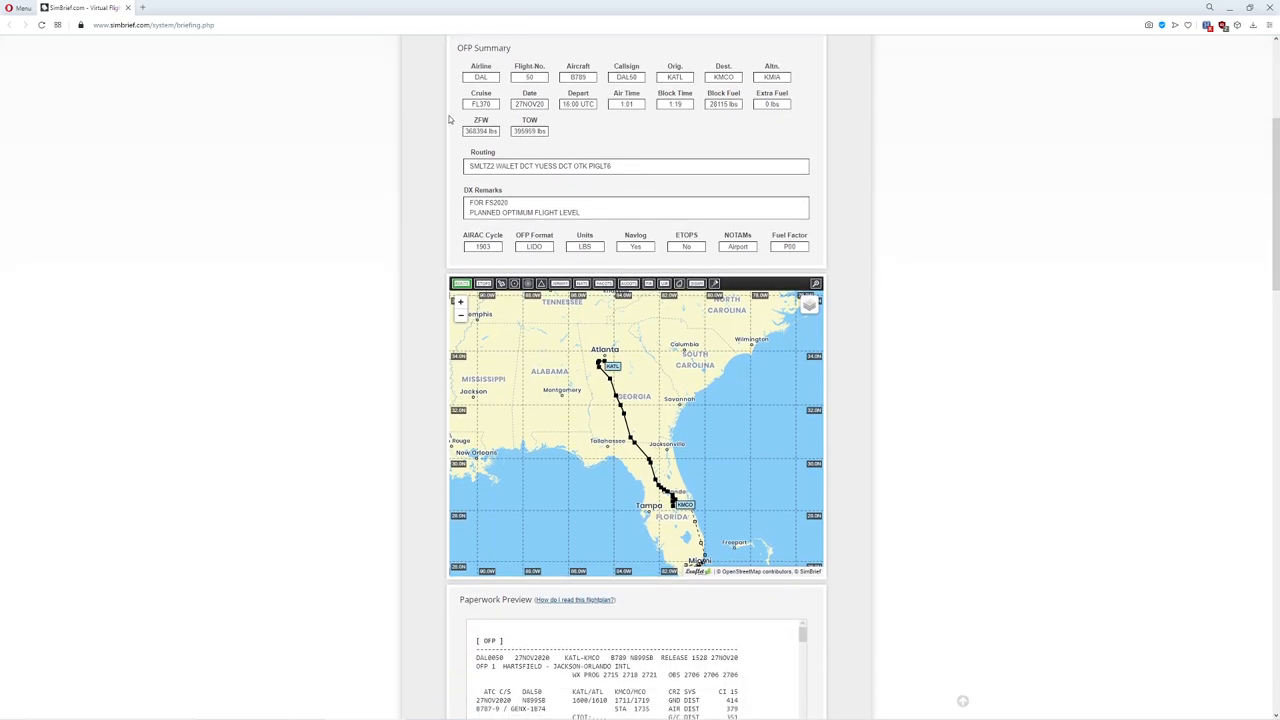
scroll(down, 3)
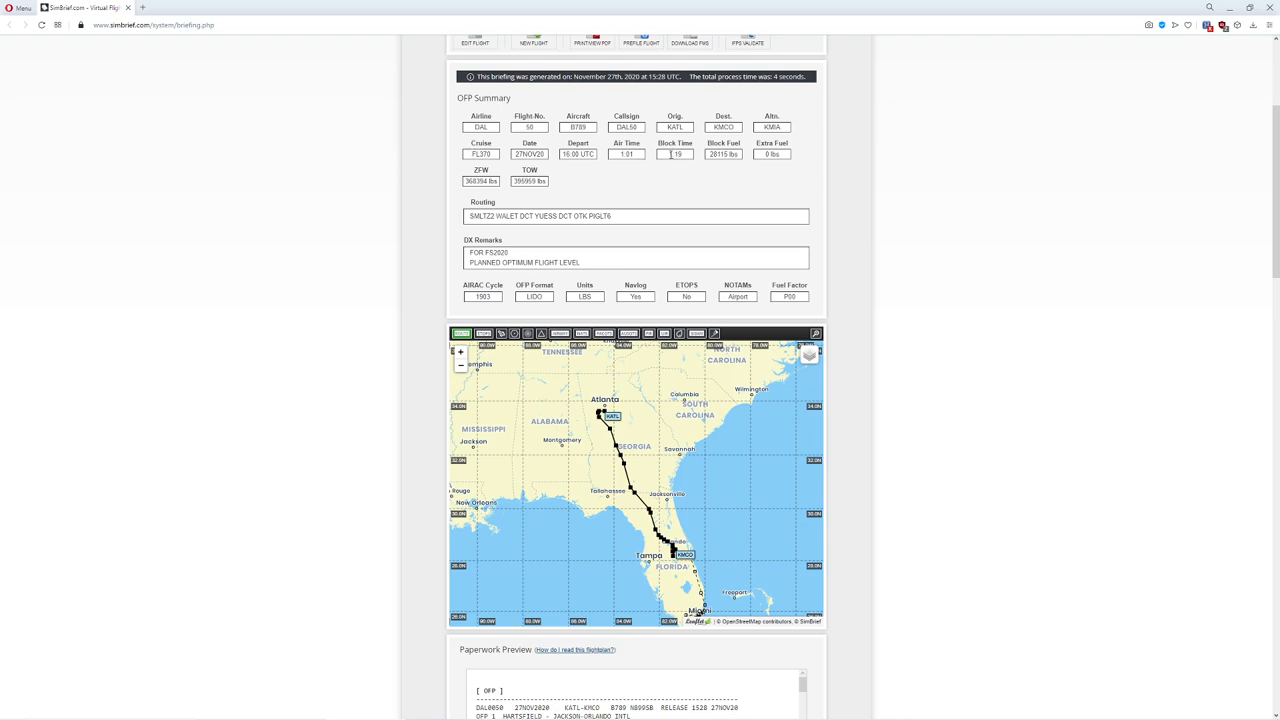
scroll(down, 3)
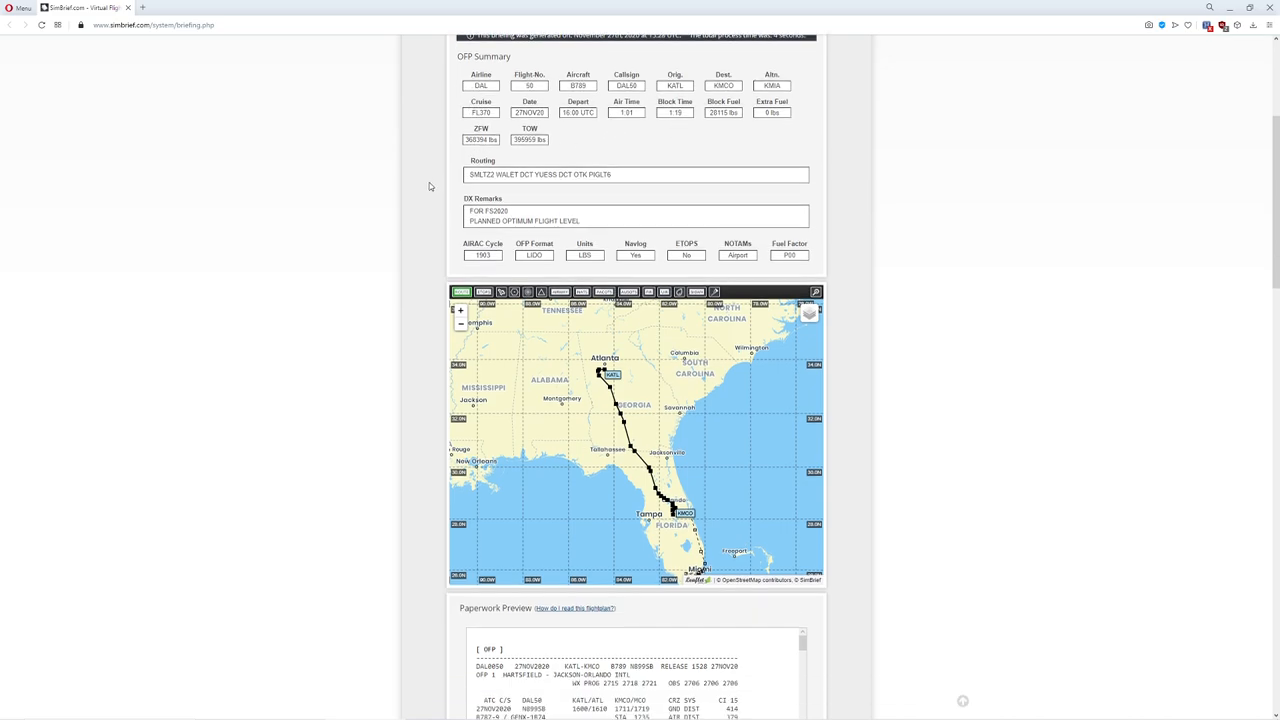
scroll(down, 3)
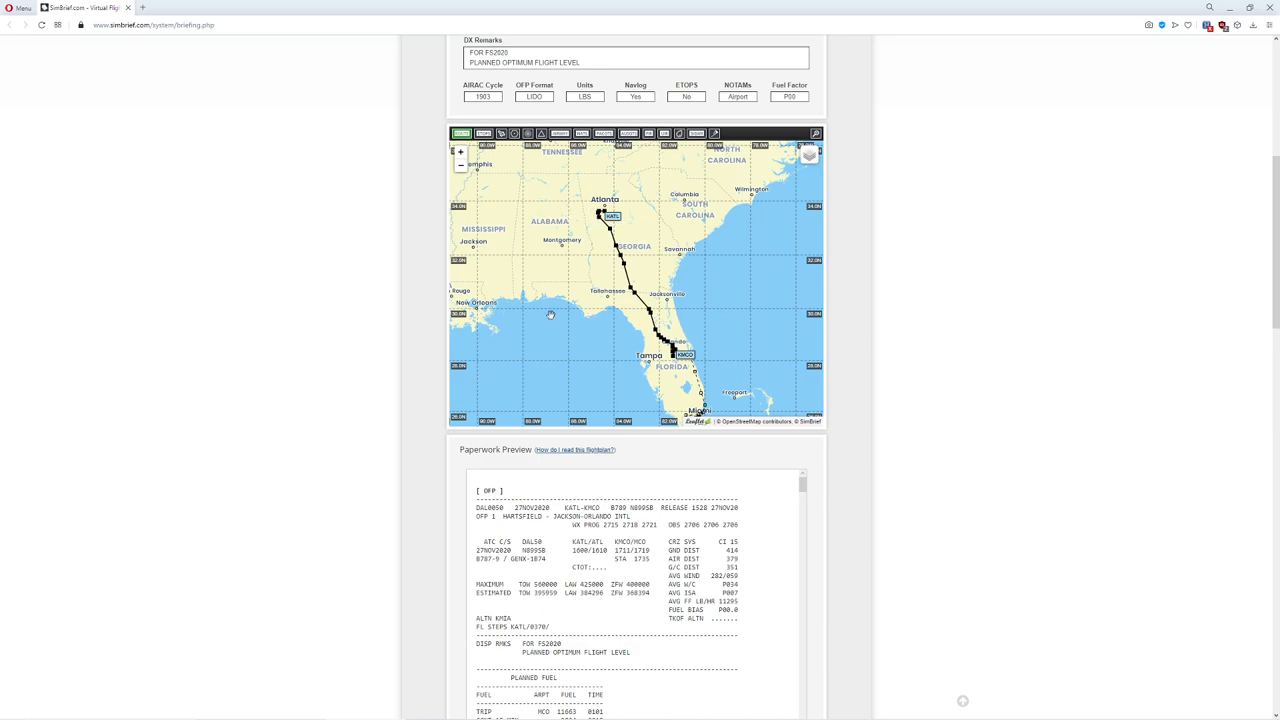
scroll(down, 3)
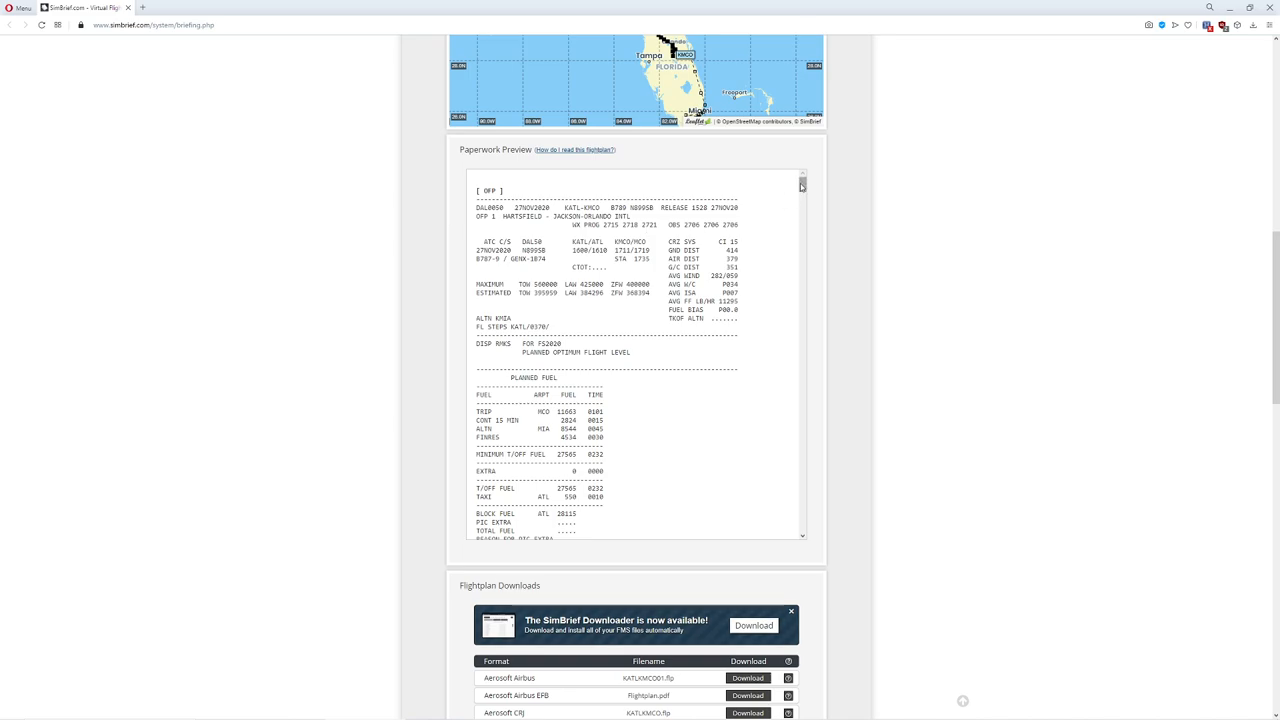
scroll(down, 3)
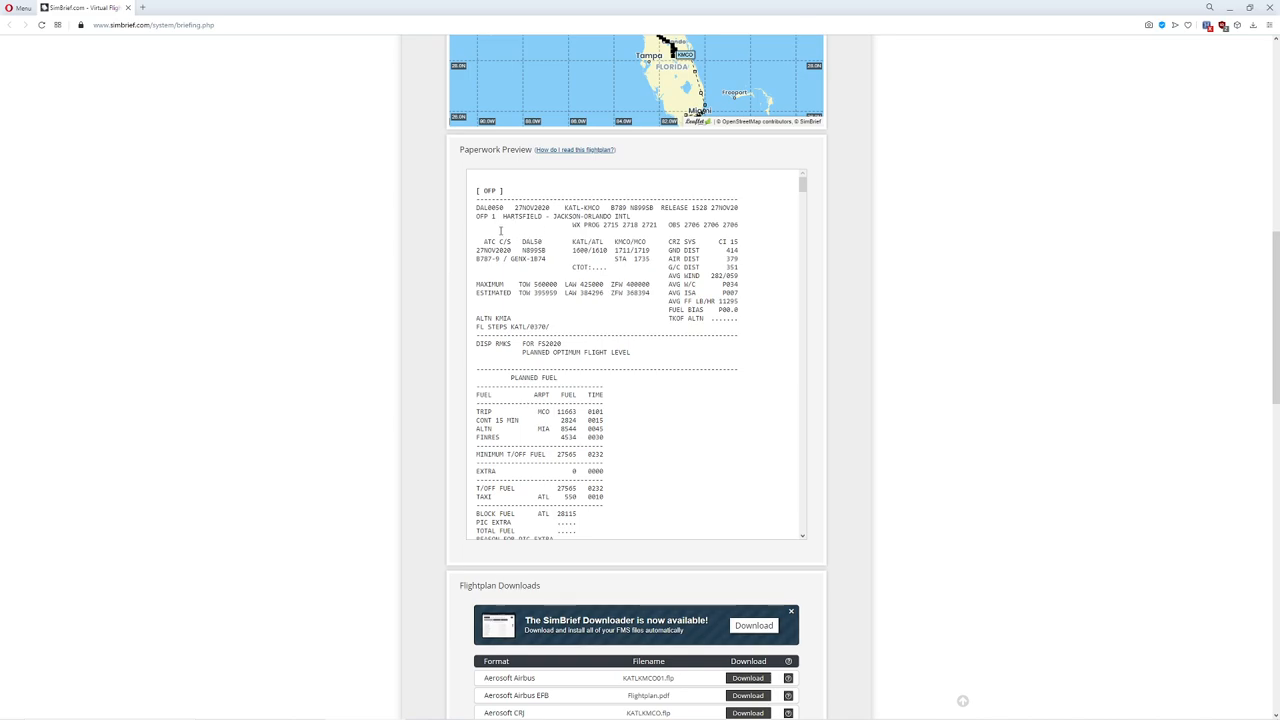
mouse_move(714, 412)
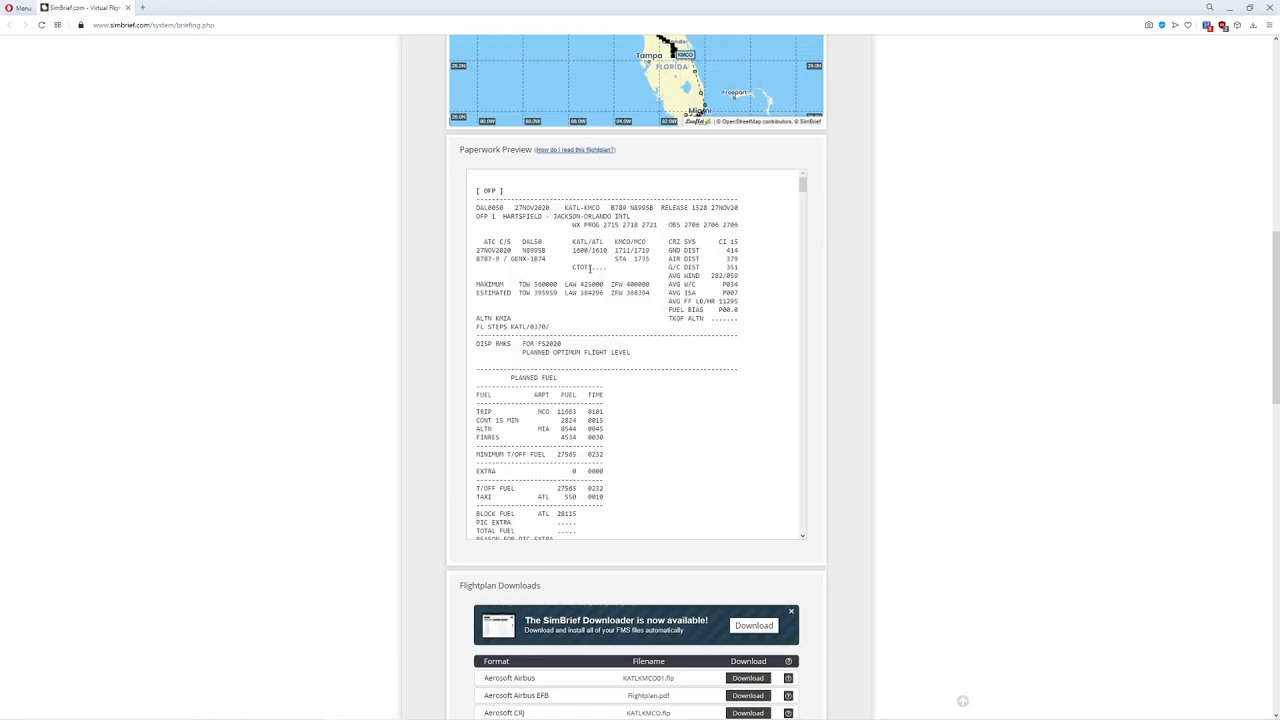
scroll(down, 3)
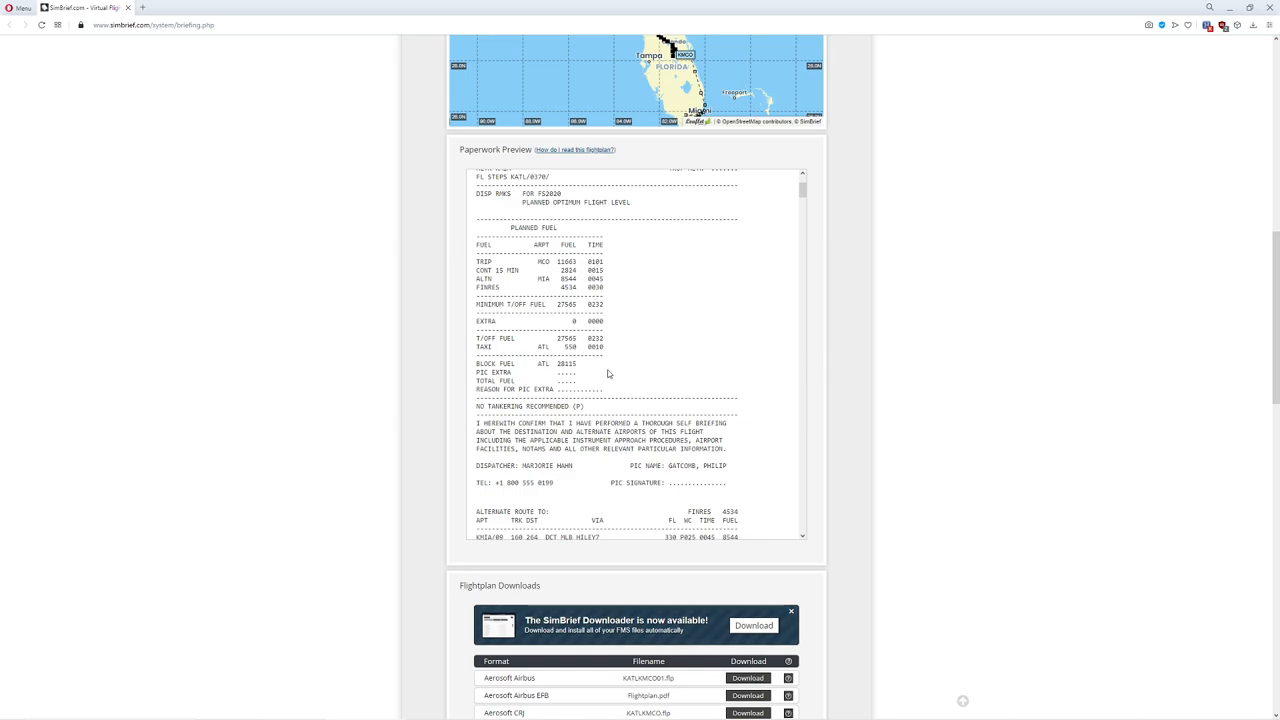
mouse_move(584, 364)
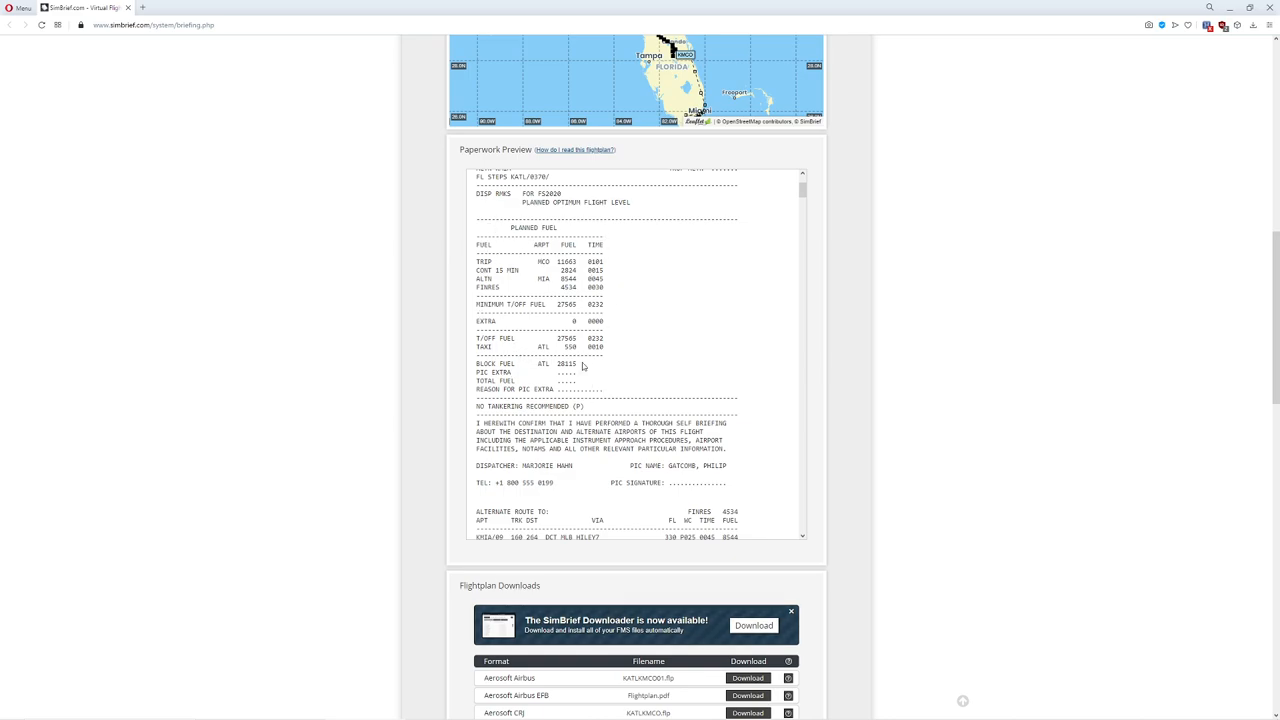
scroll(down, 3)
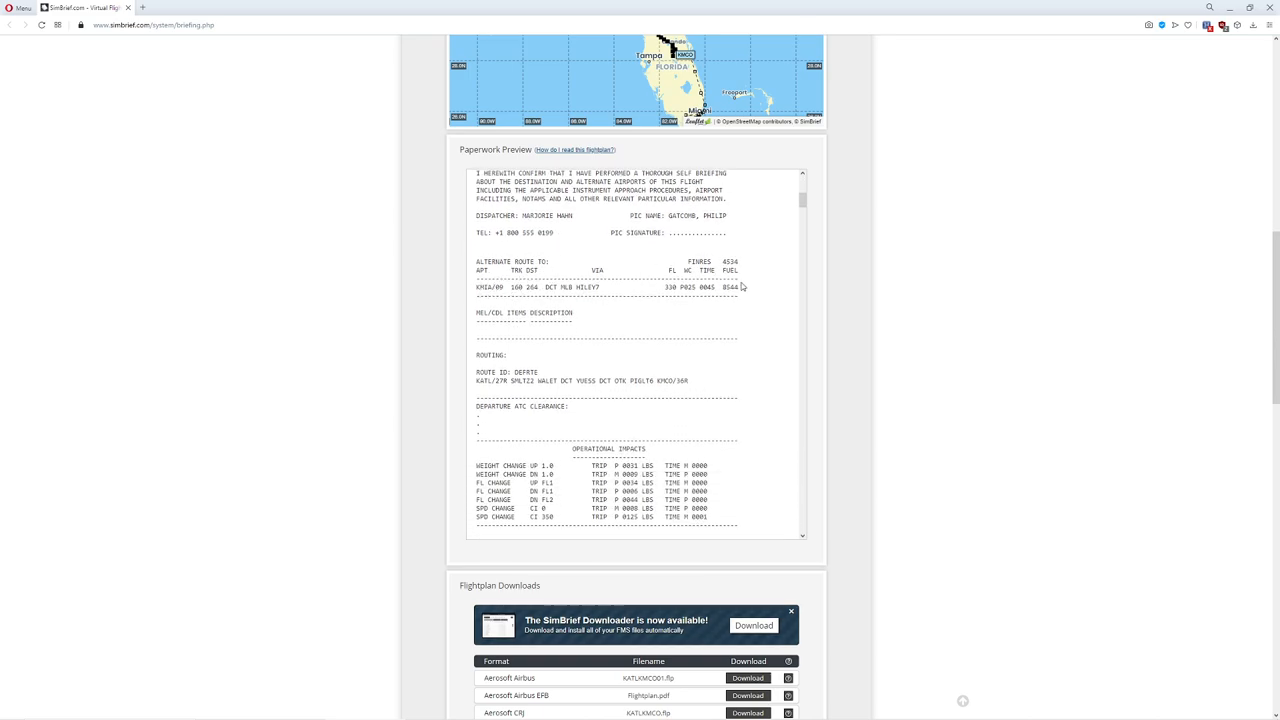
scroll(down, 3)
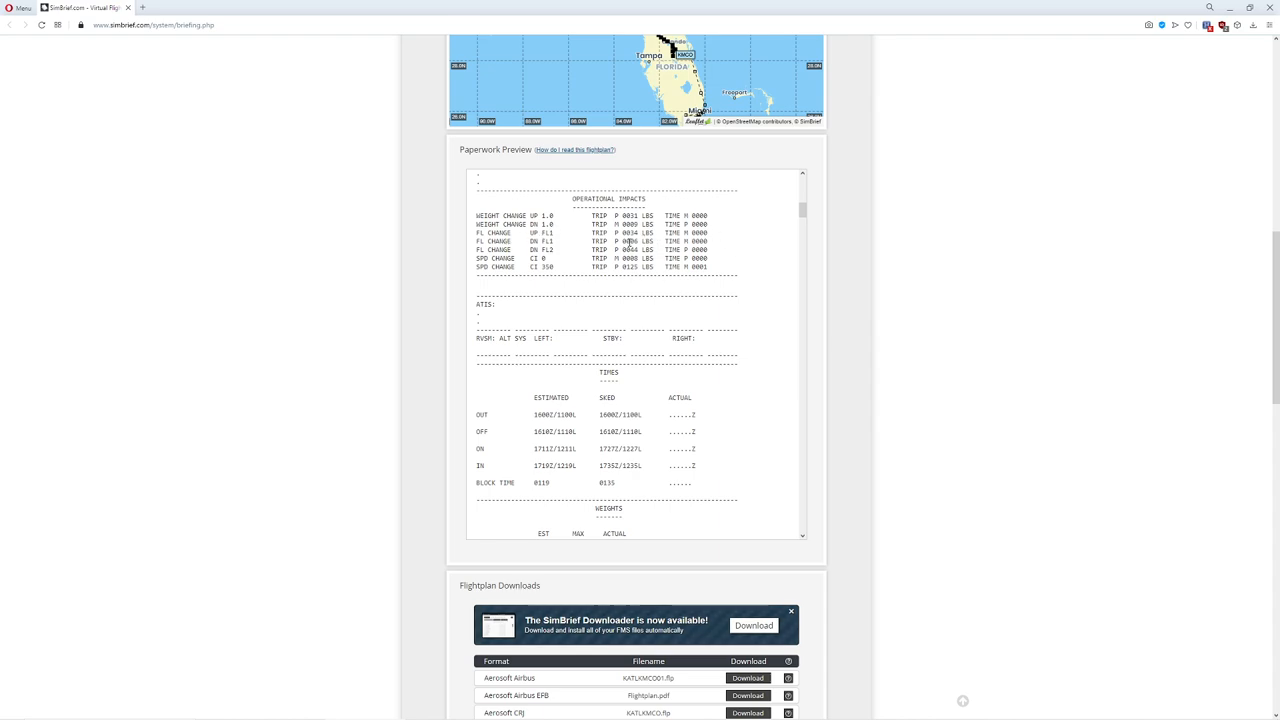
scroll(down, 3)
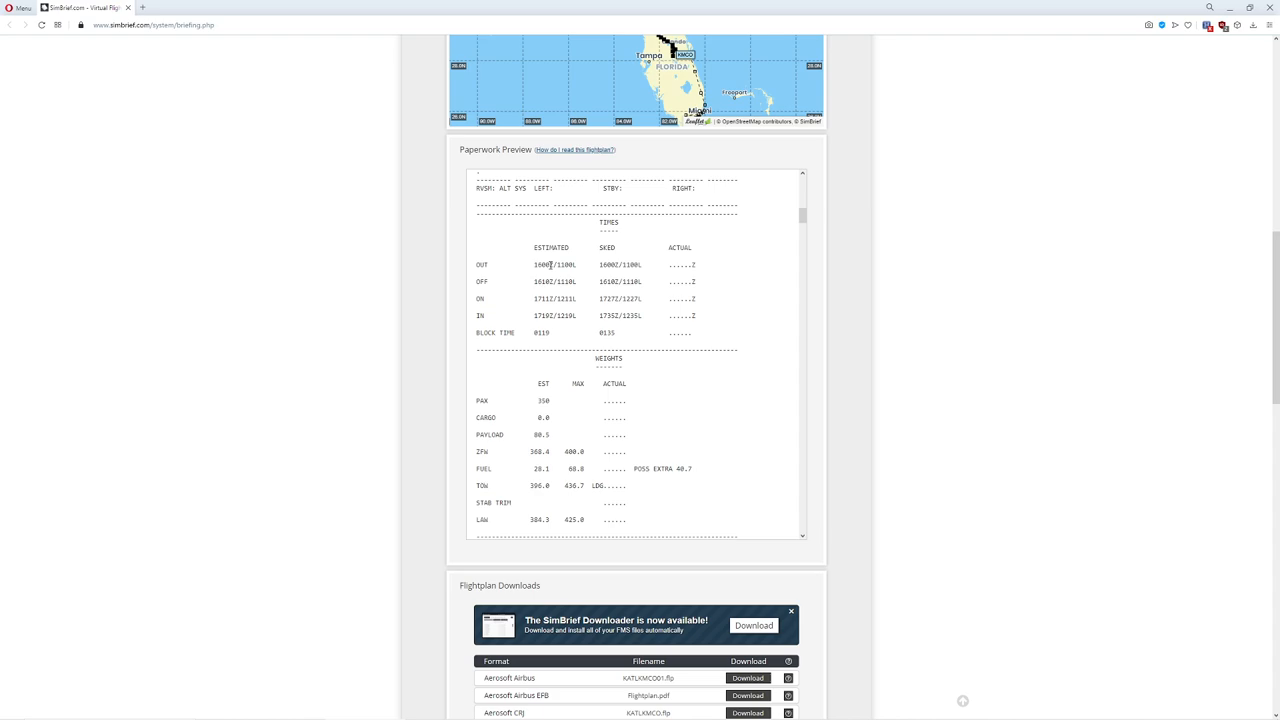
scroll(down, 3)
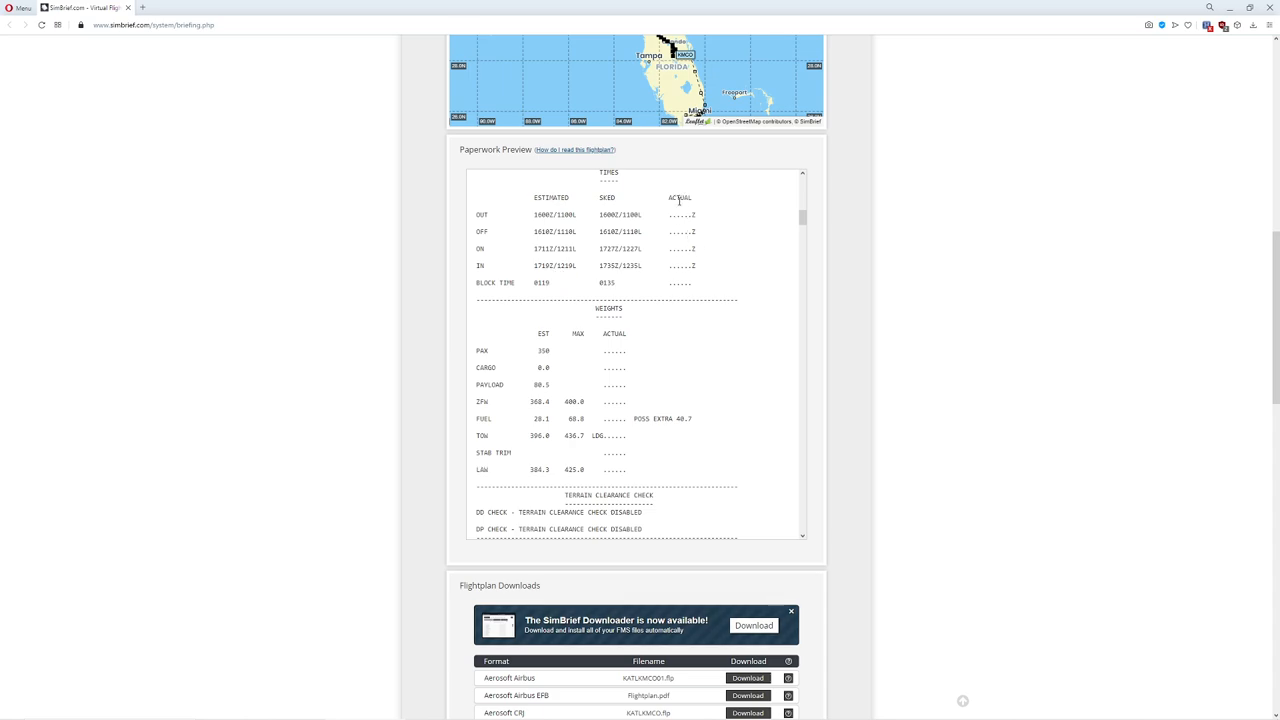
scroll(down, 3)
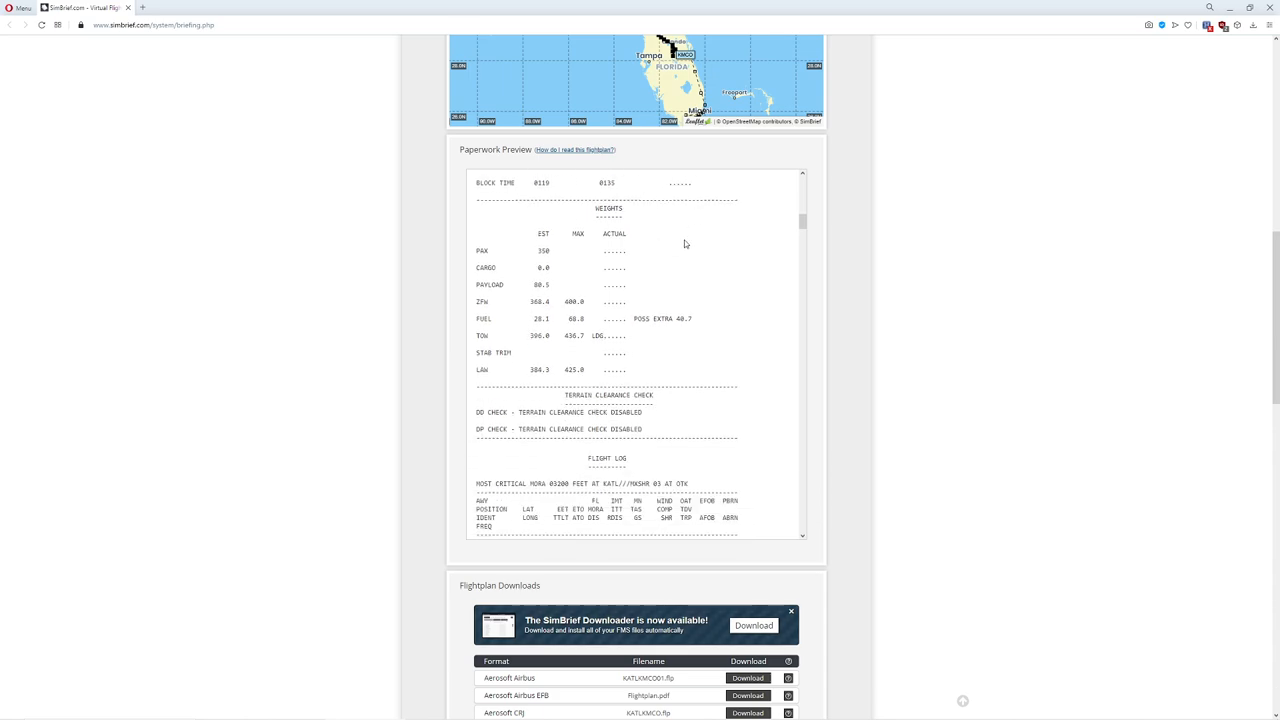
mouse_move(716, 244)
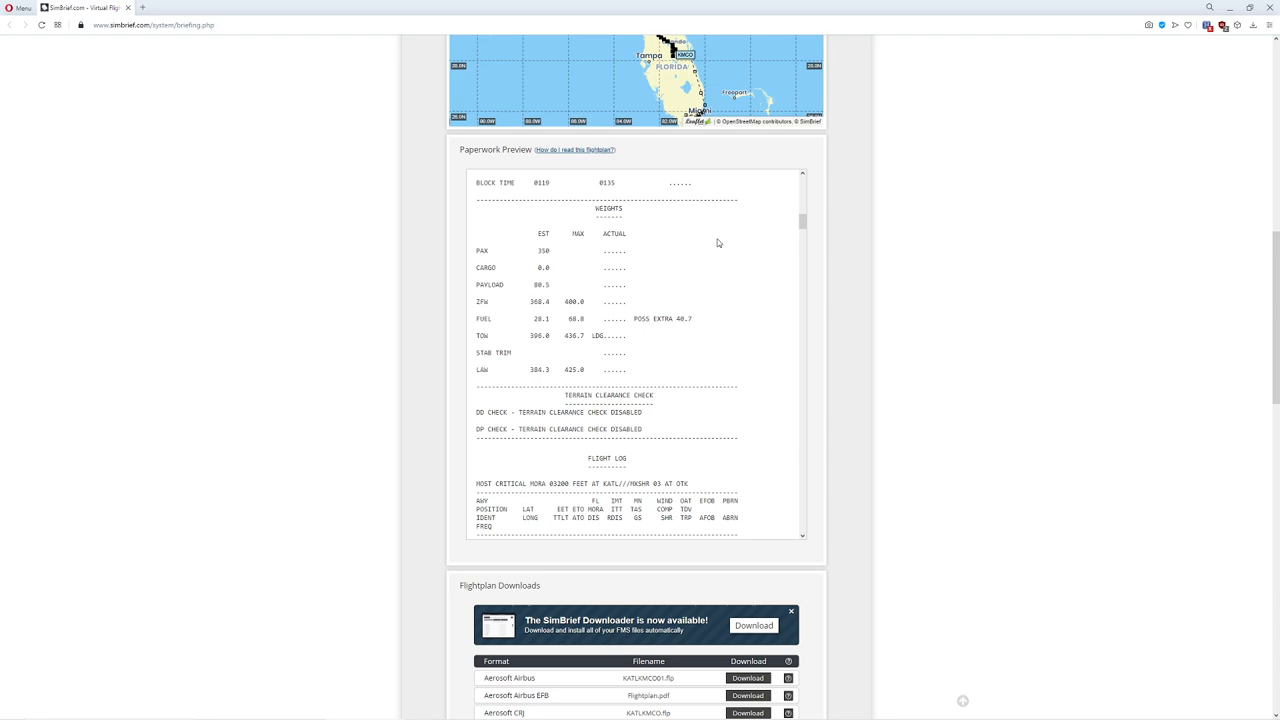
mouse_move(546, 264)
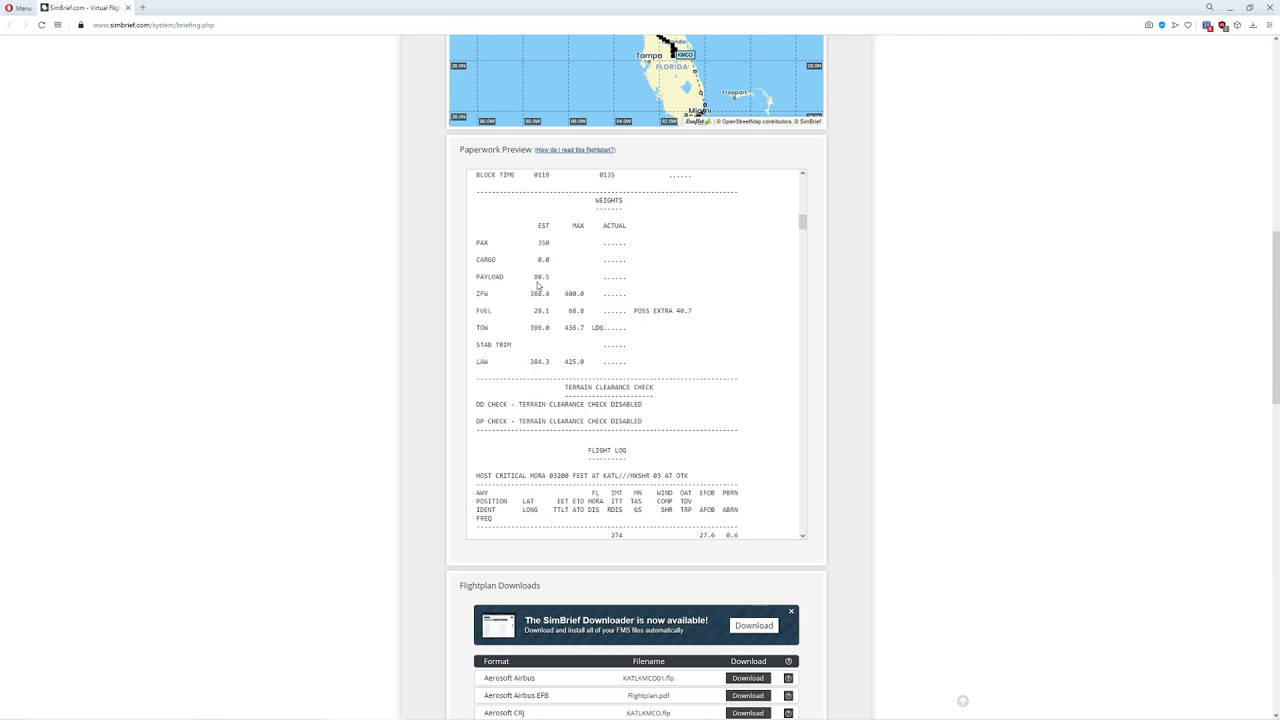
scroll(down, 3)
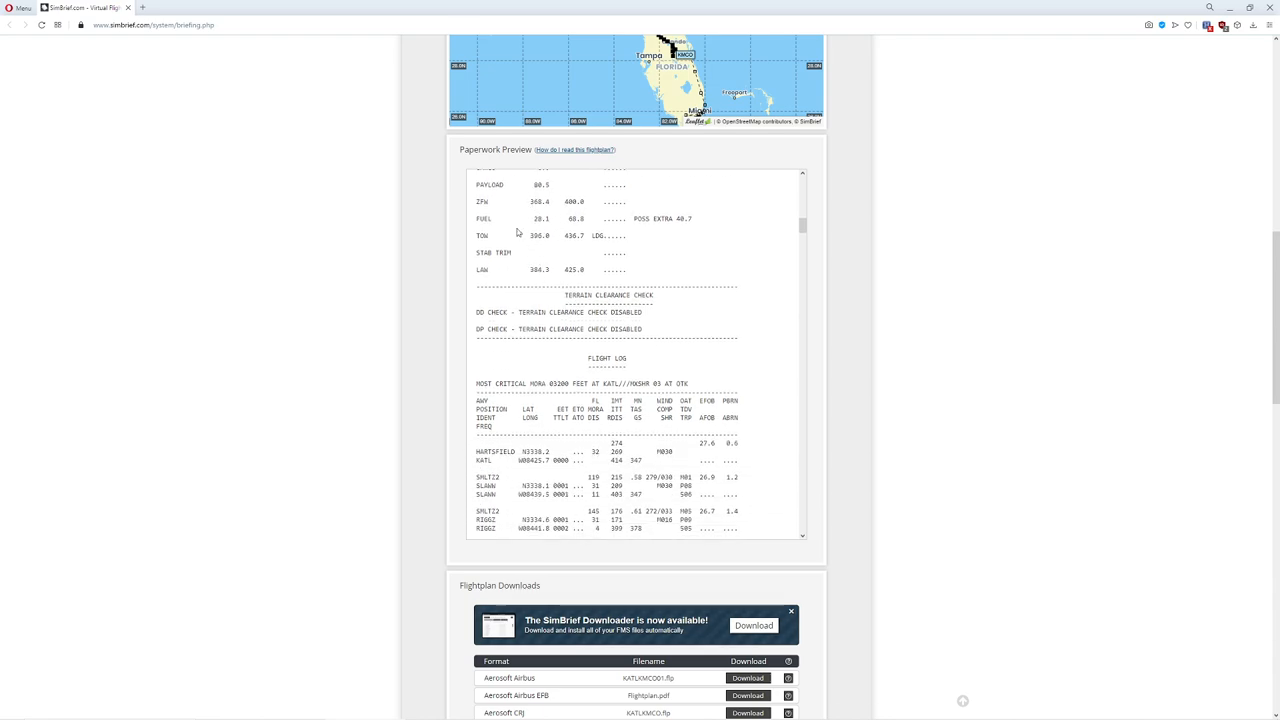
scroll(down, 3)
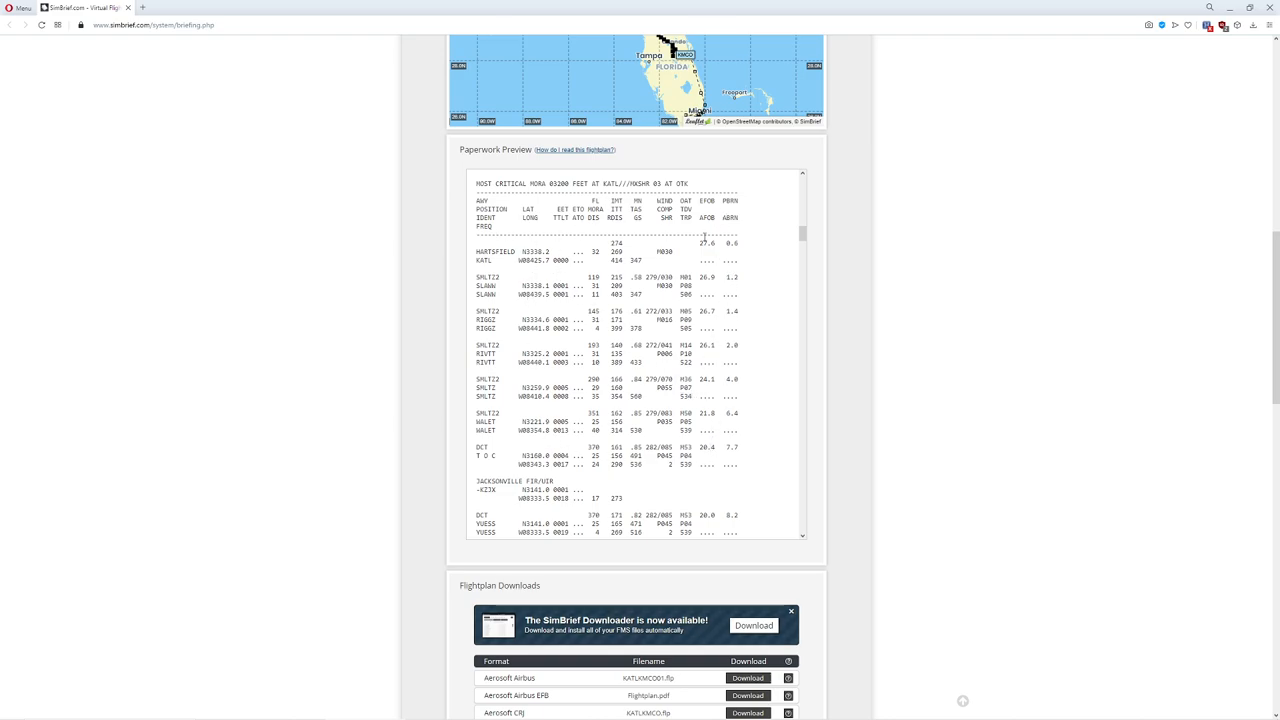
scroll(down, 3)
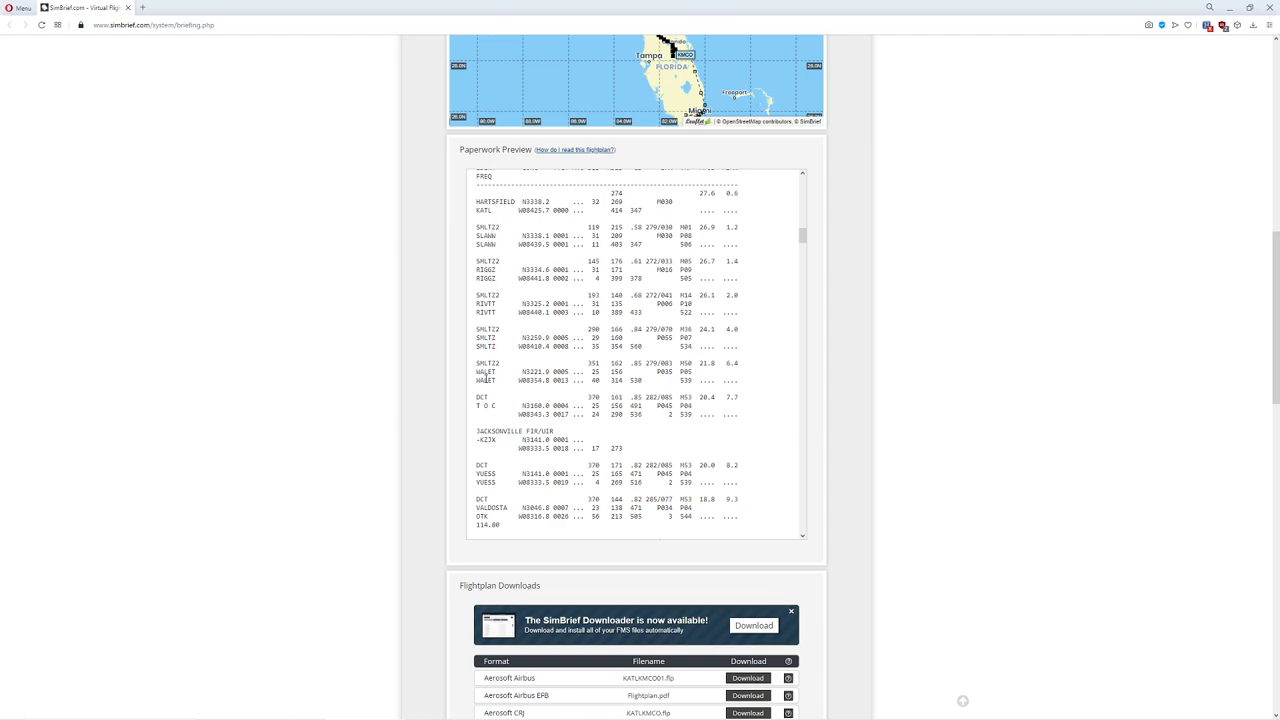
scroll(down, 3)
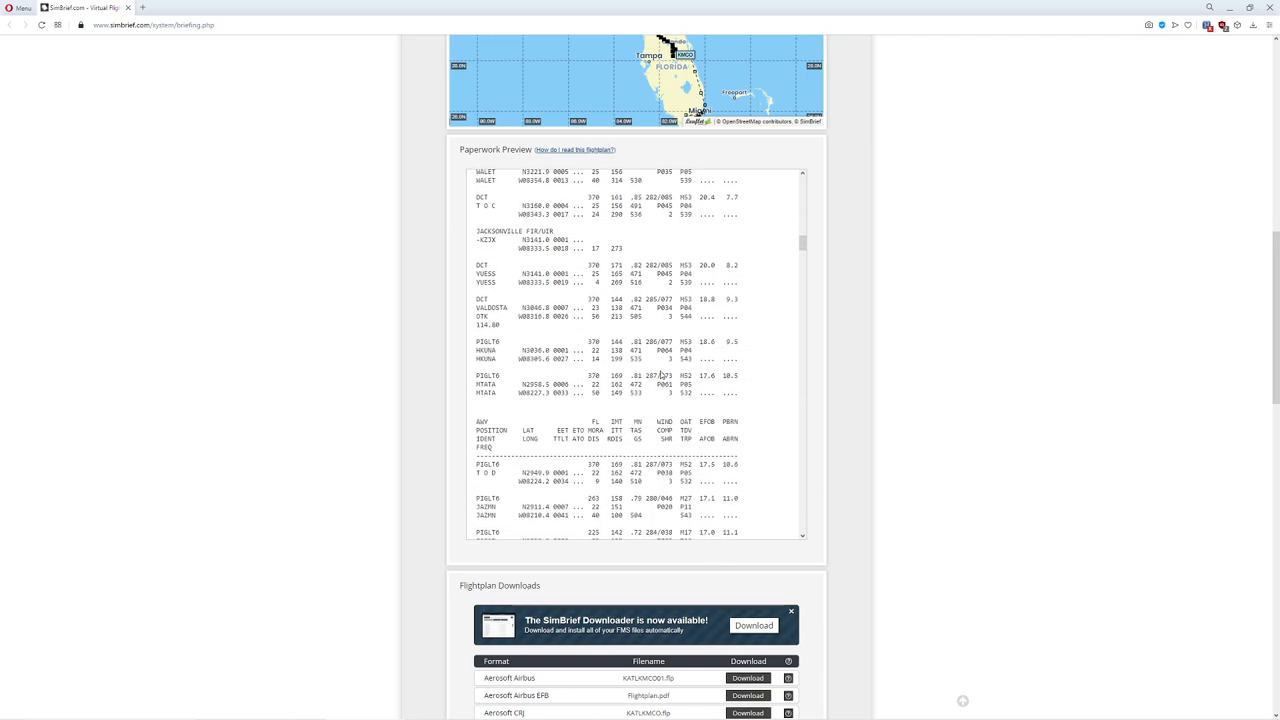
scroll(down, 3)
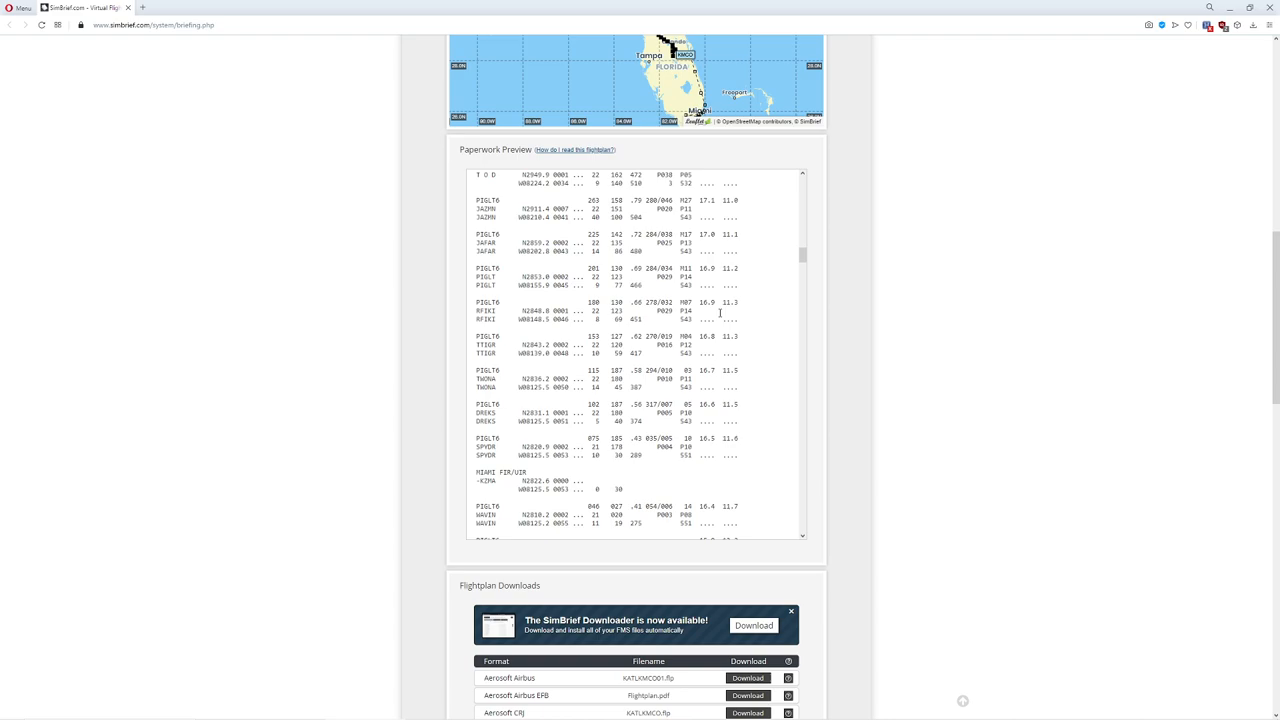
scroll(down, 3)
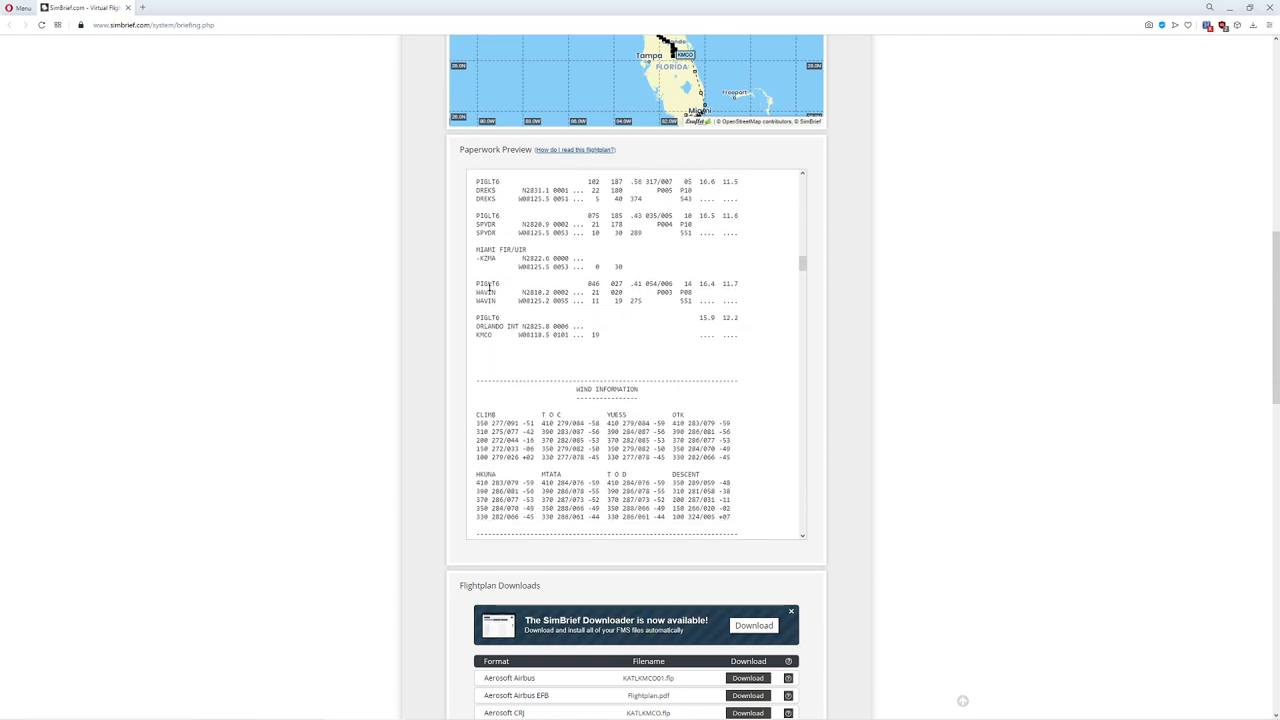
scroll(down, 3)
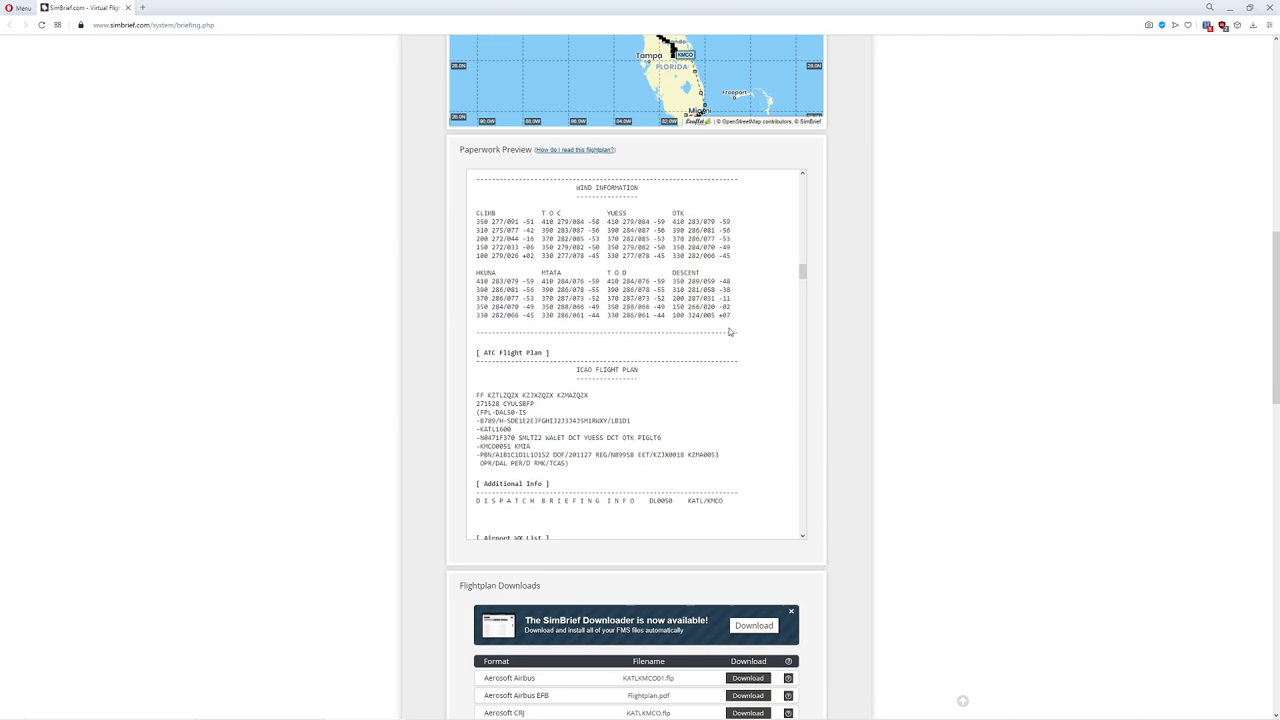
drag(478, 266, 570, 336)
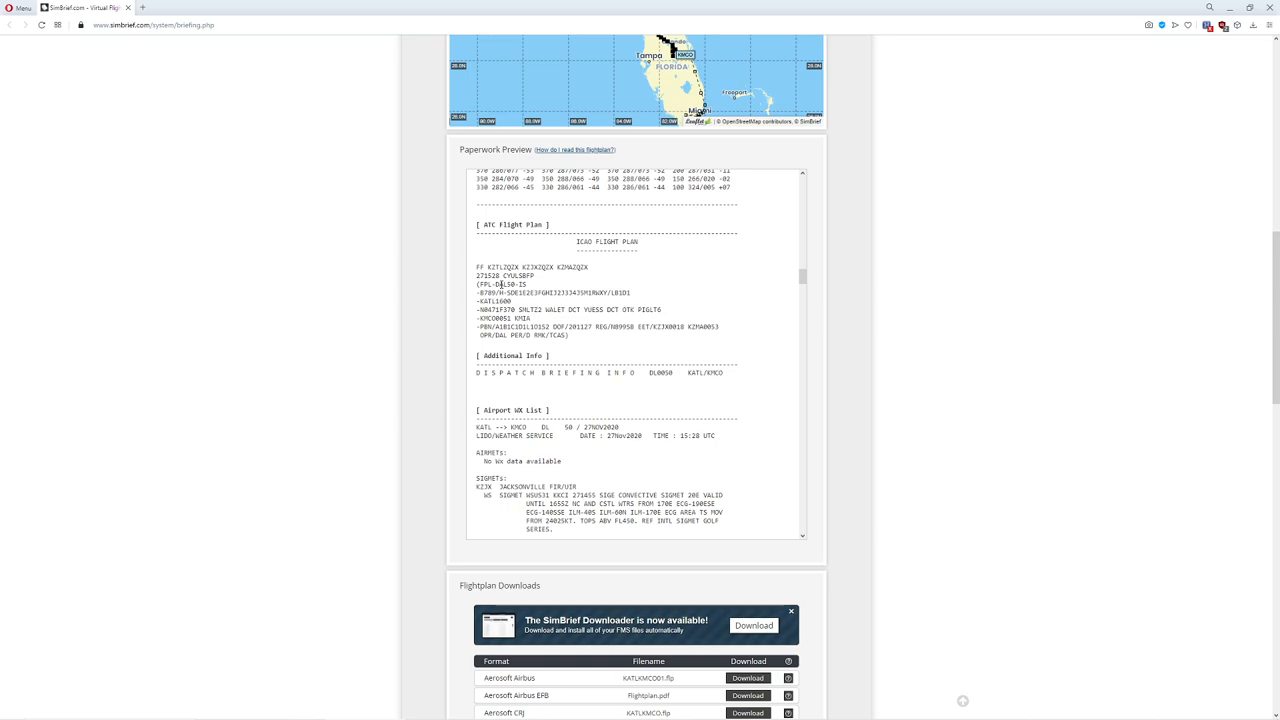
scroll(down, 3)
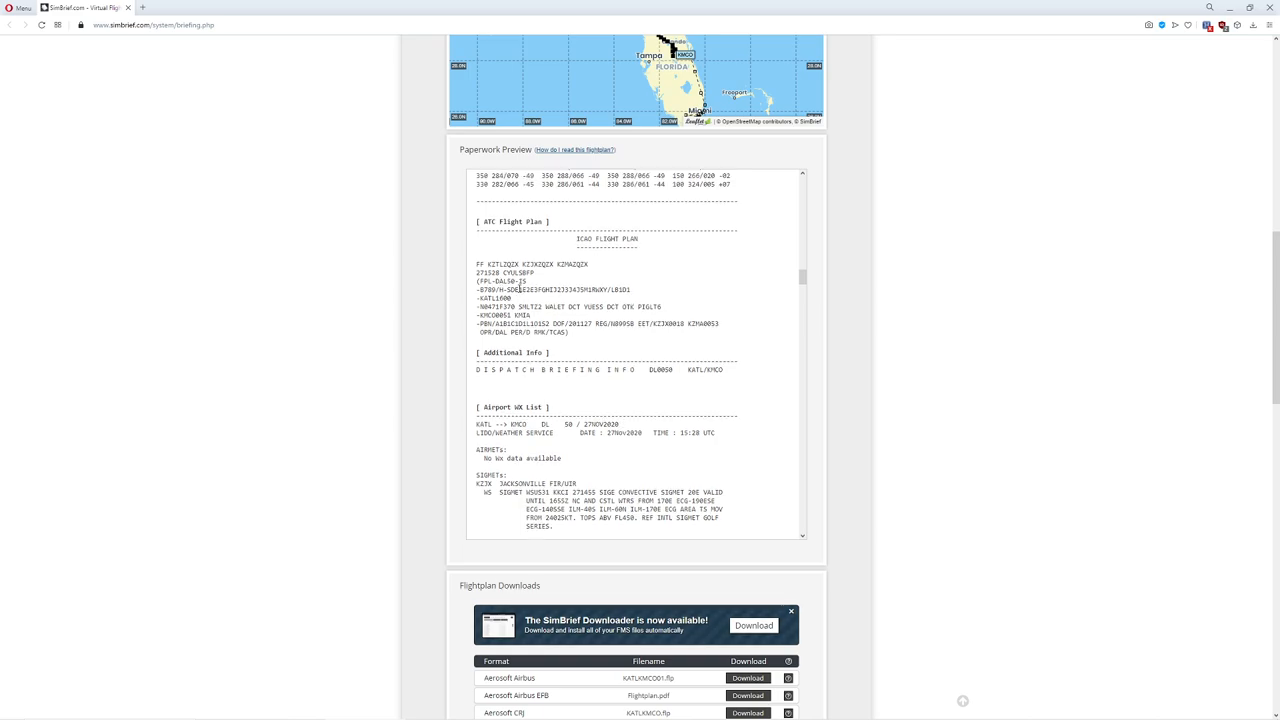
scroll(down, 3)
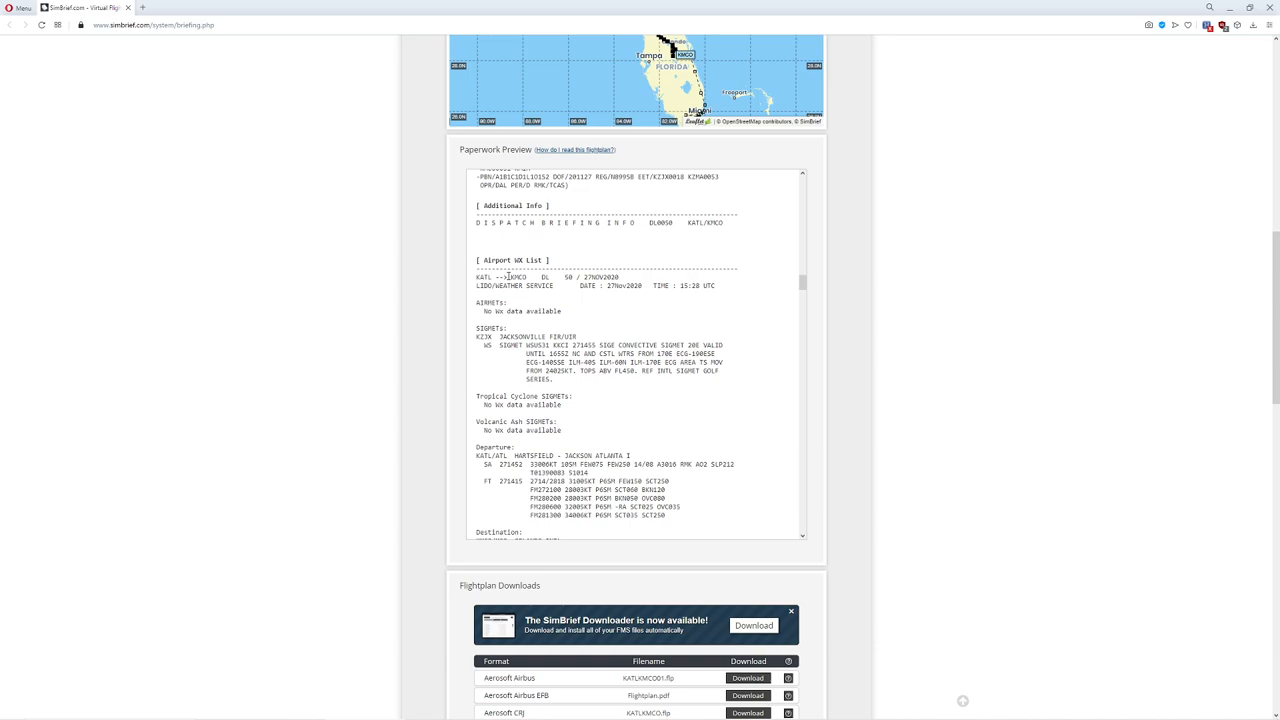
scroll(down, 3)
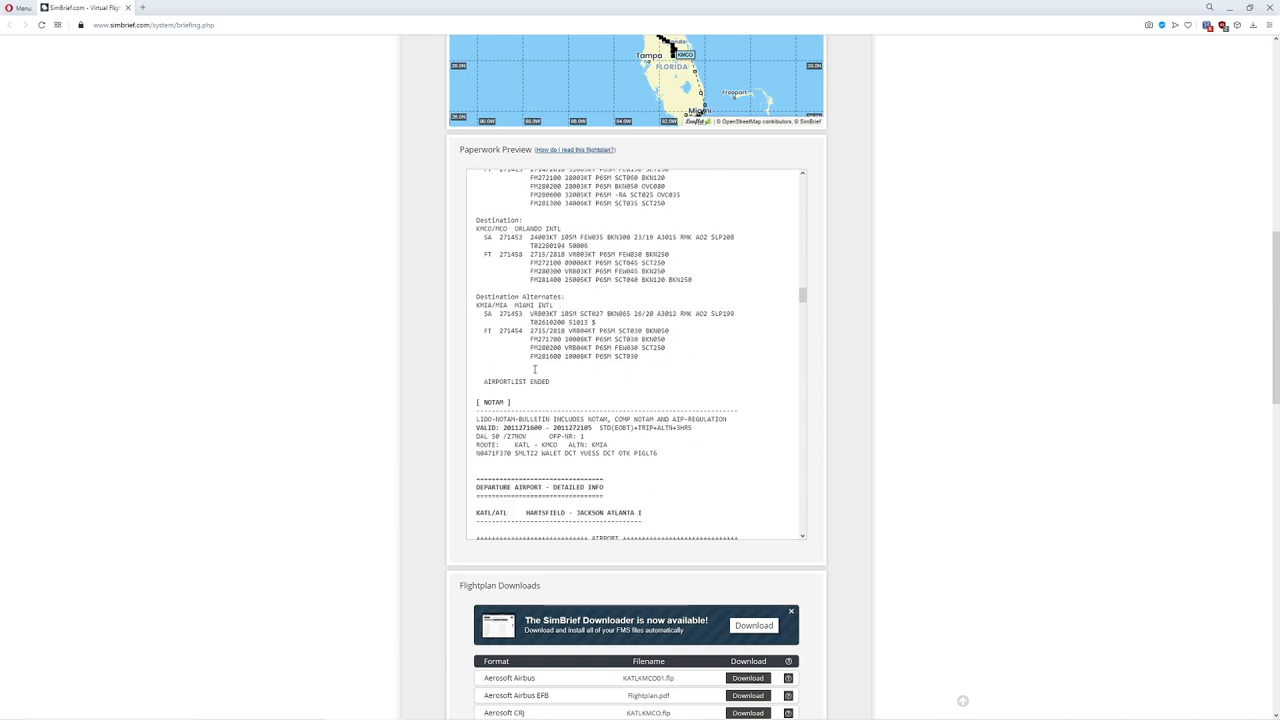
scroll(down, 3)
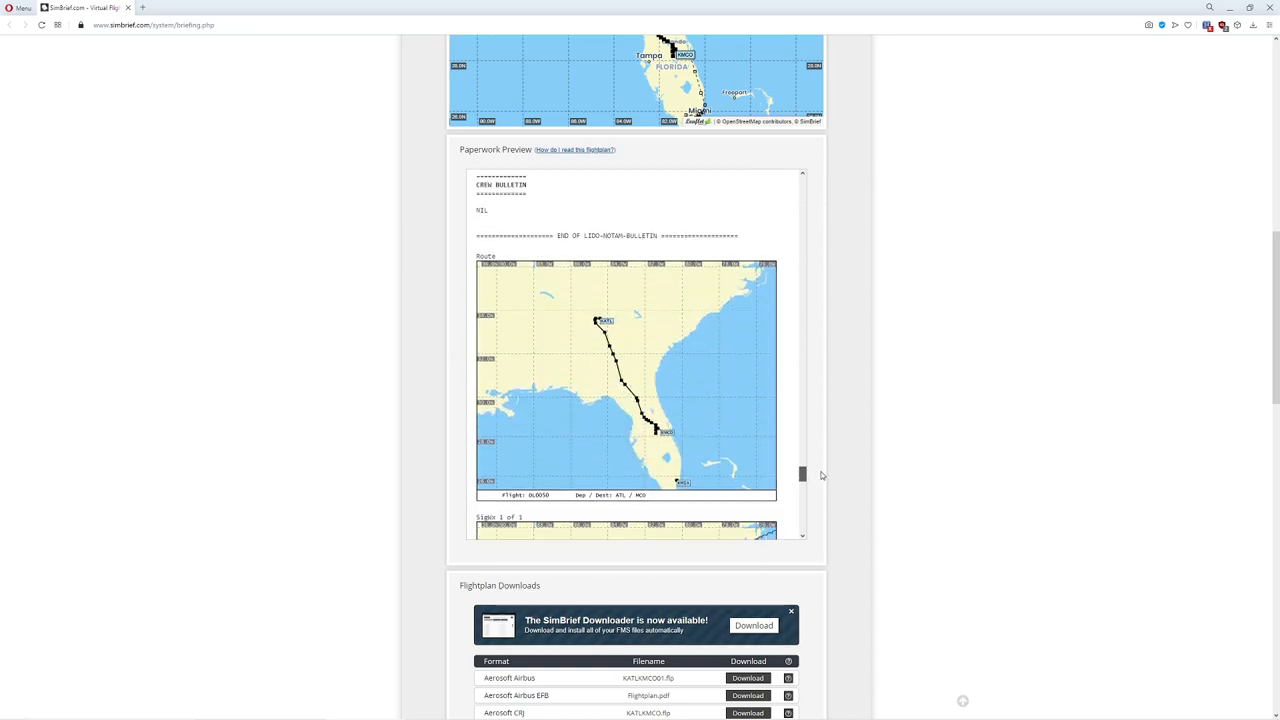
scroll(down, 3)
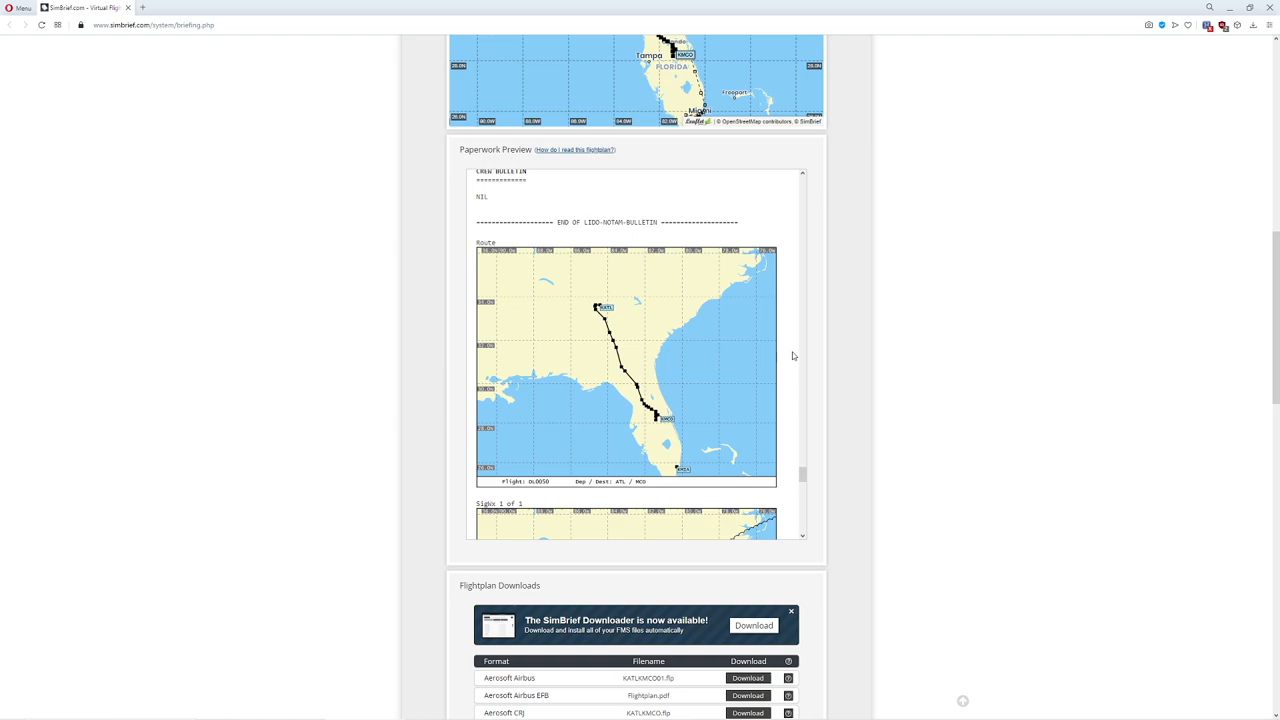
scroll(down, 3)
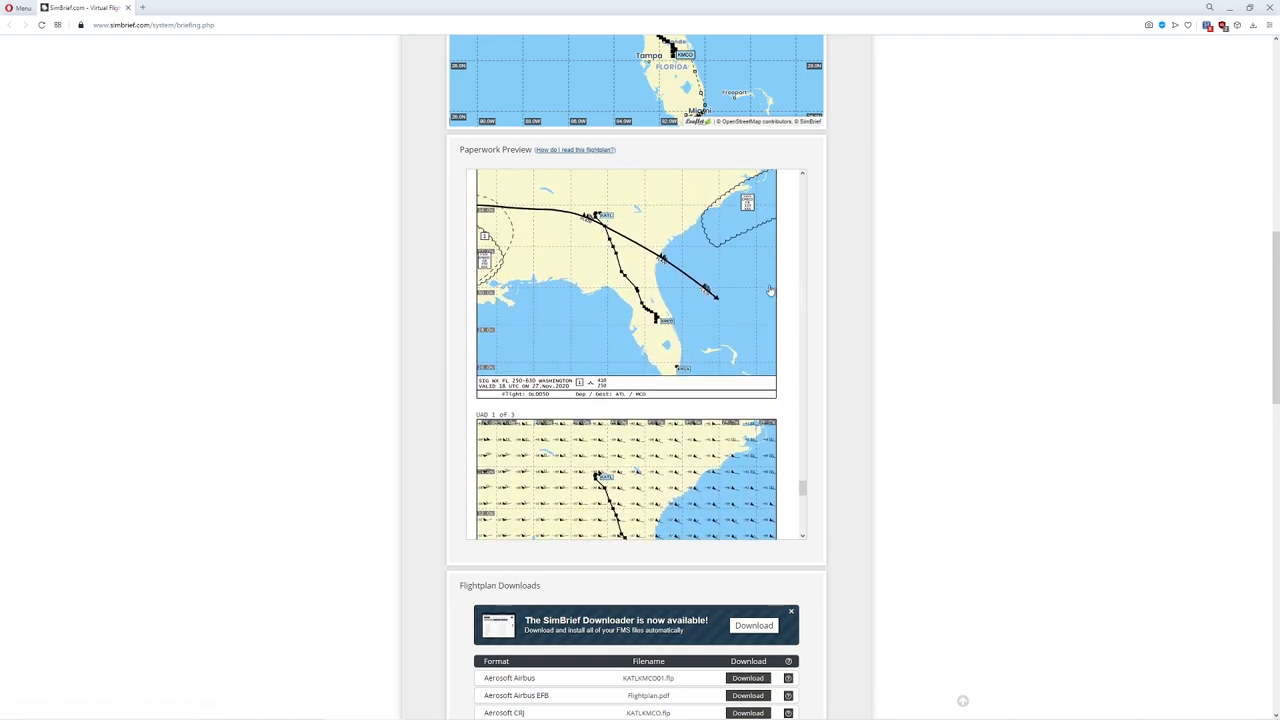
scroll(down, 3)
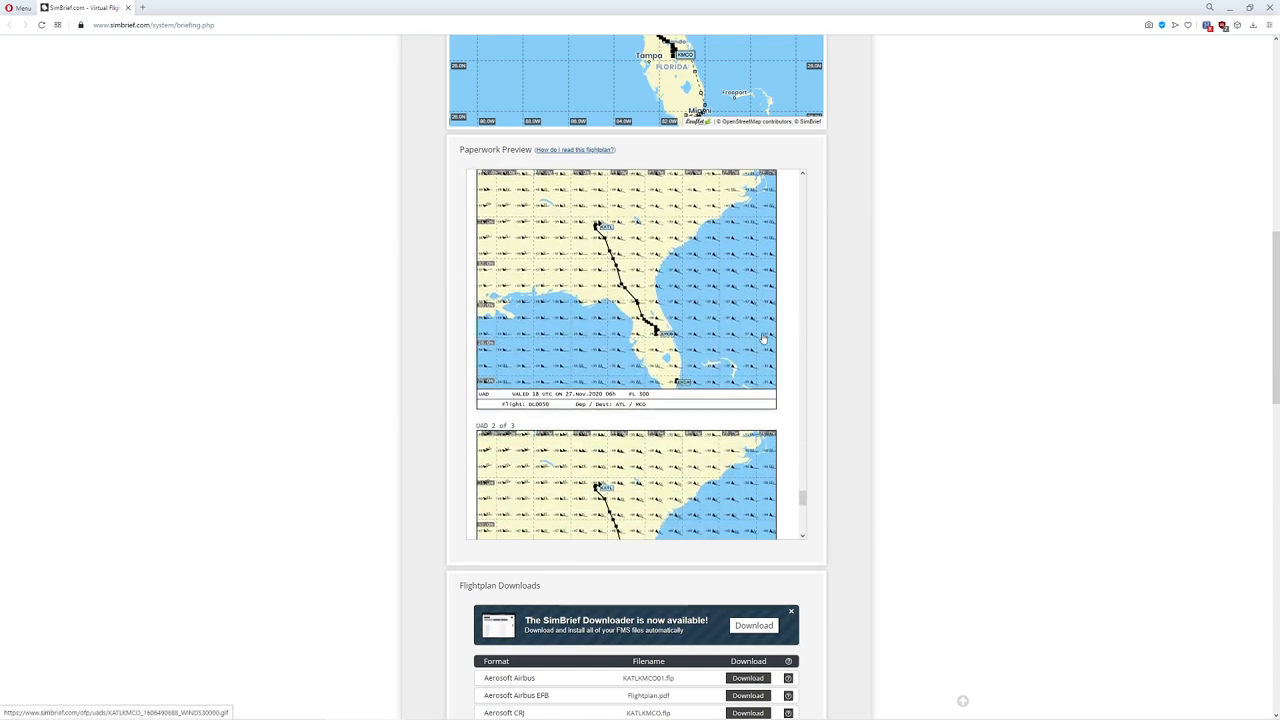
scroll(down, 3)
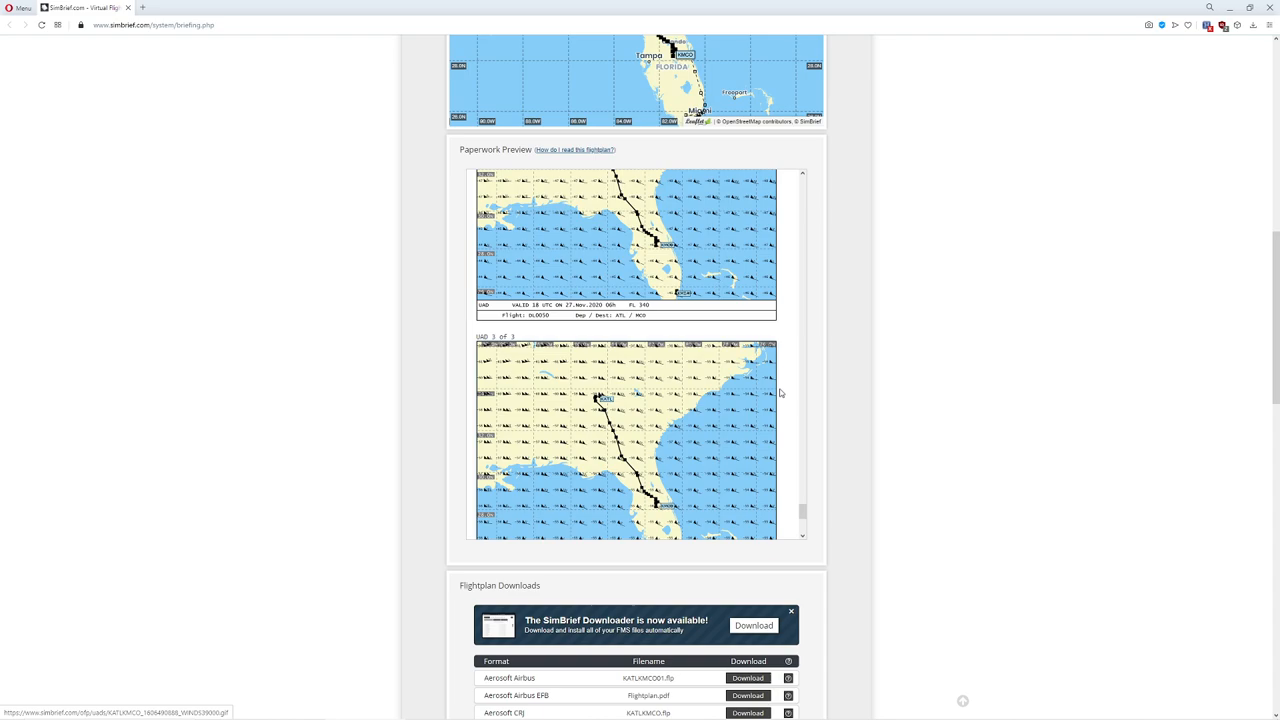
scroll(down, 3)
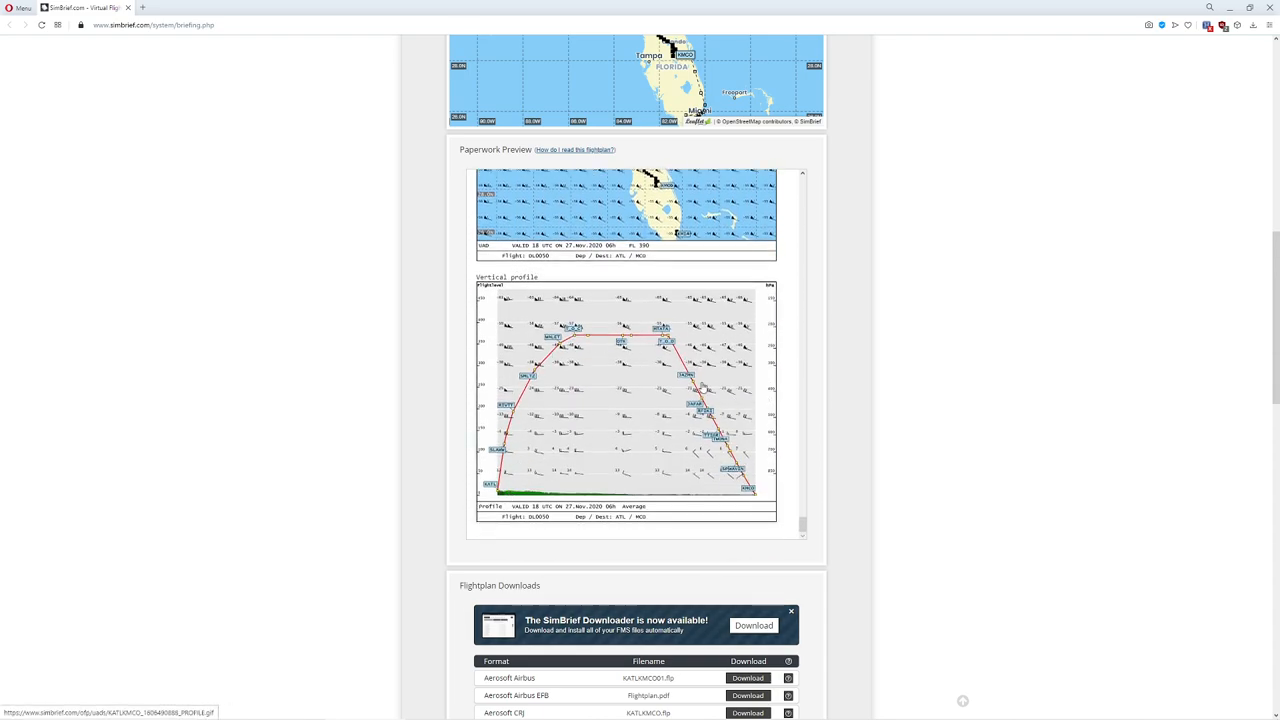
mouse_move(832, 450)
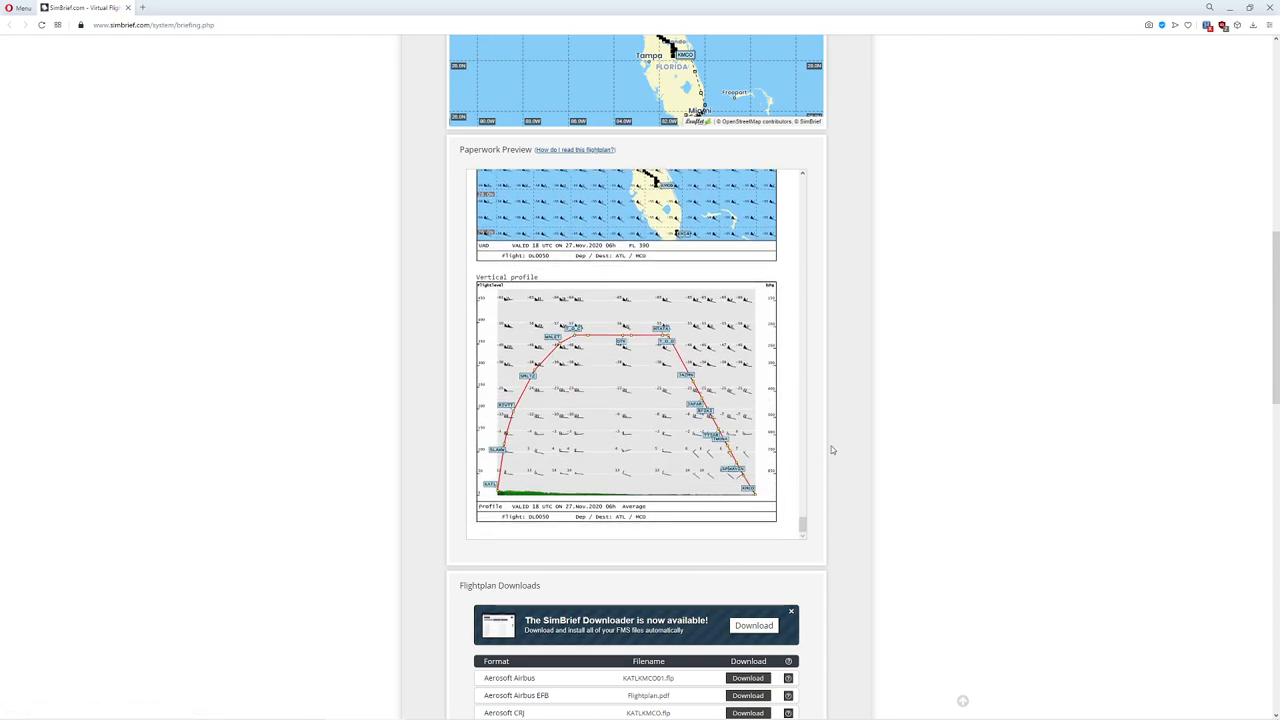
mouse_move(772, 364)
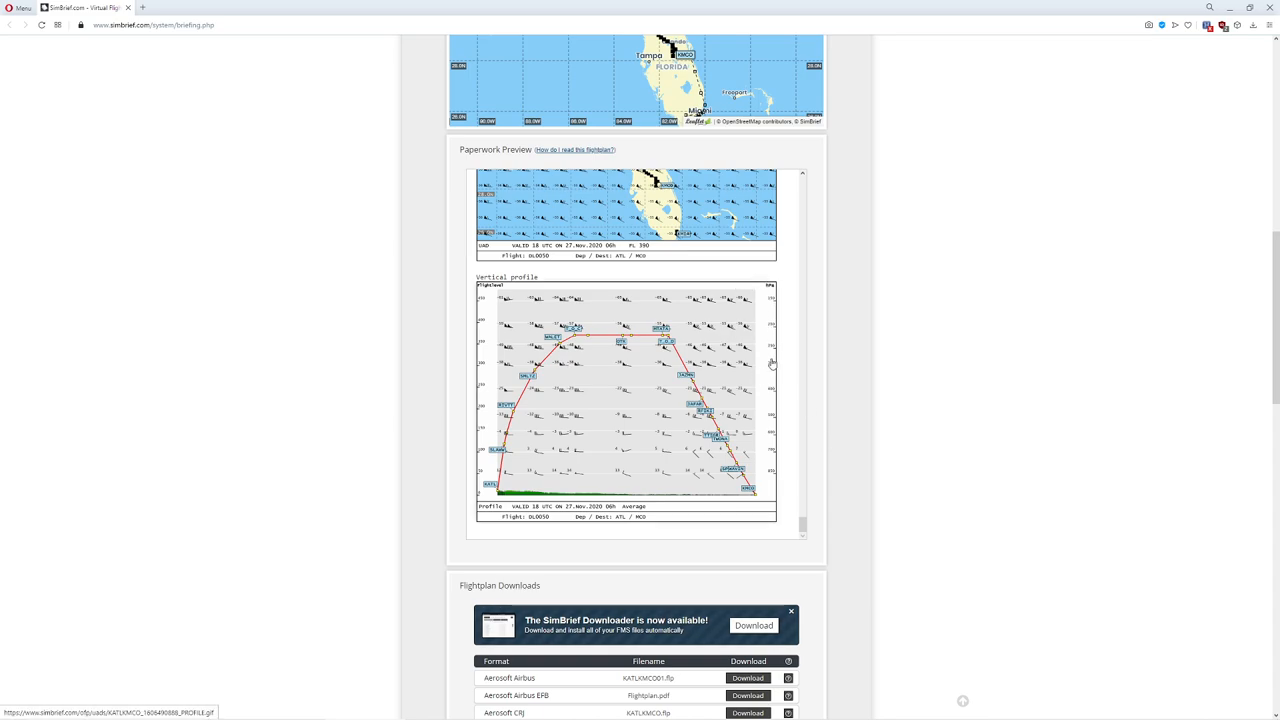
scroll(down, 3)
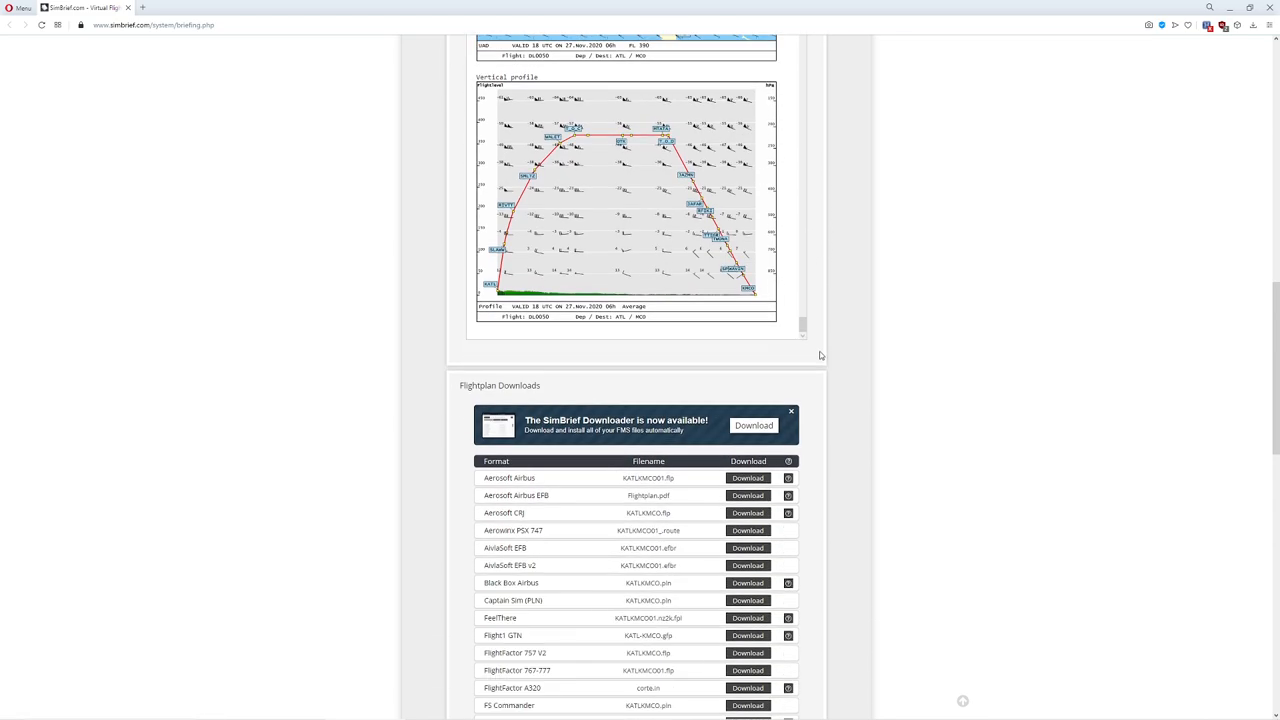
Download the FS2020 plan file from Flightplan Downloads into the Microsoft Flight Simulator folder
scroll(down, 3)
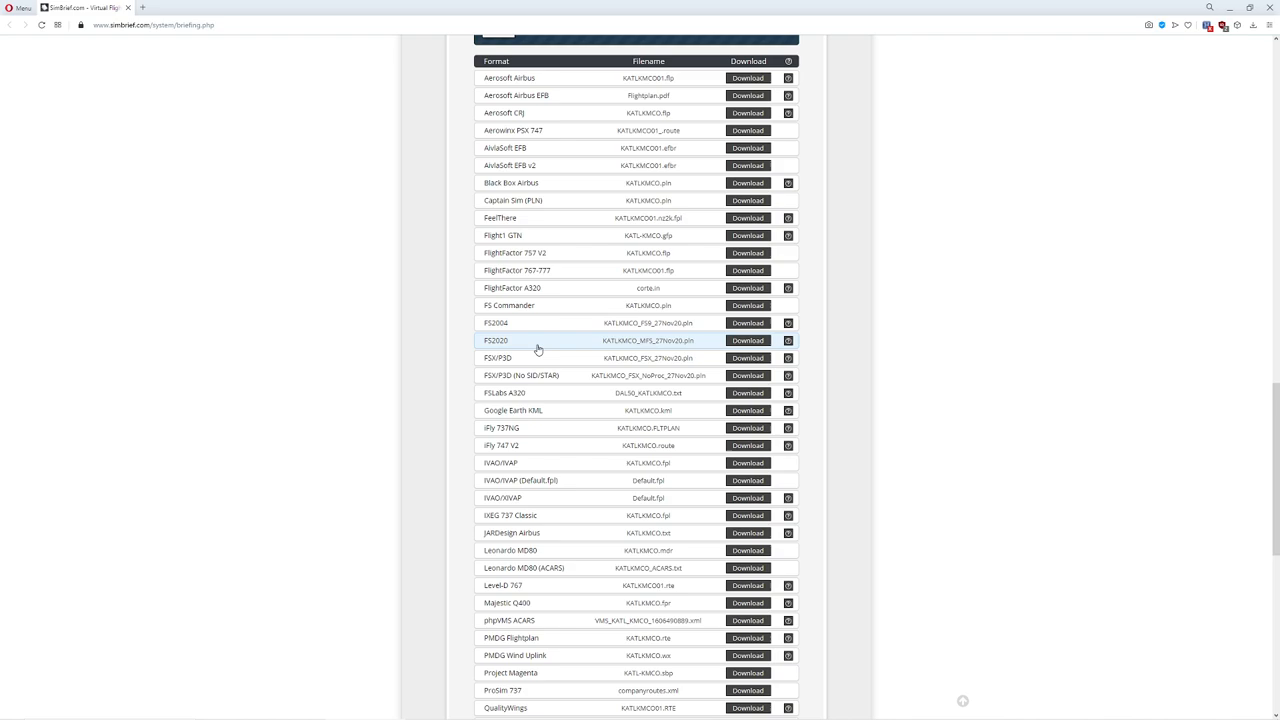
click(748, 340)
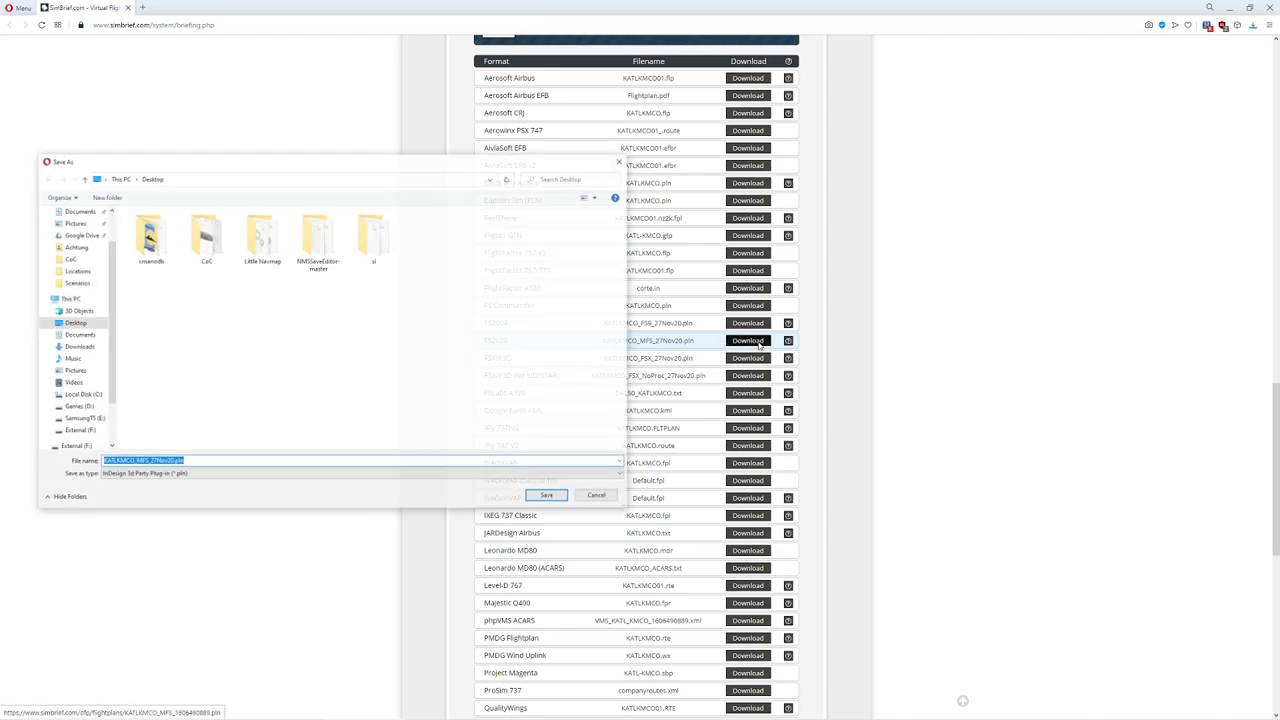
click(84, 394)
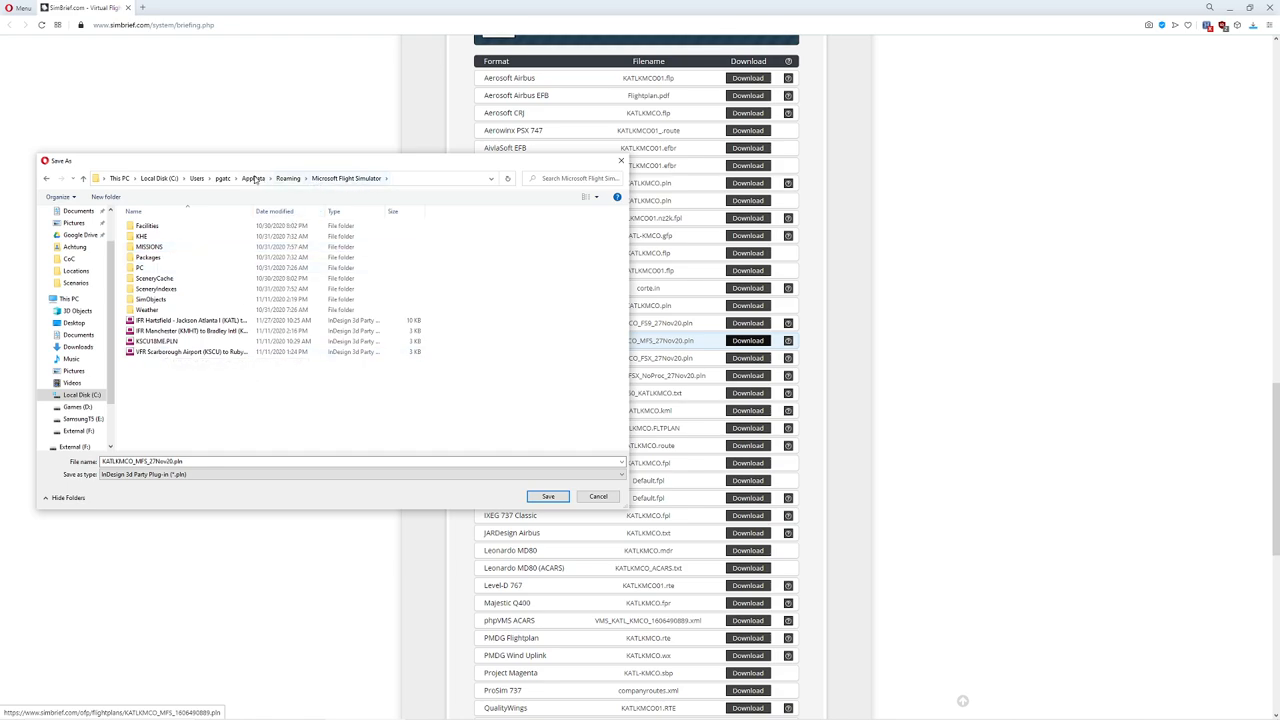
mouse_move(176, 396)
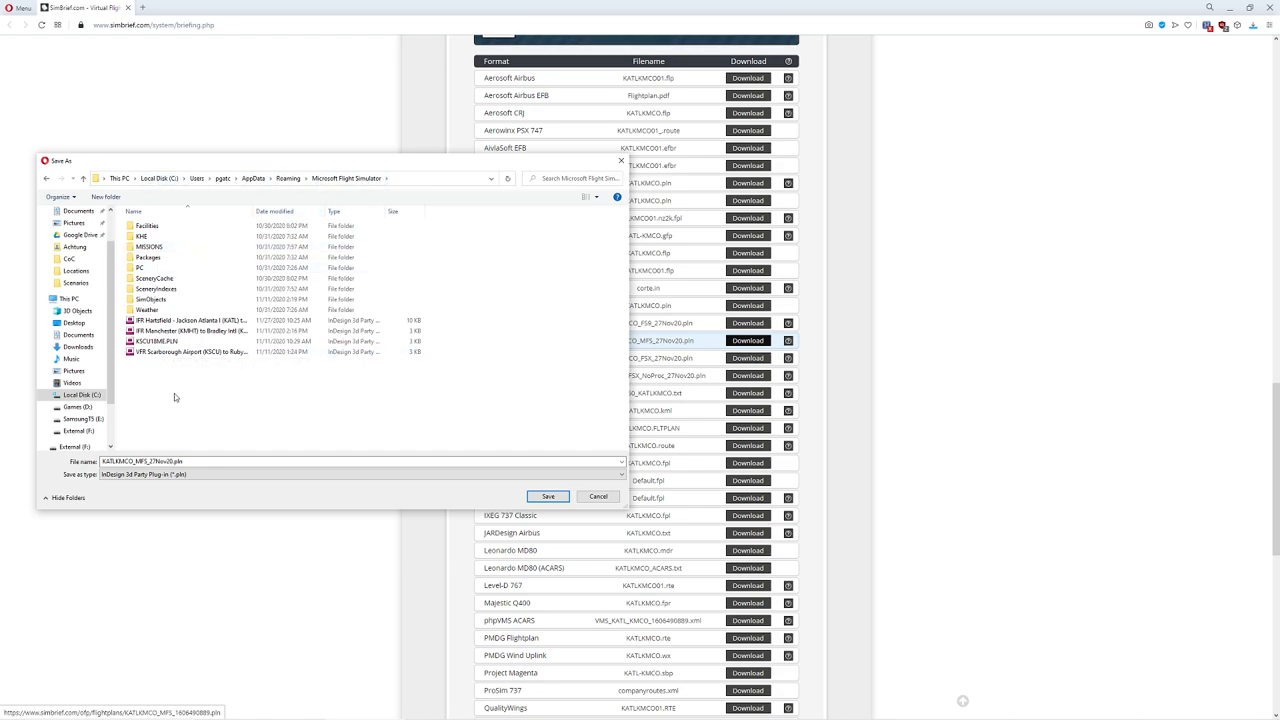
click(548, 496)
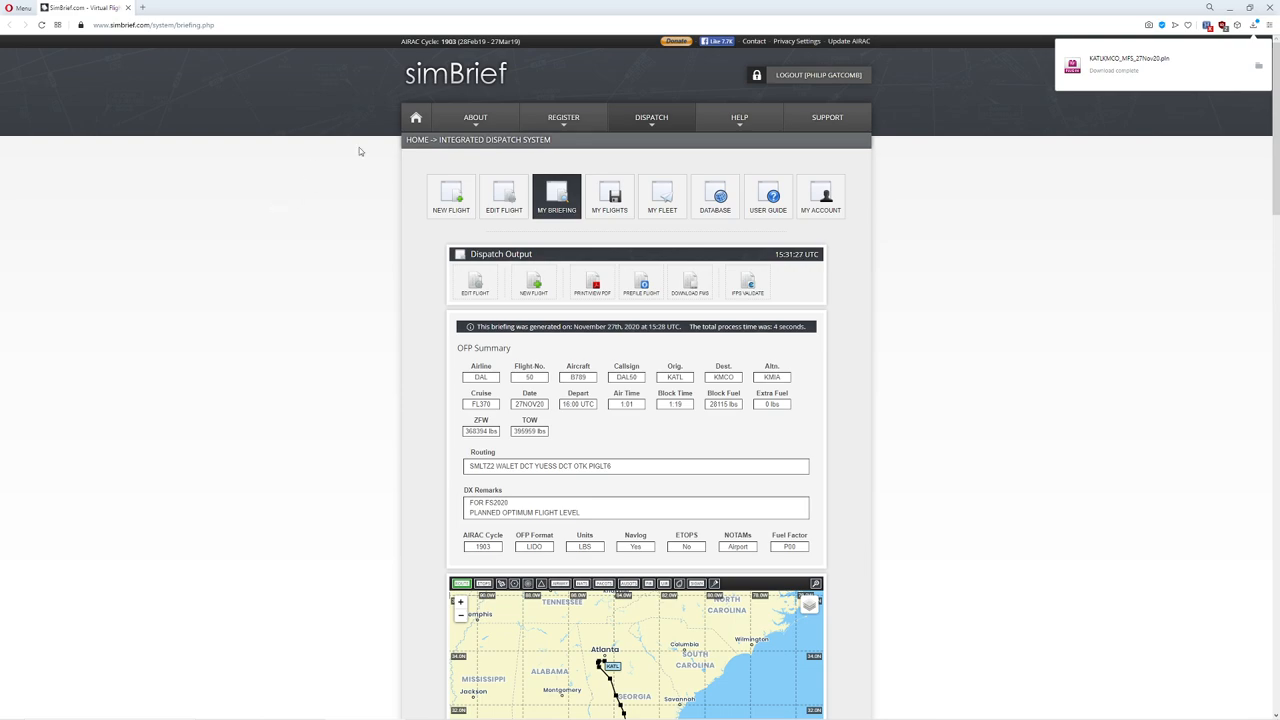
mouse_move(364, 144)
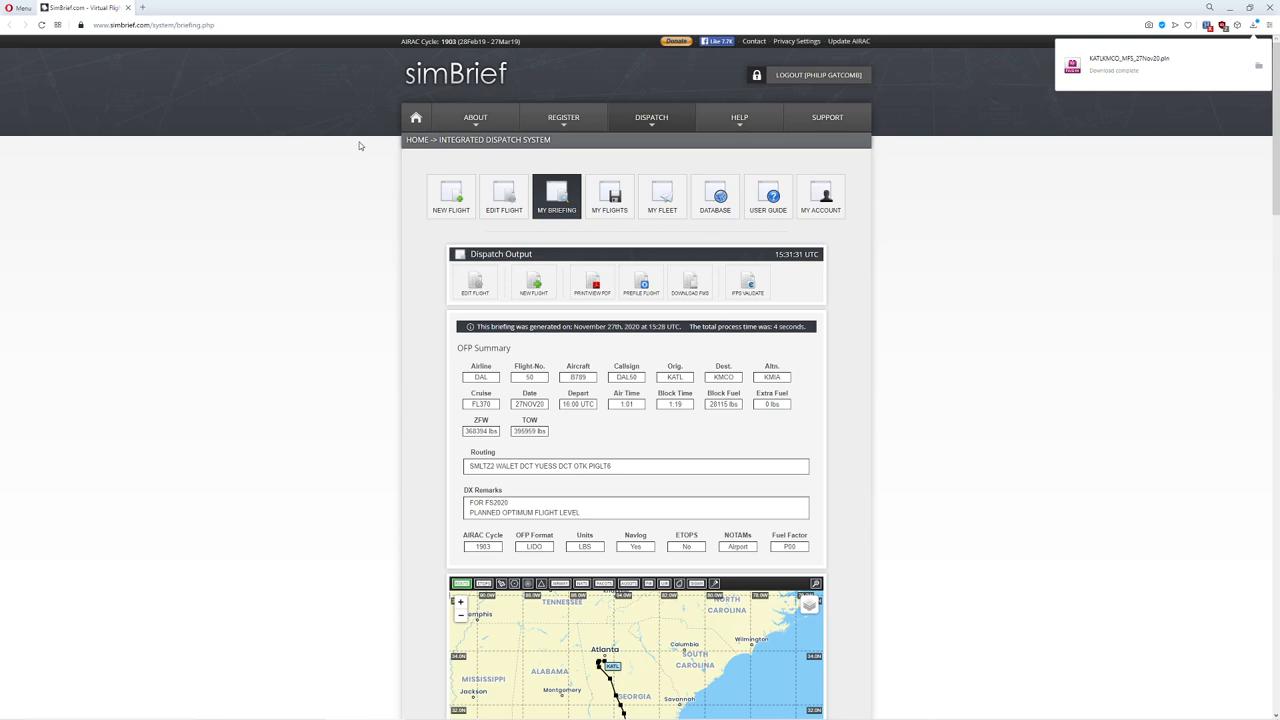
mouse_move(344, 156)
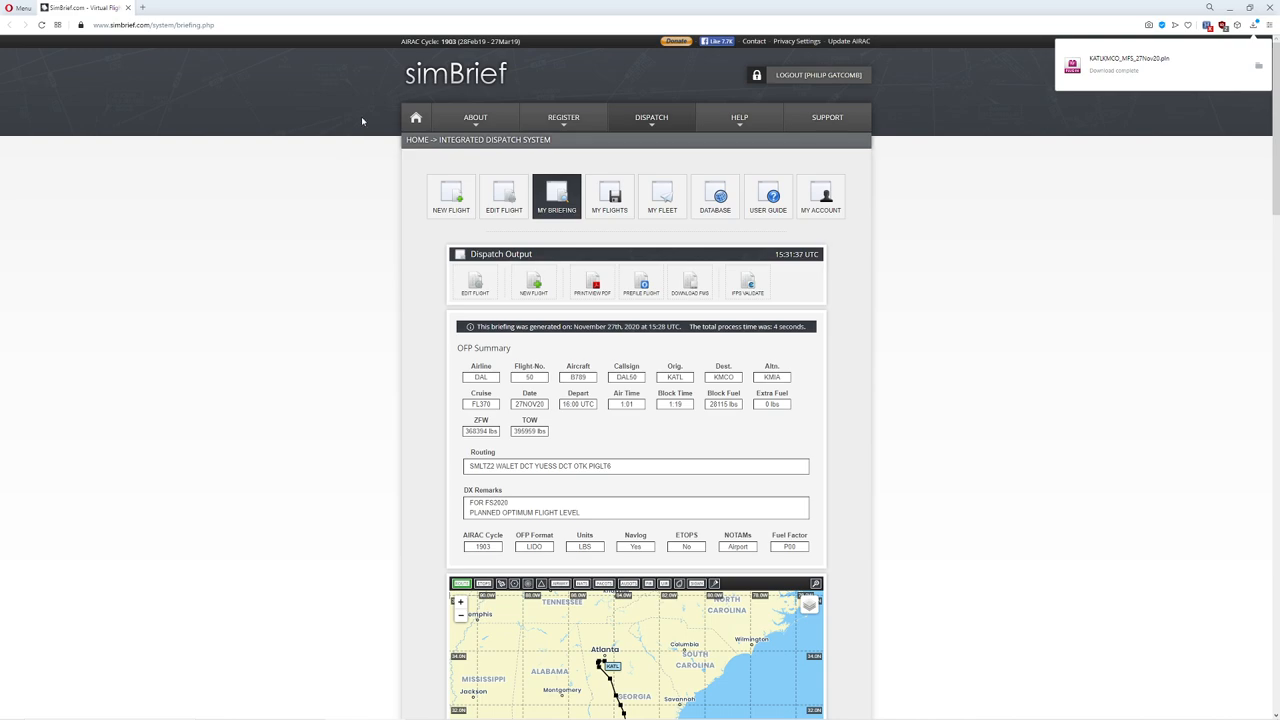
mouse_move(356, 92)
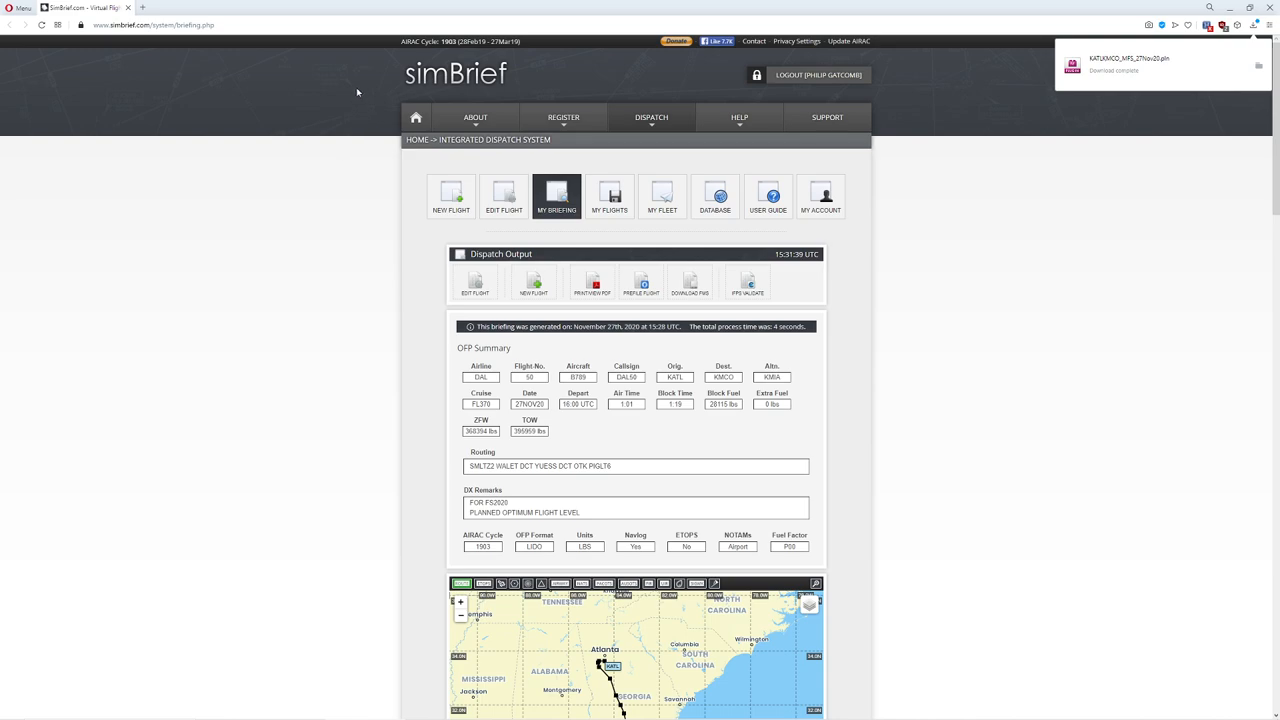